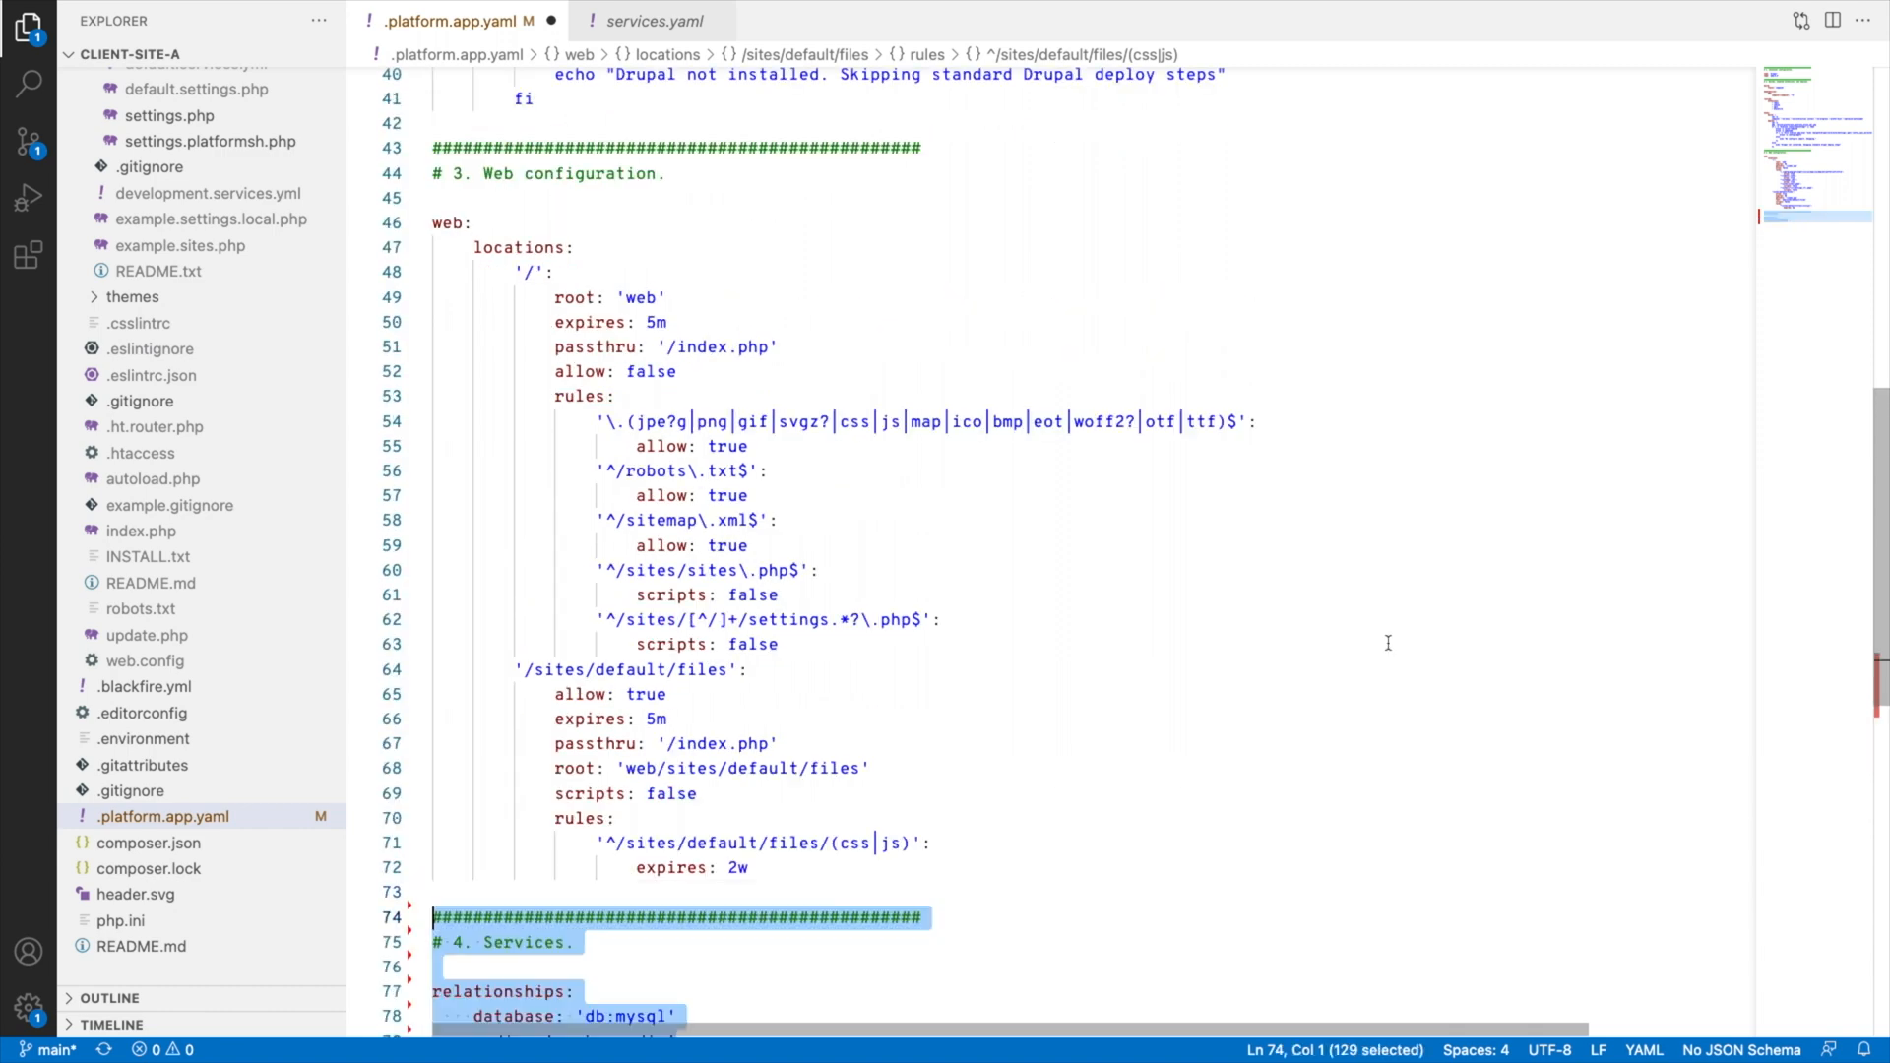
Step: Add redis: 'cache:redis' under relationships and the Data section with disk 2048 and mounts
text(redis: 'cache:redis')
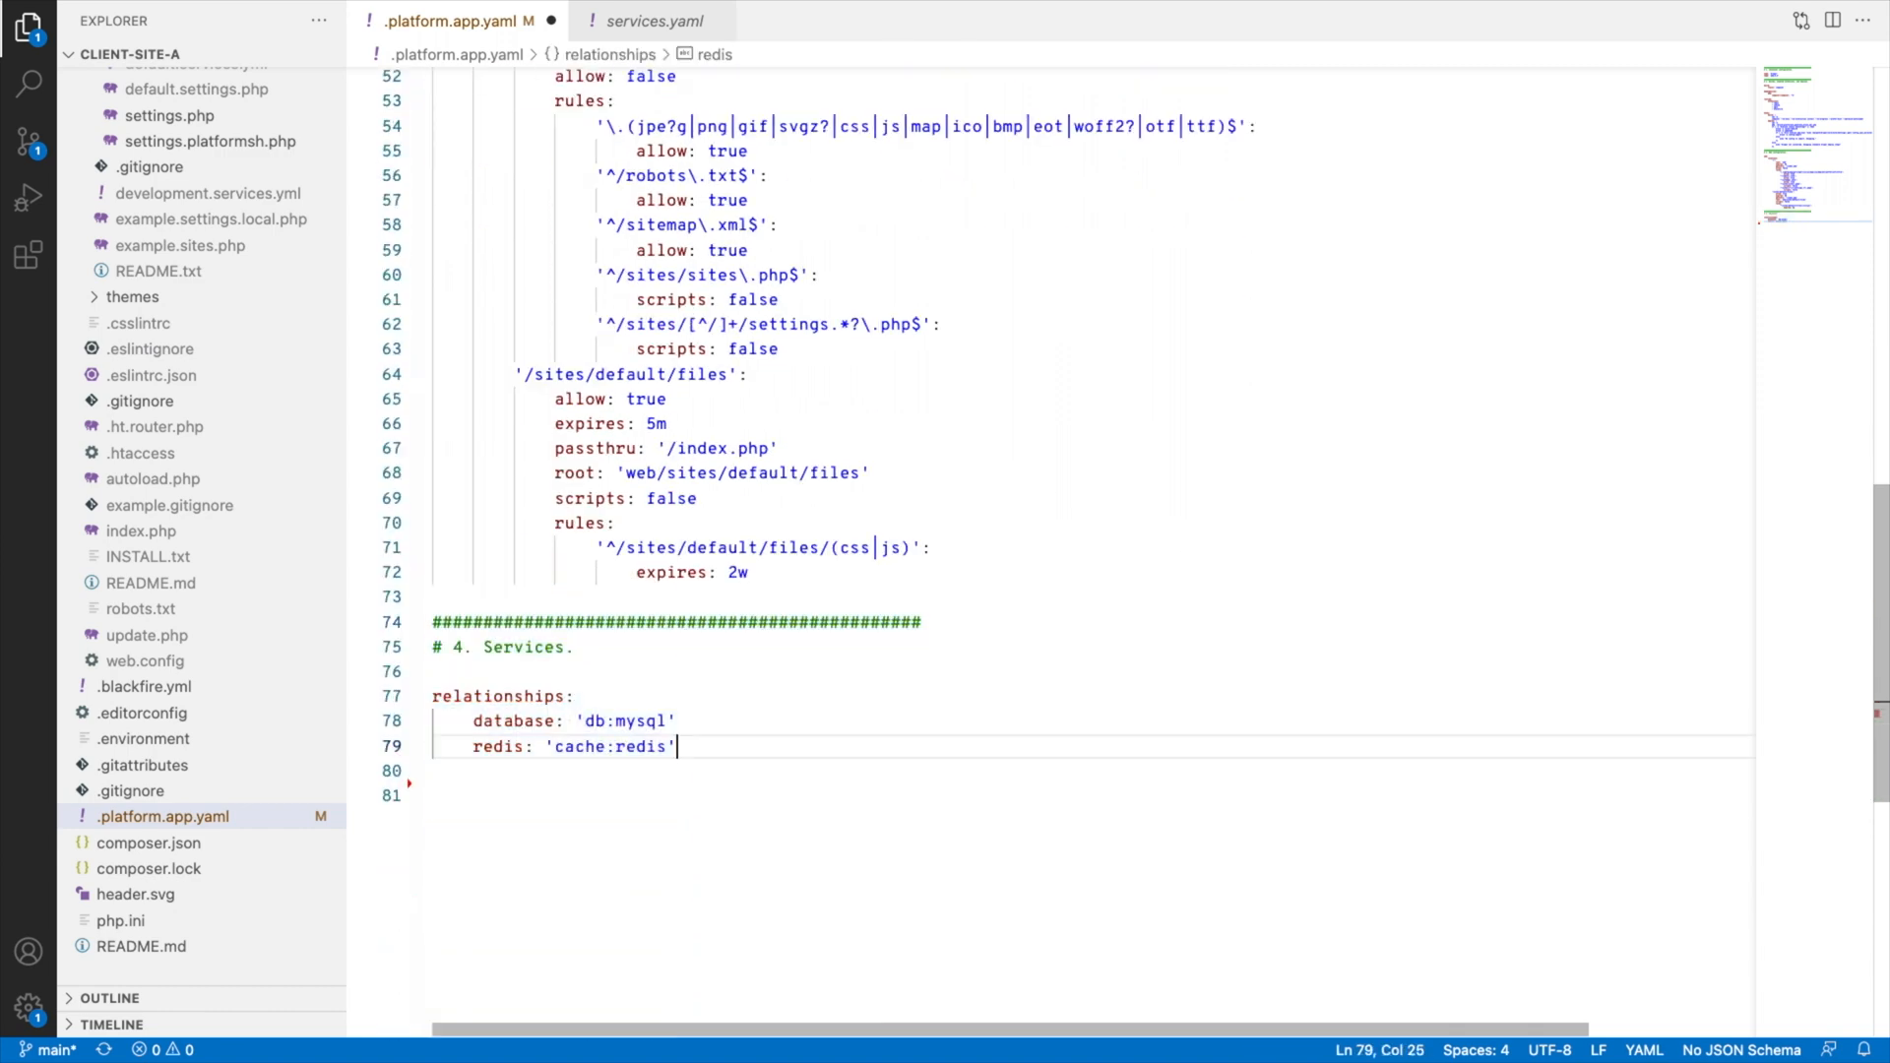
double_click(608, 746)
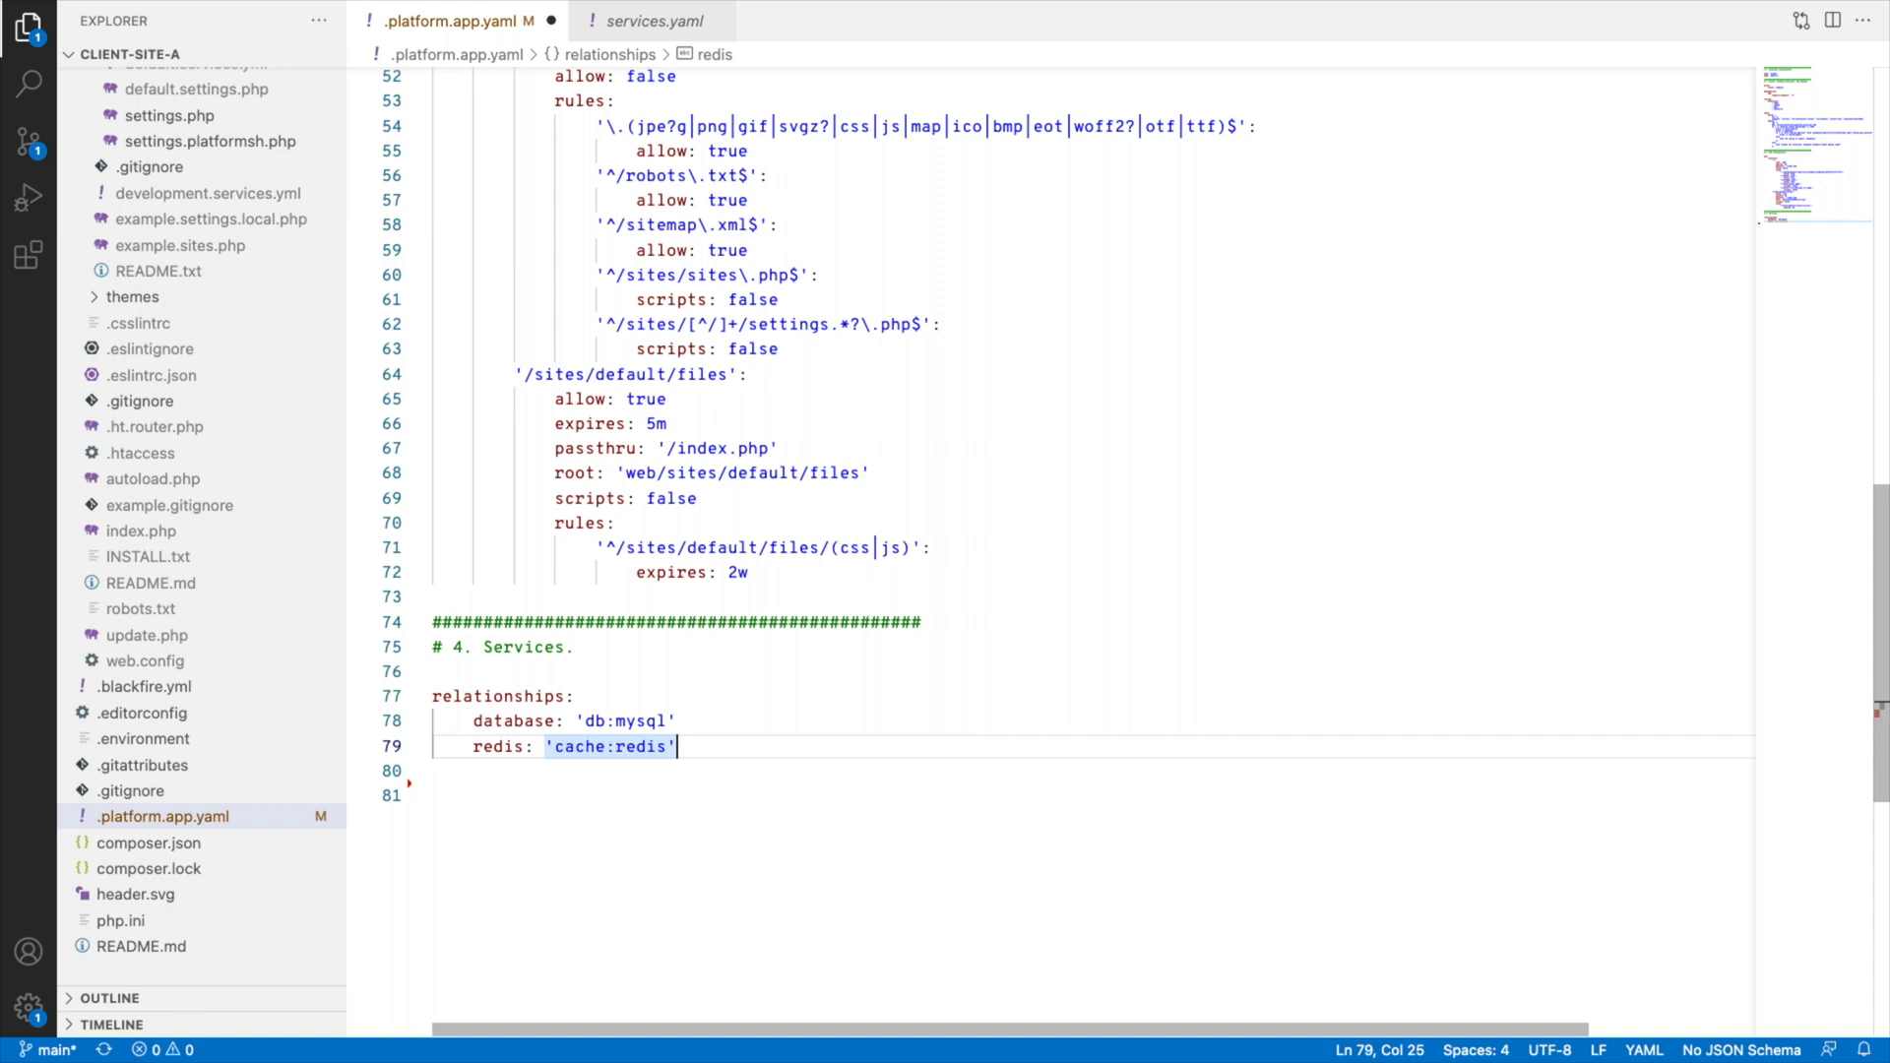
mouse_move(1061, 552)
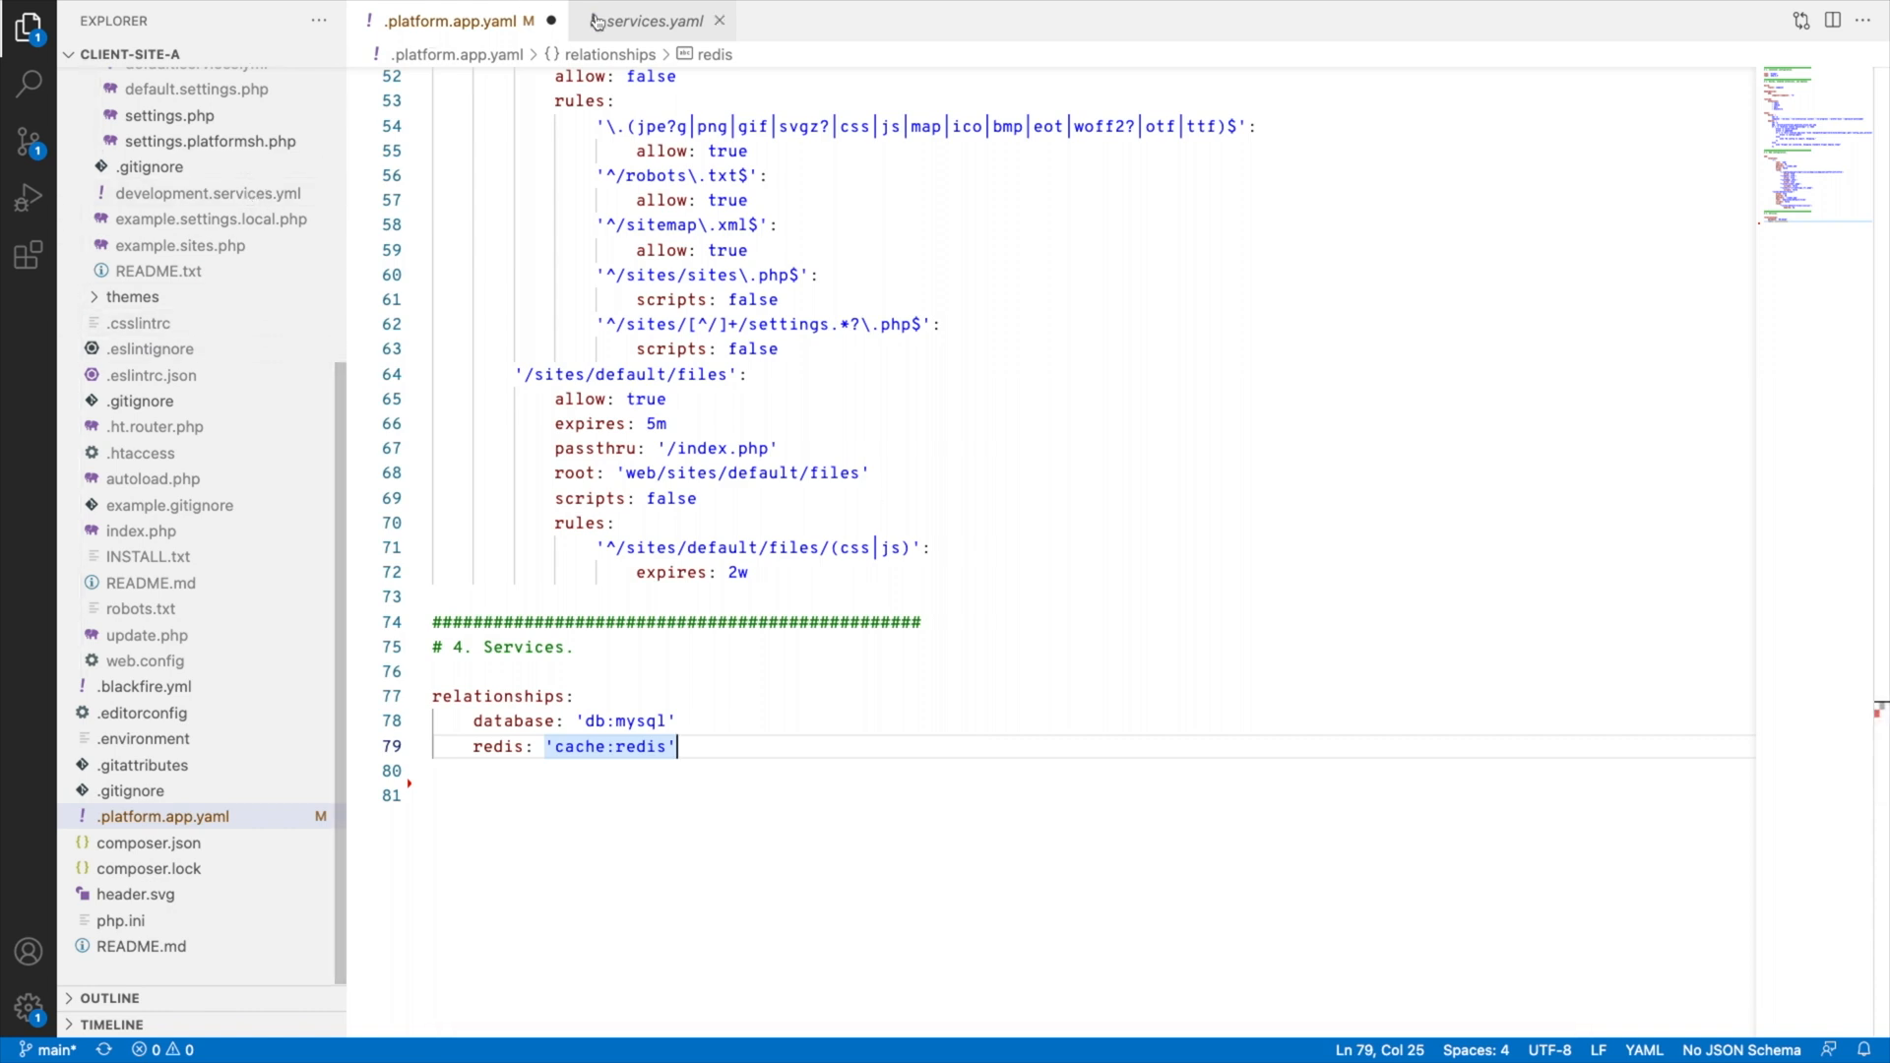
click(652, 21)
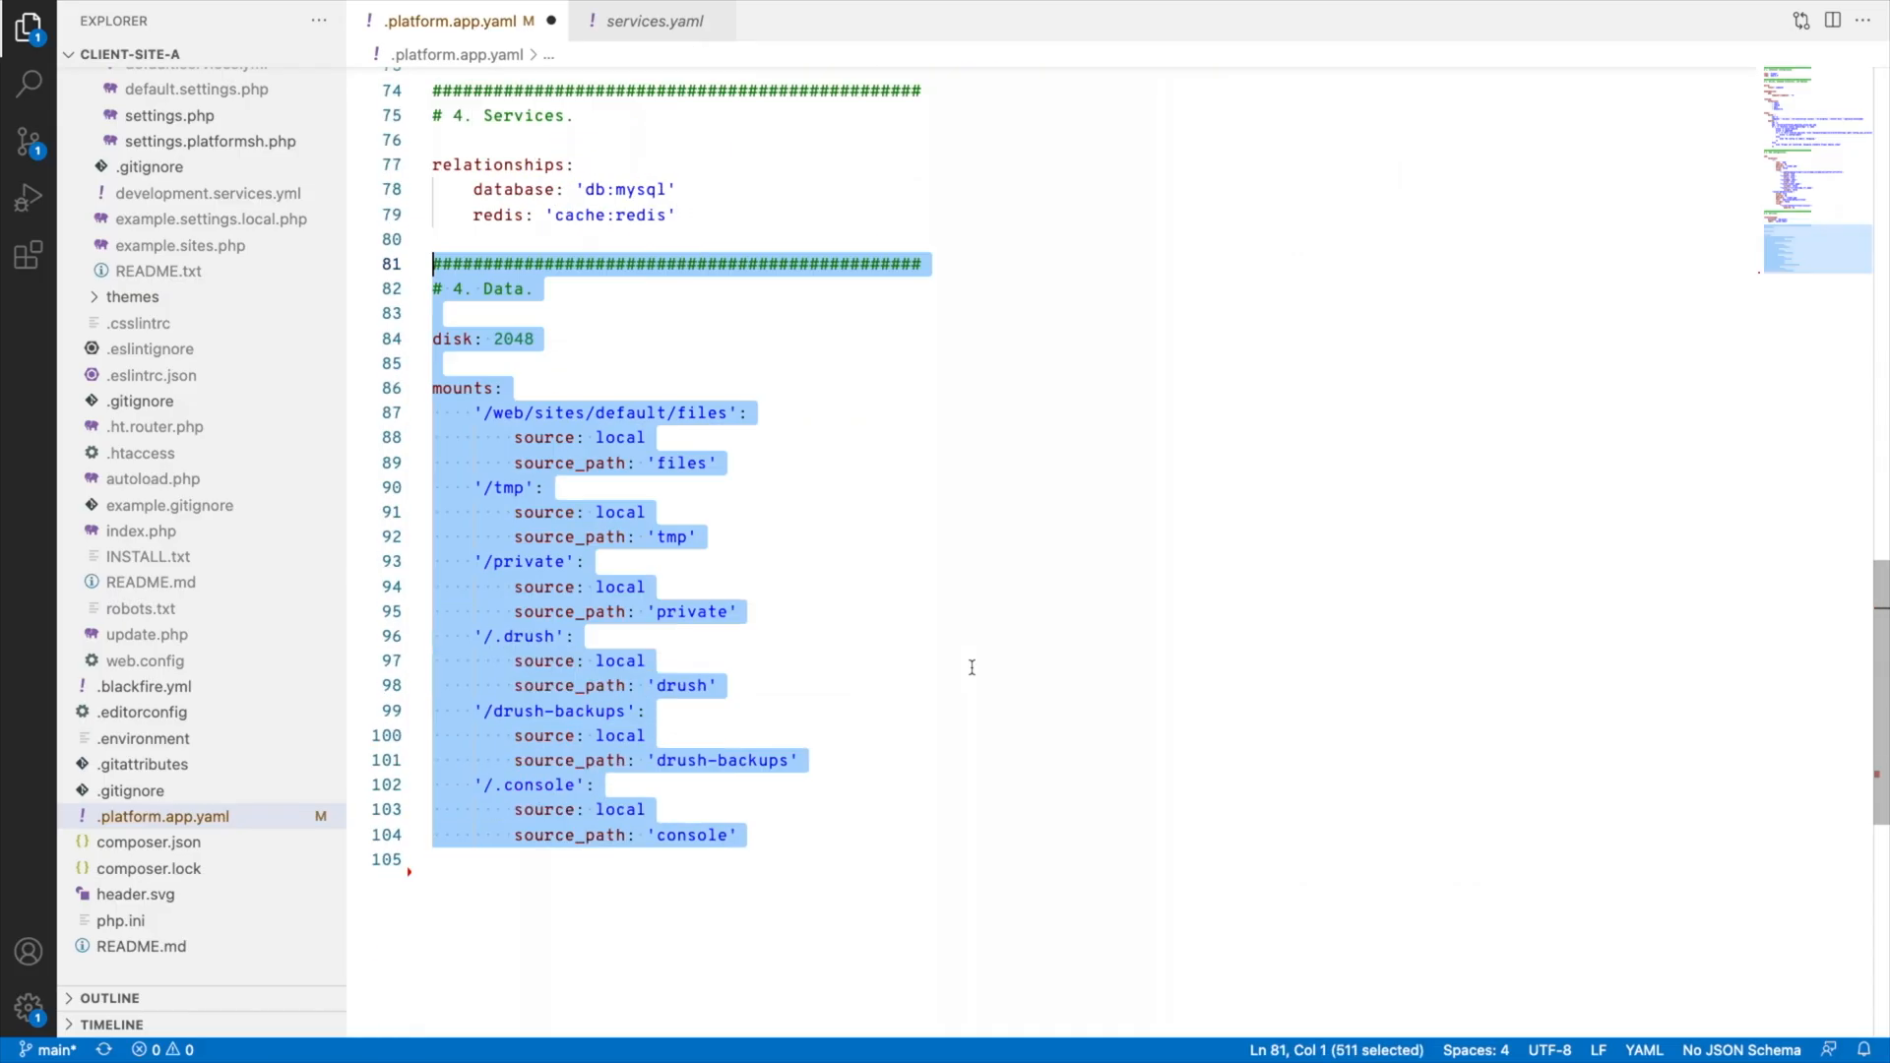
Step: Add a crons block: drupal spec '*/19 * * * *' running 'cd web ; drush core-cron'
click(434, 860)
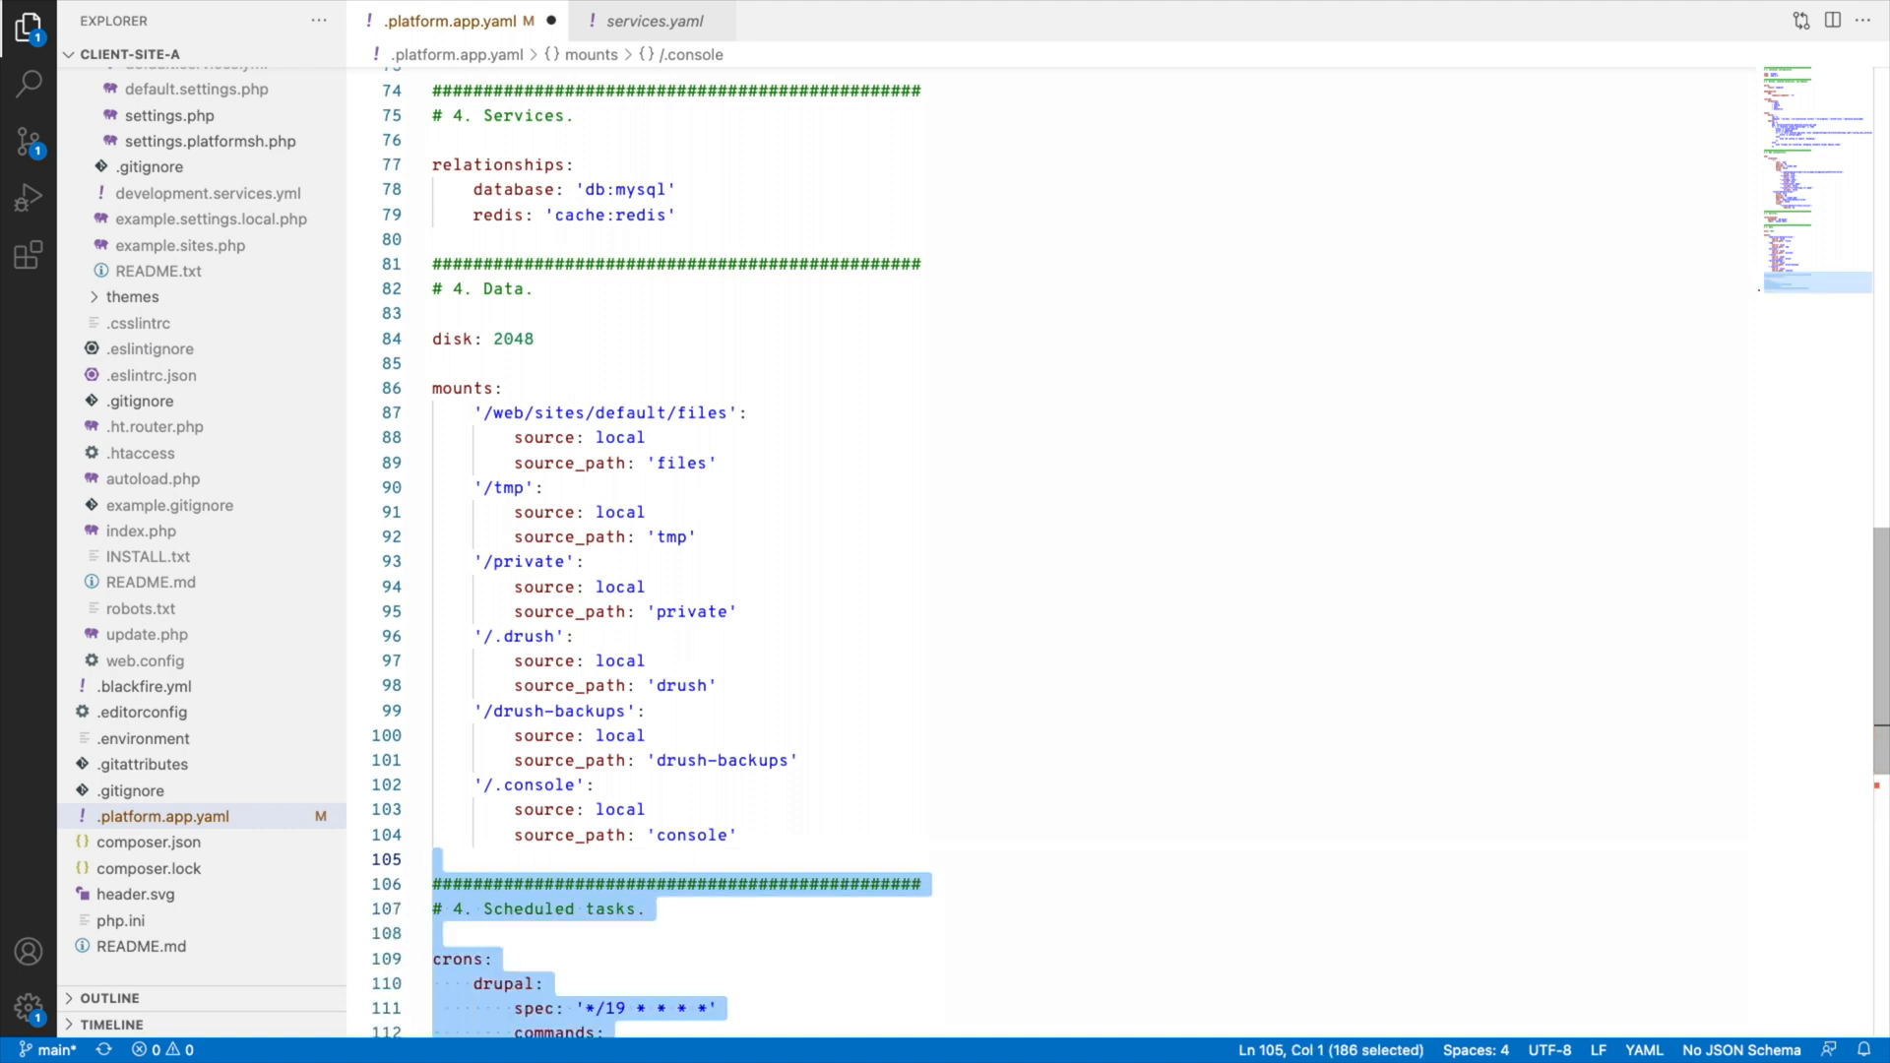
scroll(down, 3)
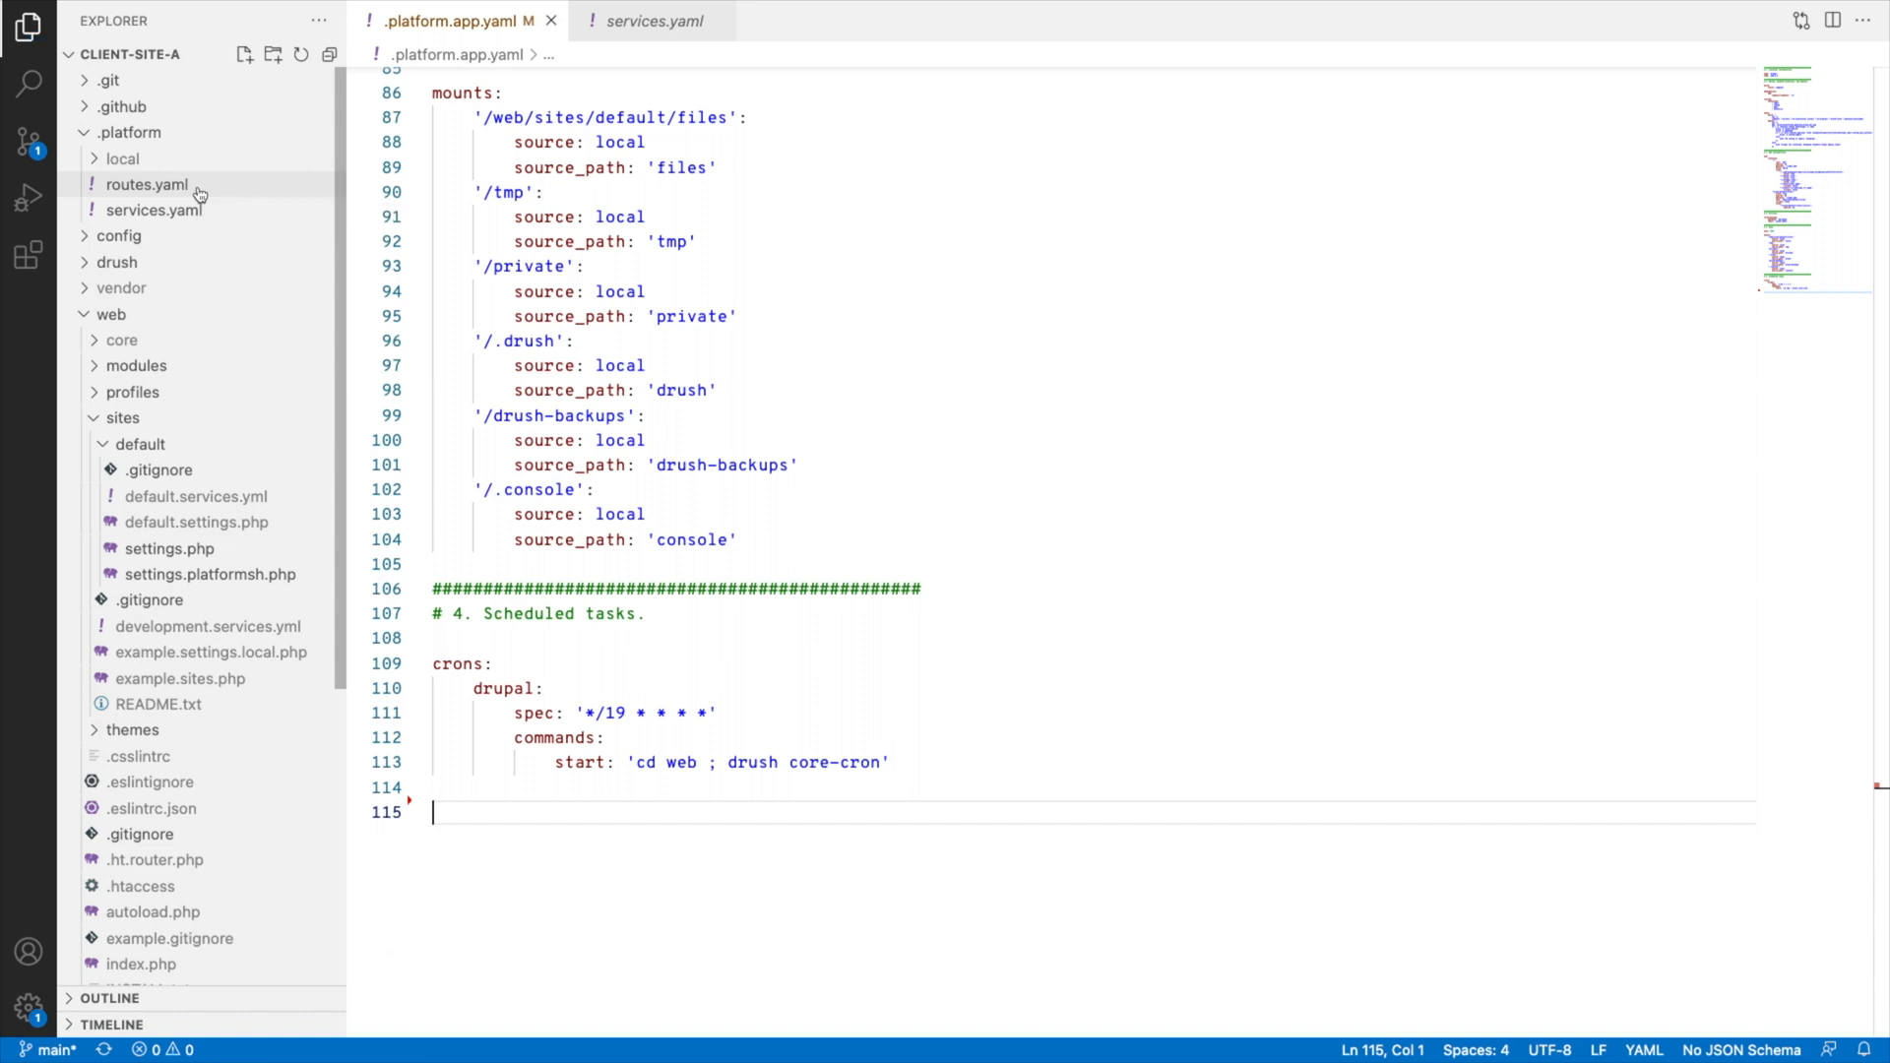
Step: Open .platform/routes.yaml and review the route definitions
click(147, 184)
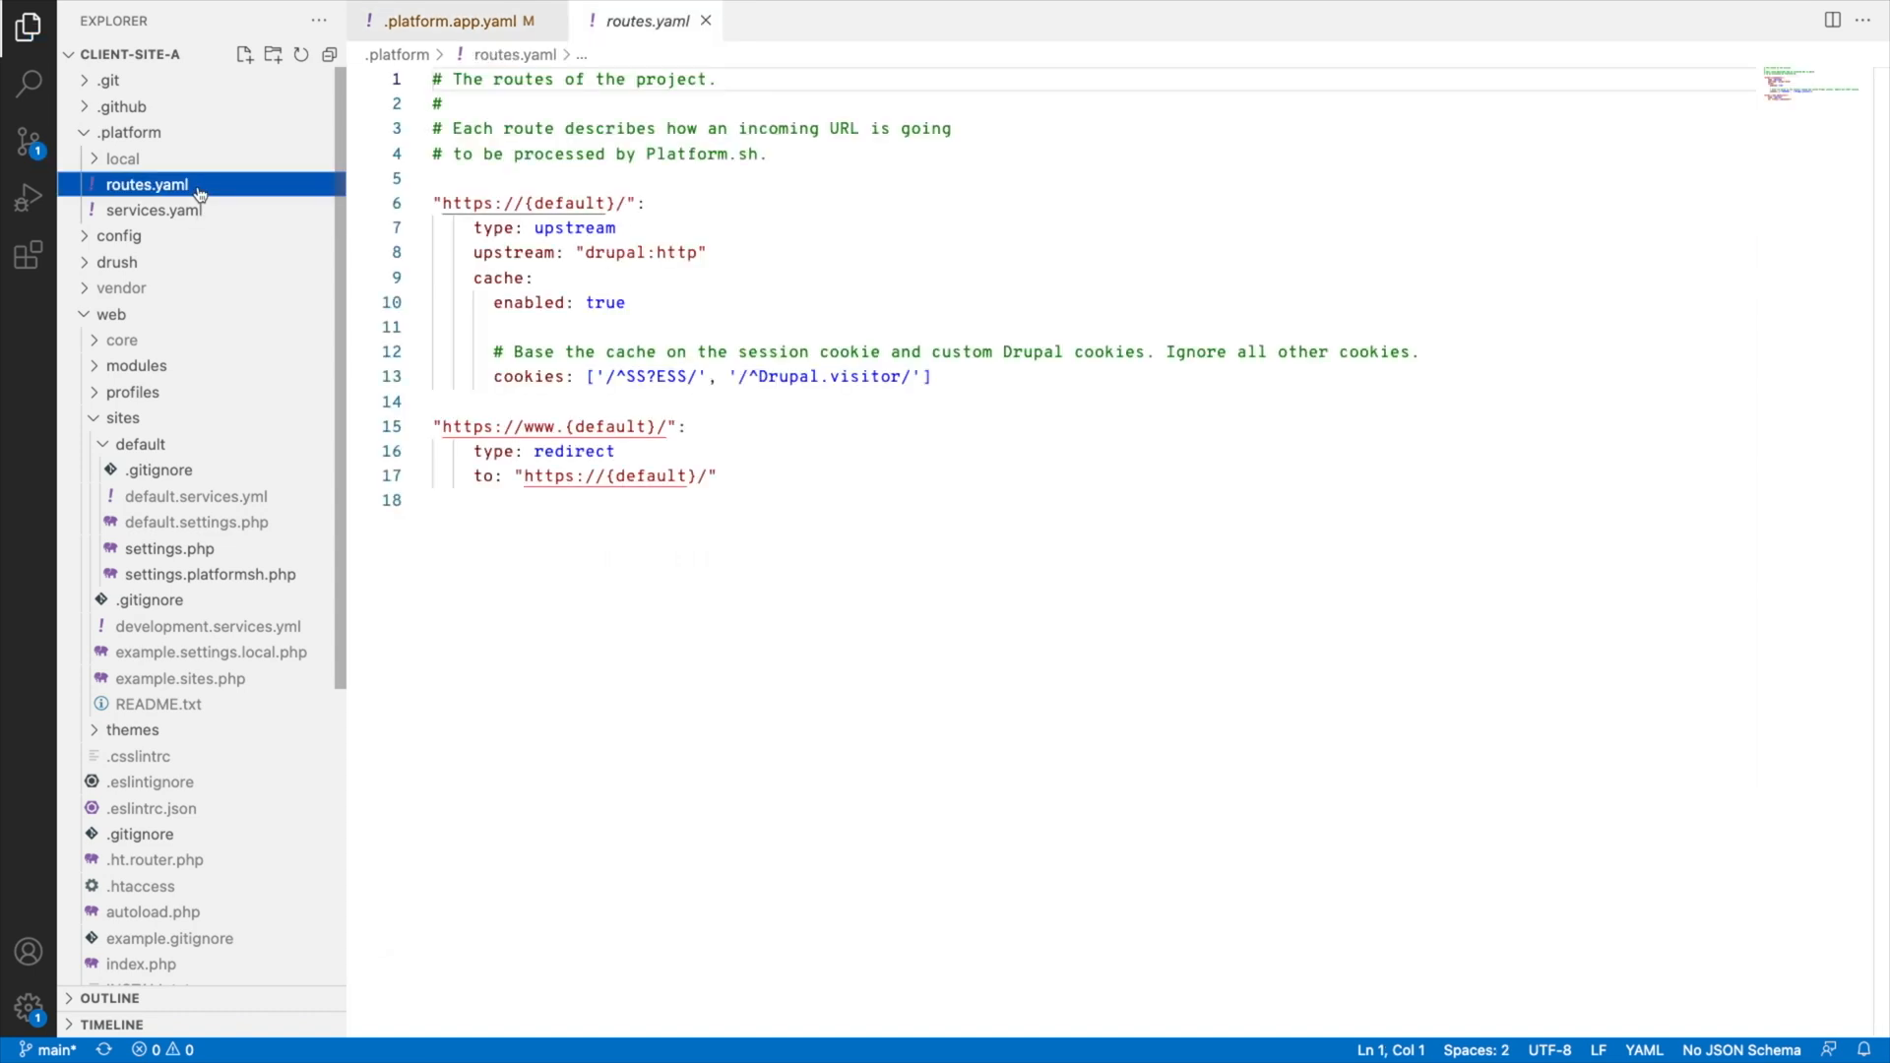
triple_click(567, 252)
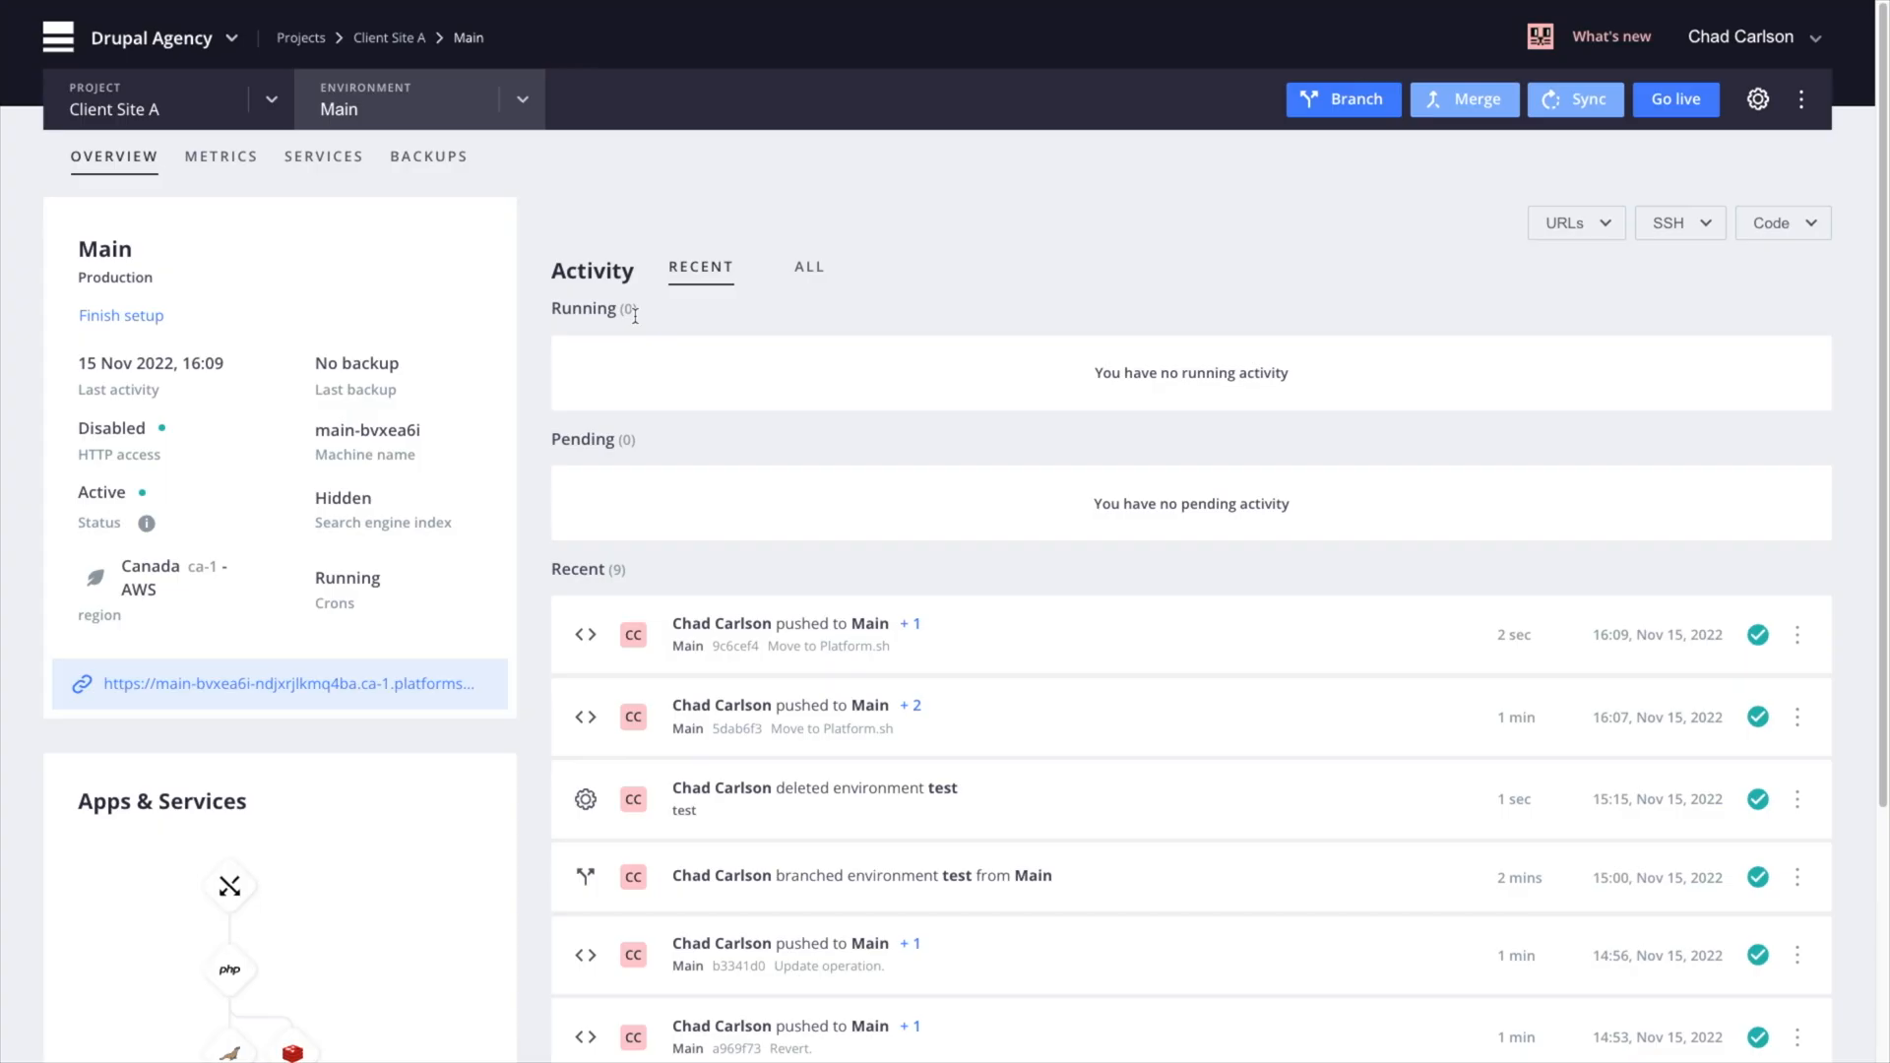
scroll(down, 3)
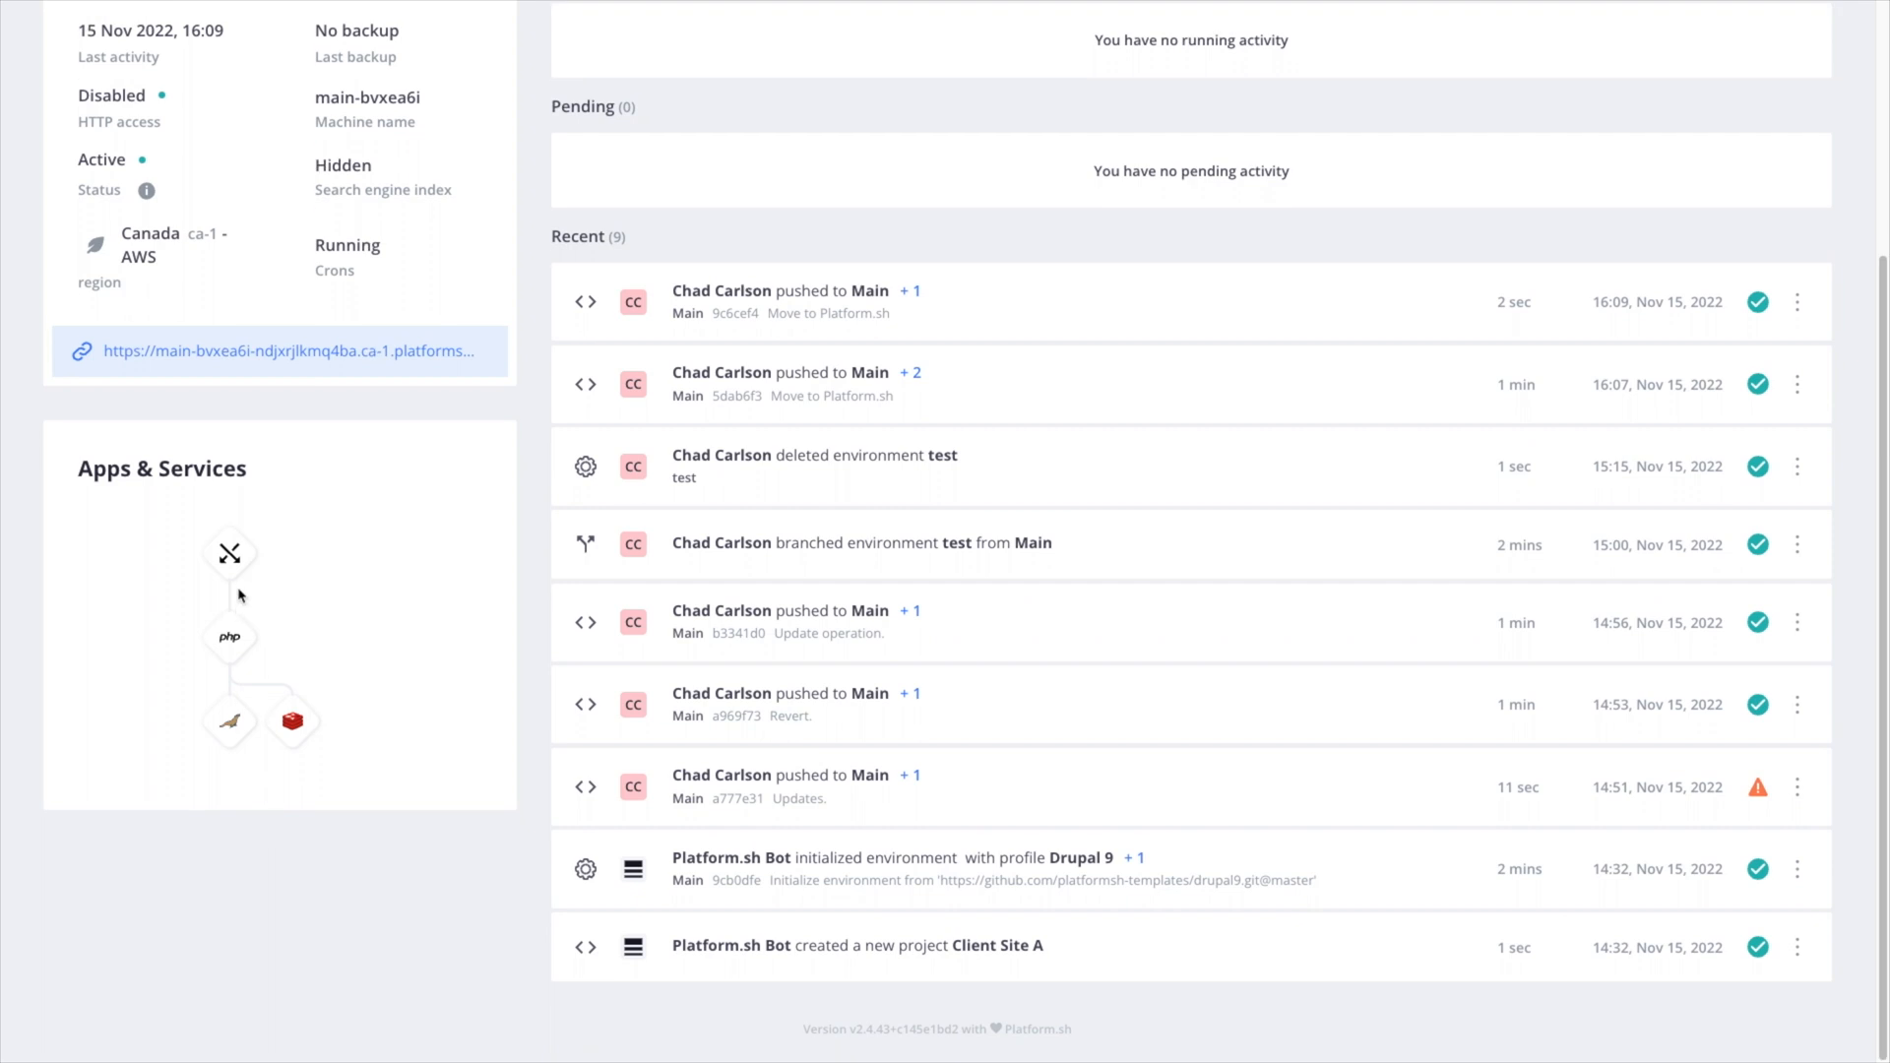
click(230, 553)
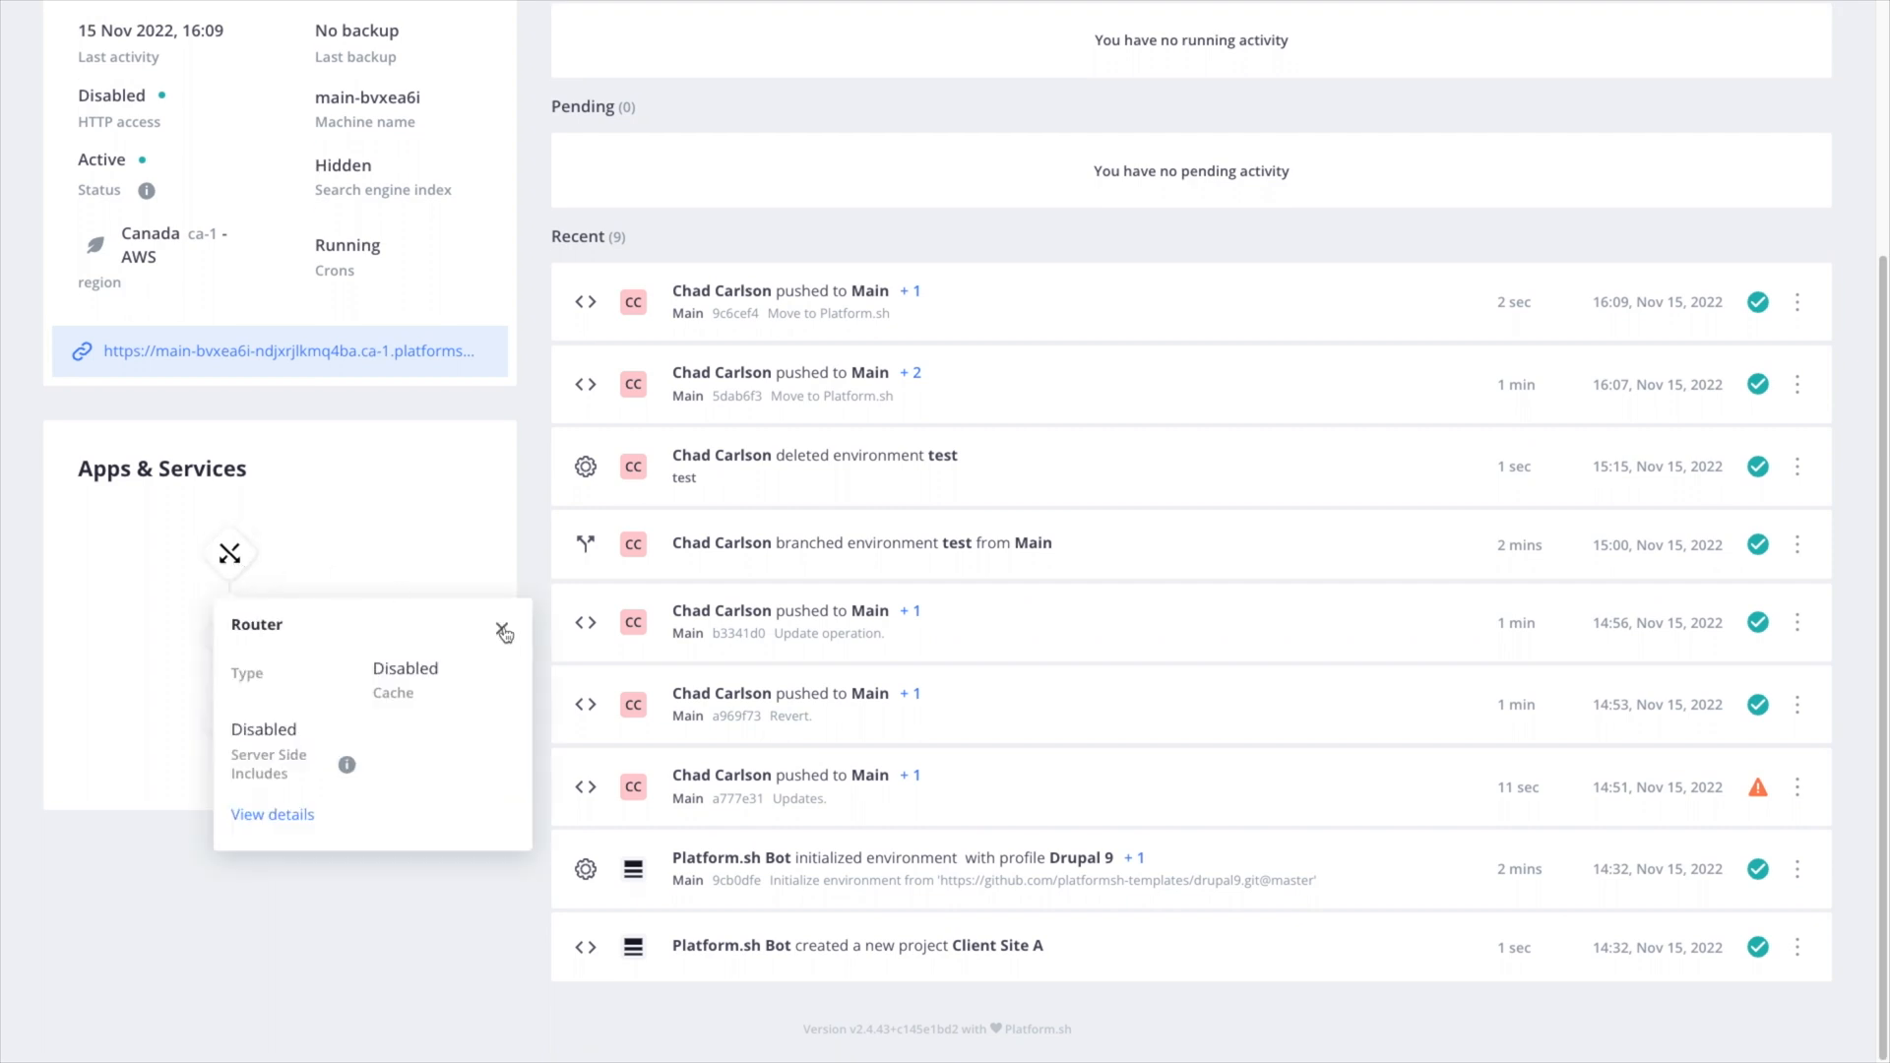
click(229, 636)
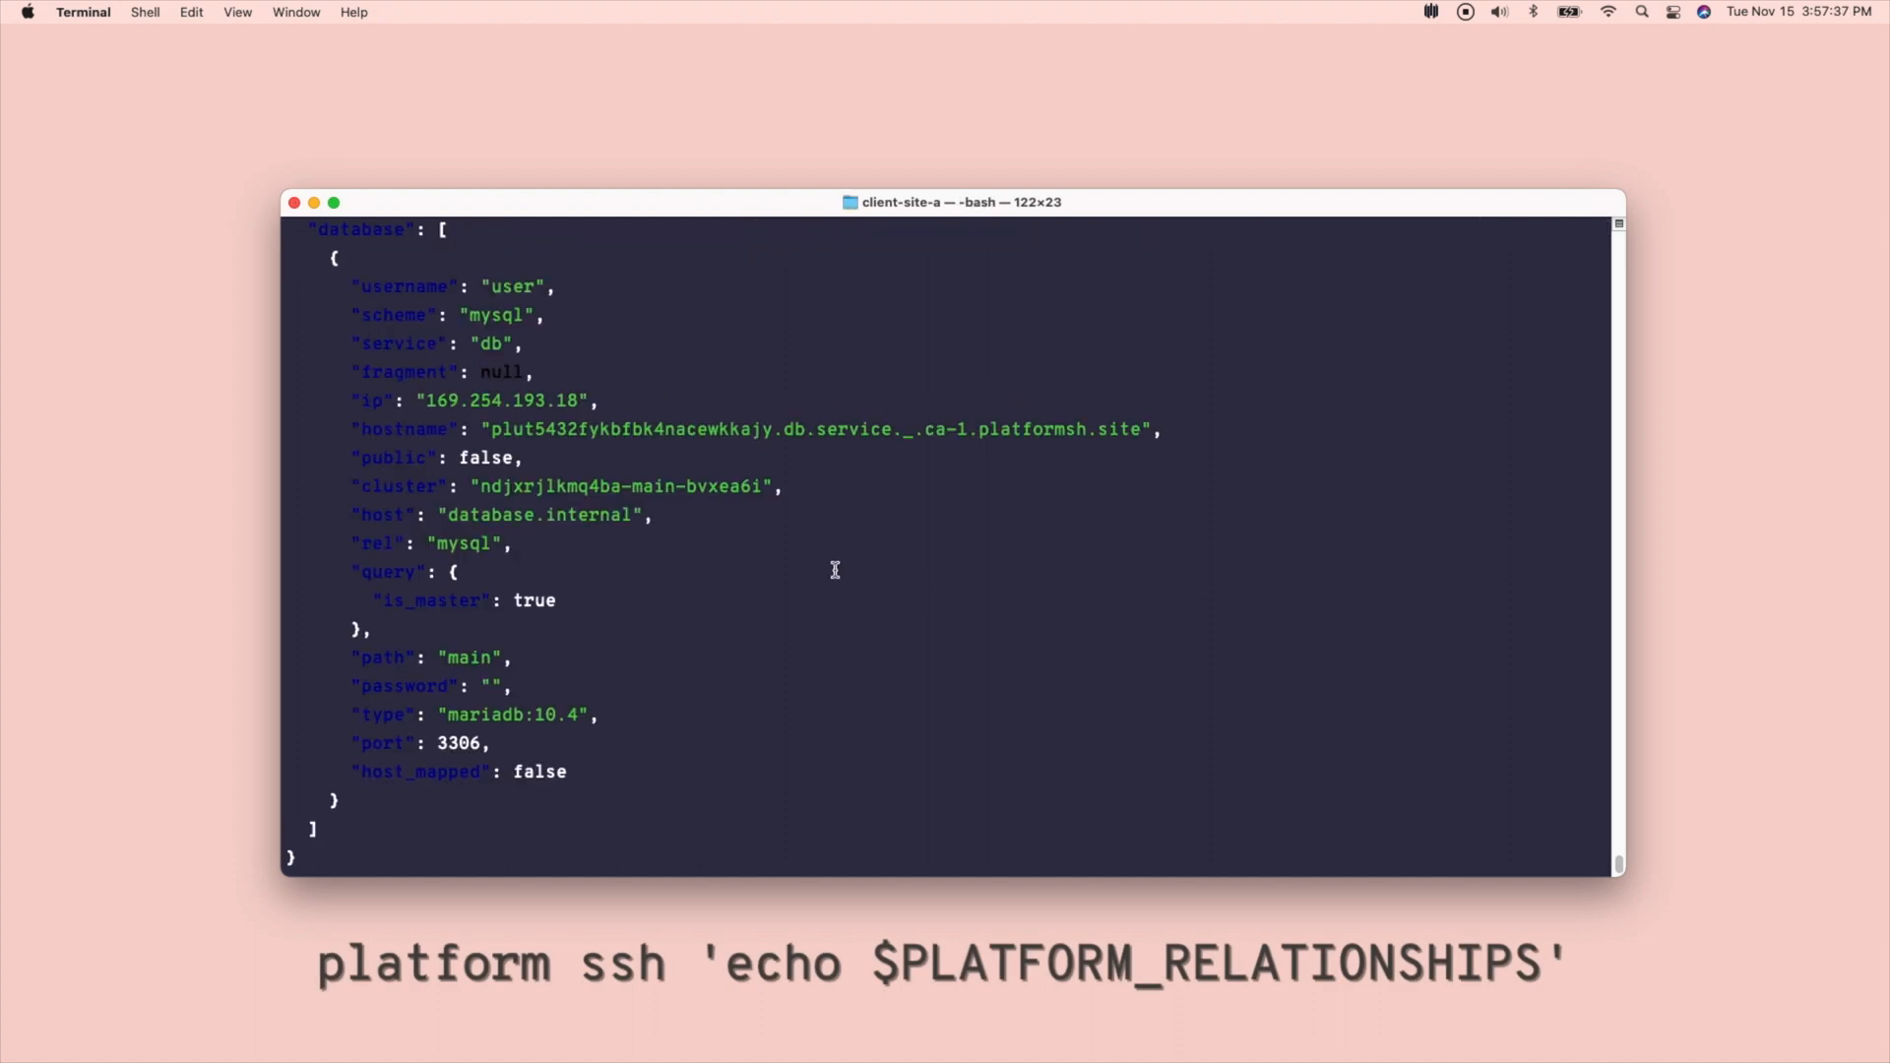
Step: Run platform branch upgrade-php to create the environment from Main
key(Return)
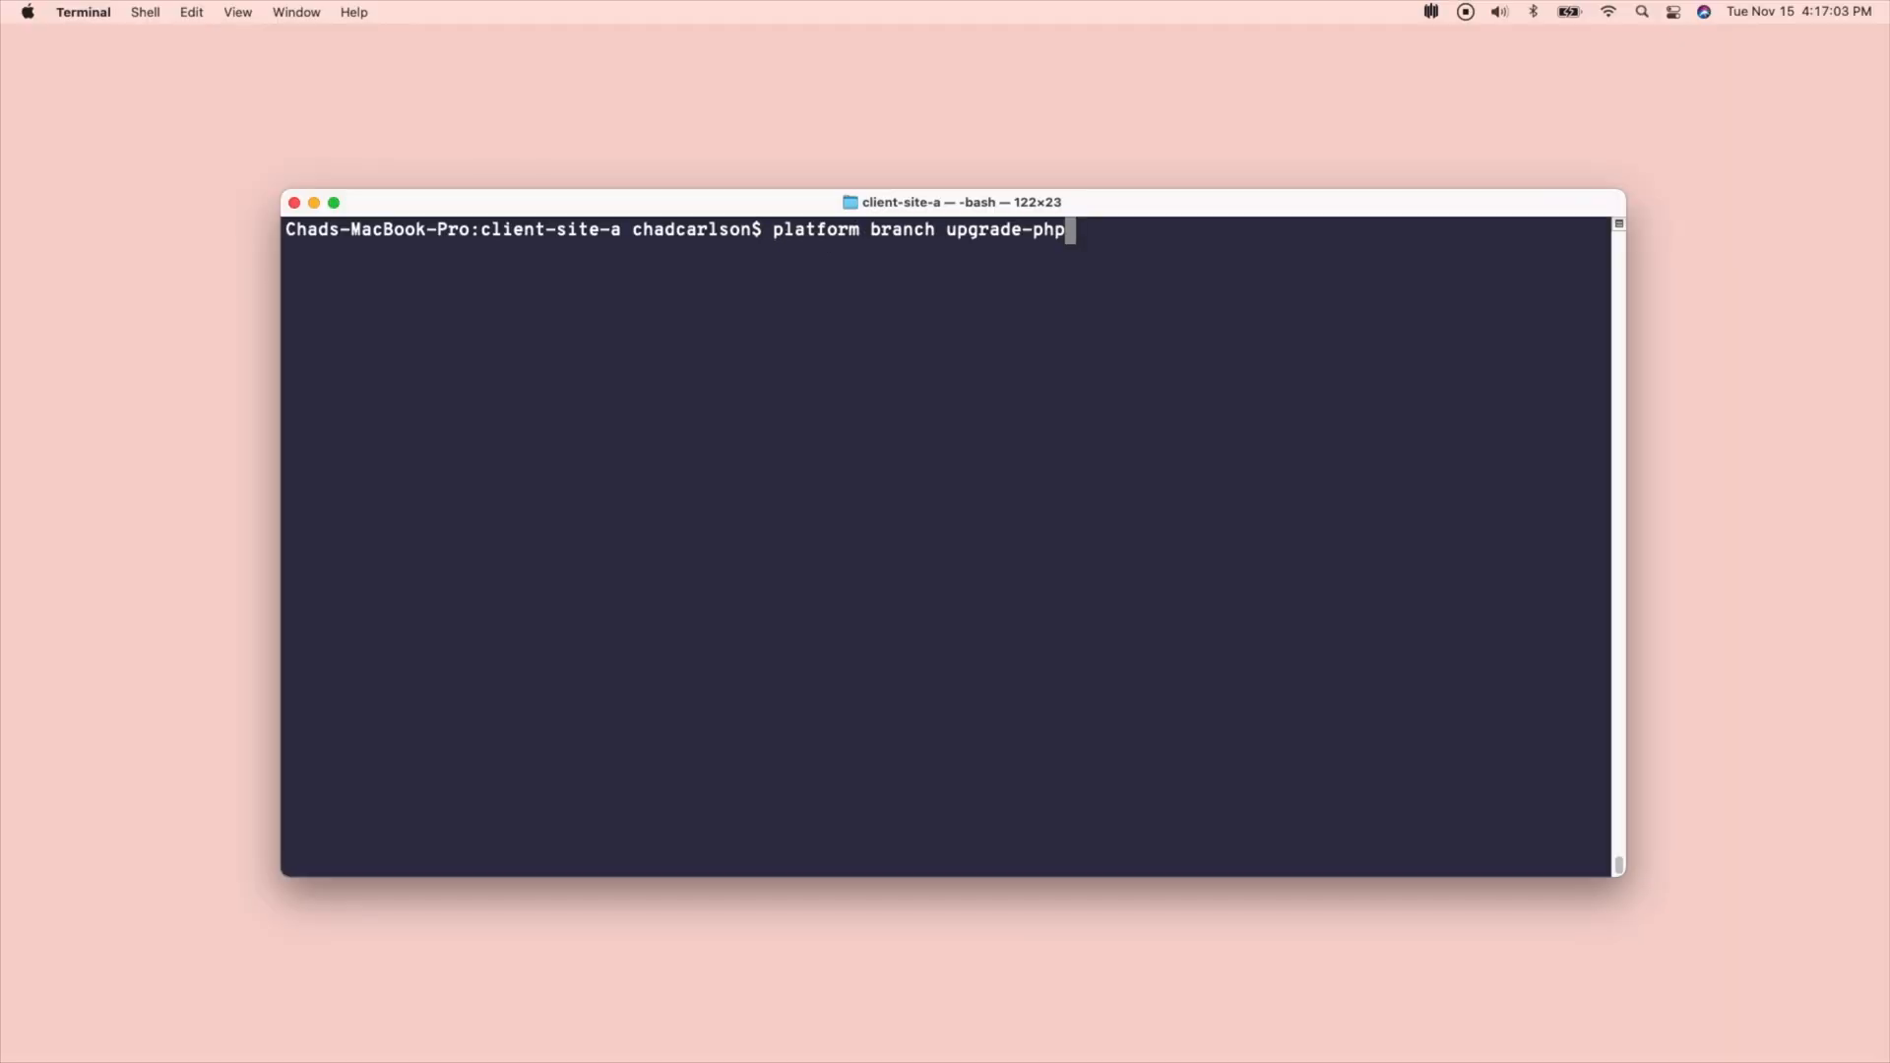
key(Return)
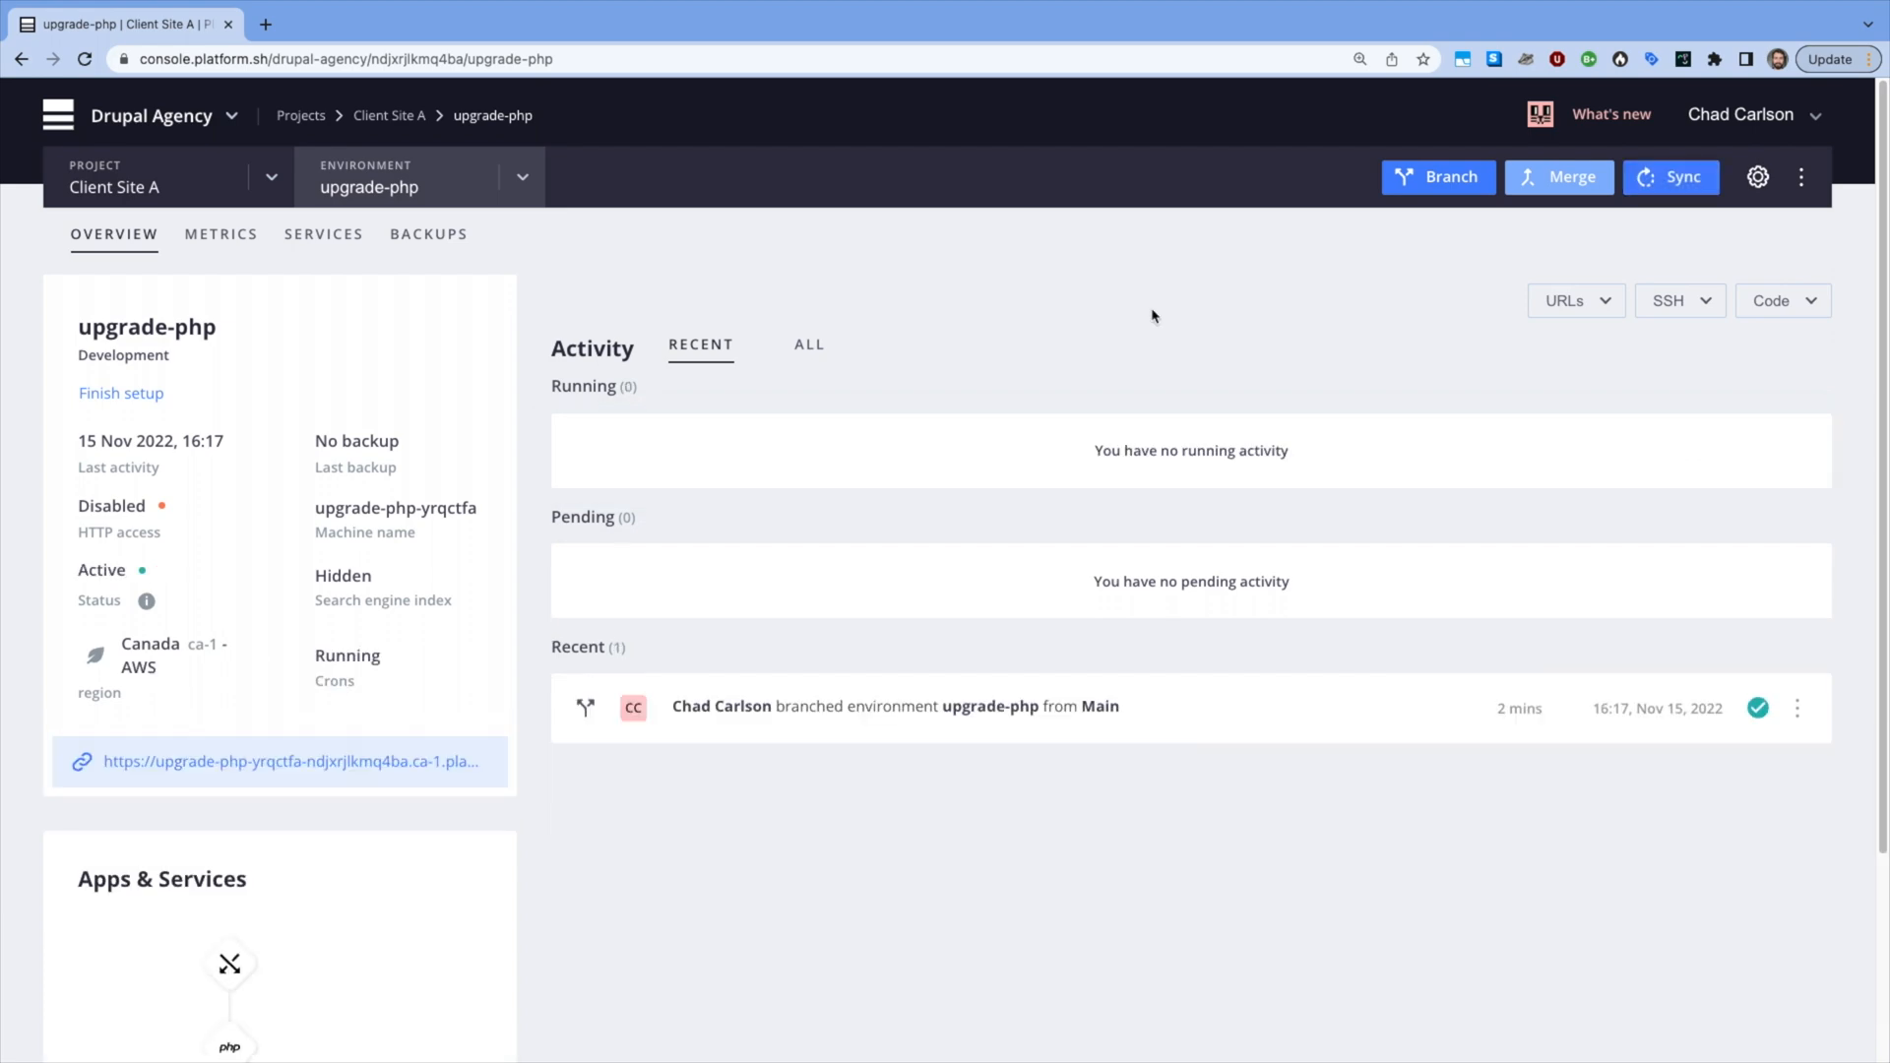
Step: Raise the runtime from php:8.0 to php:8.1 in .platform.app.yaml and push it
click(285, 760)
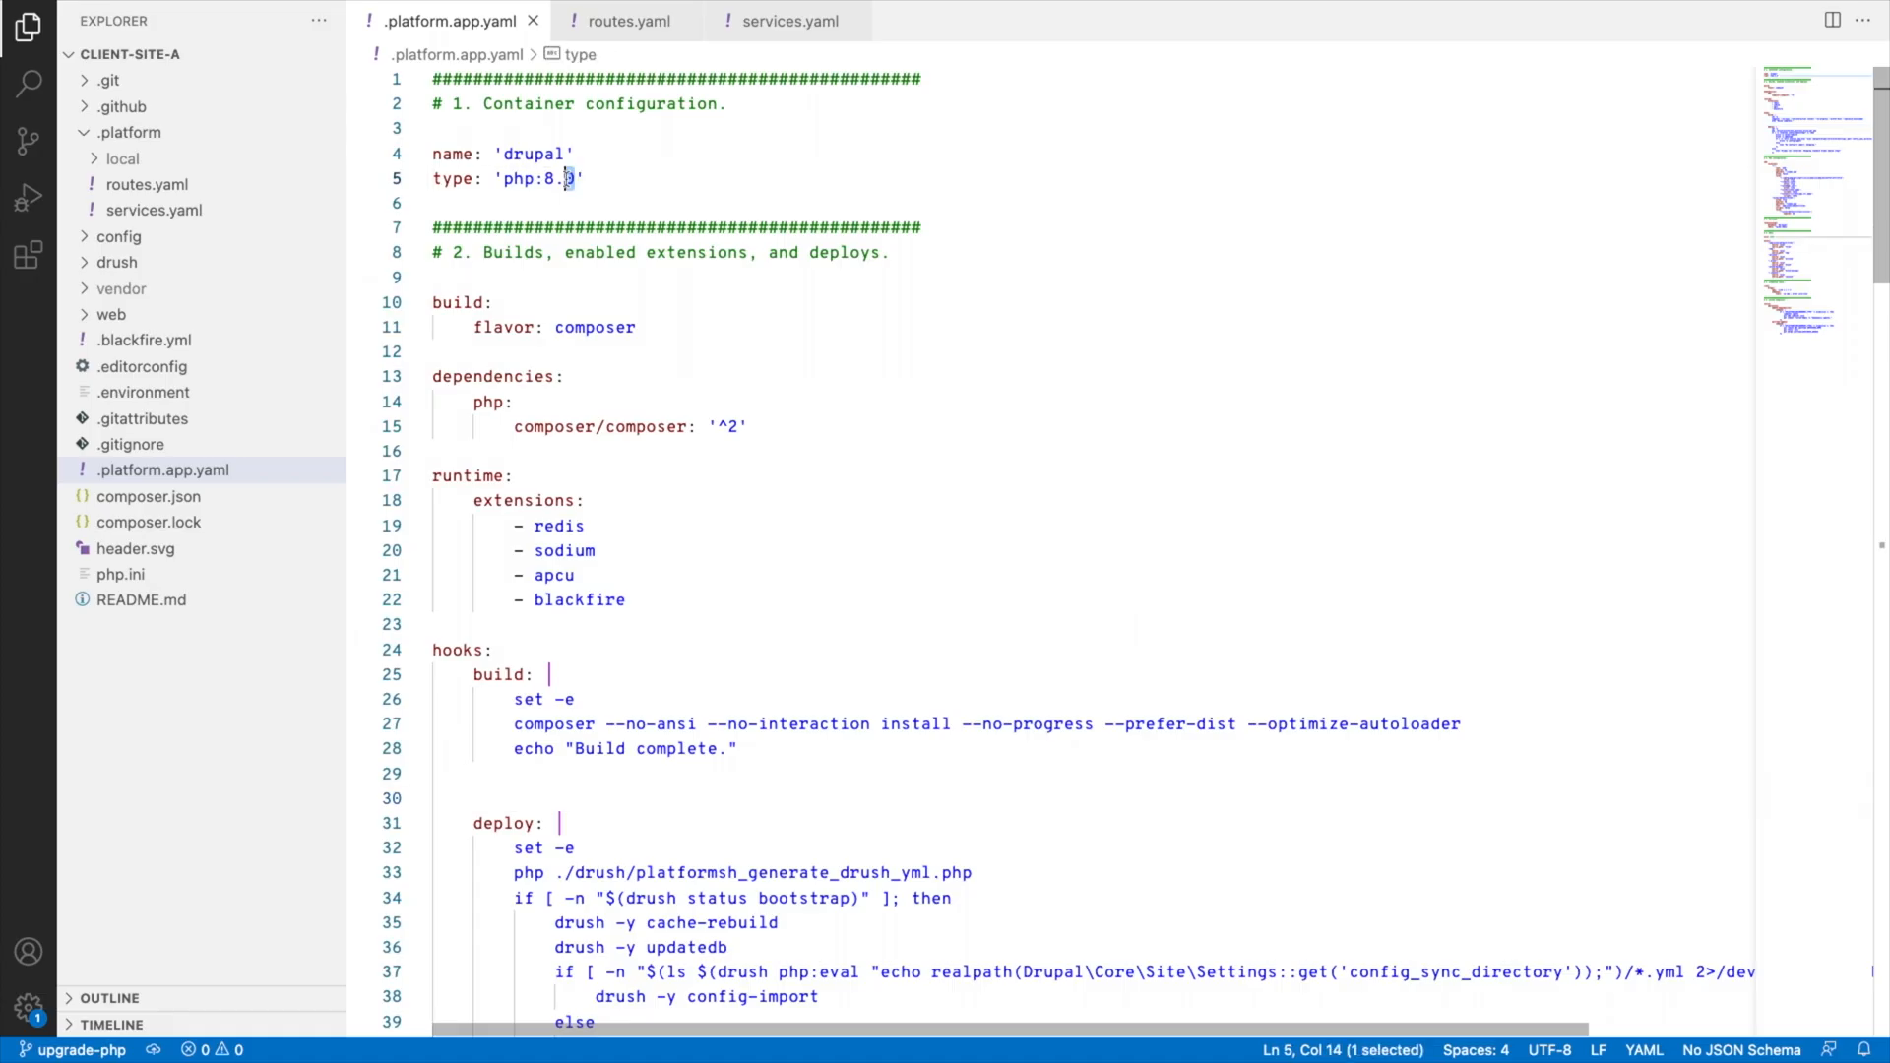
text(1)
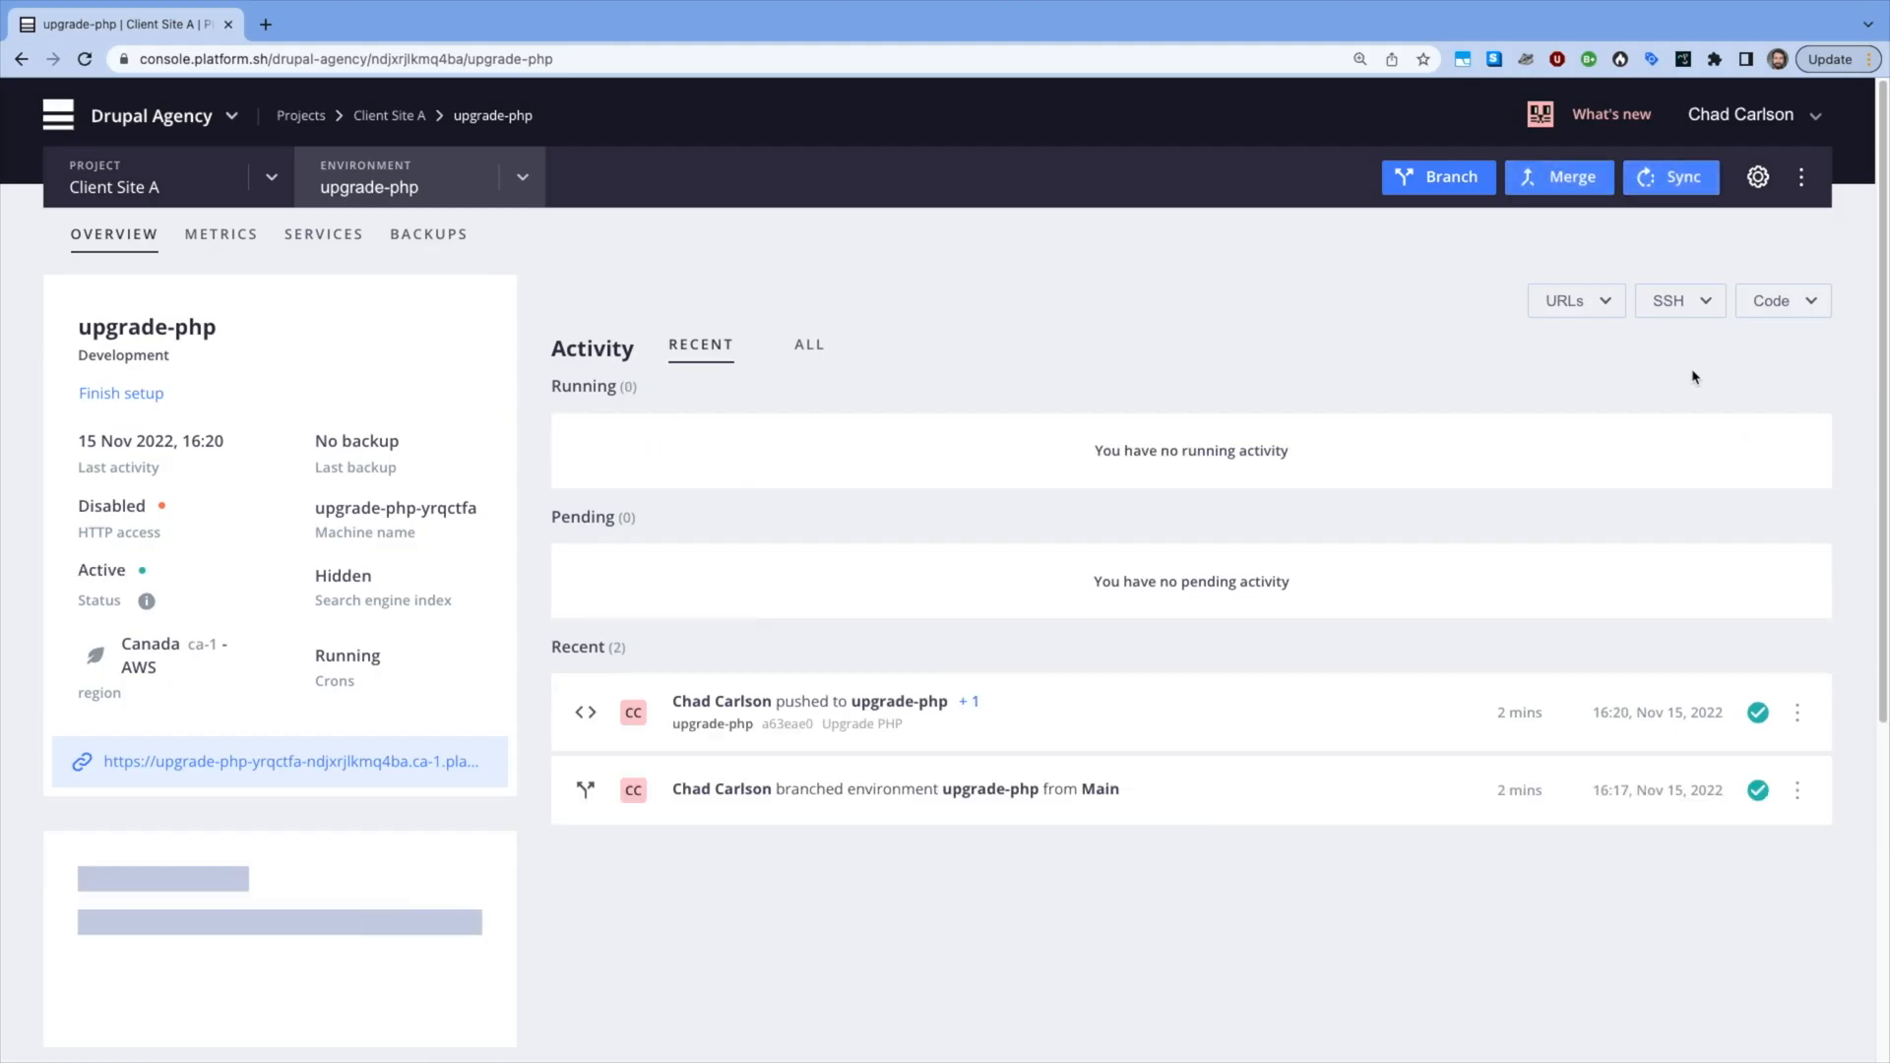
Step: Open the upgrade-php environment URL to load the Umami Drupal site
click(283, 760)
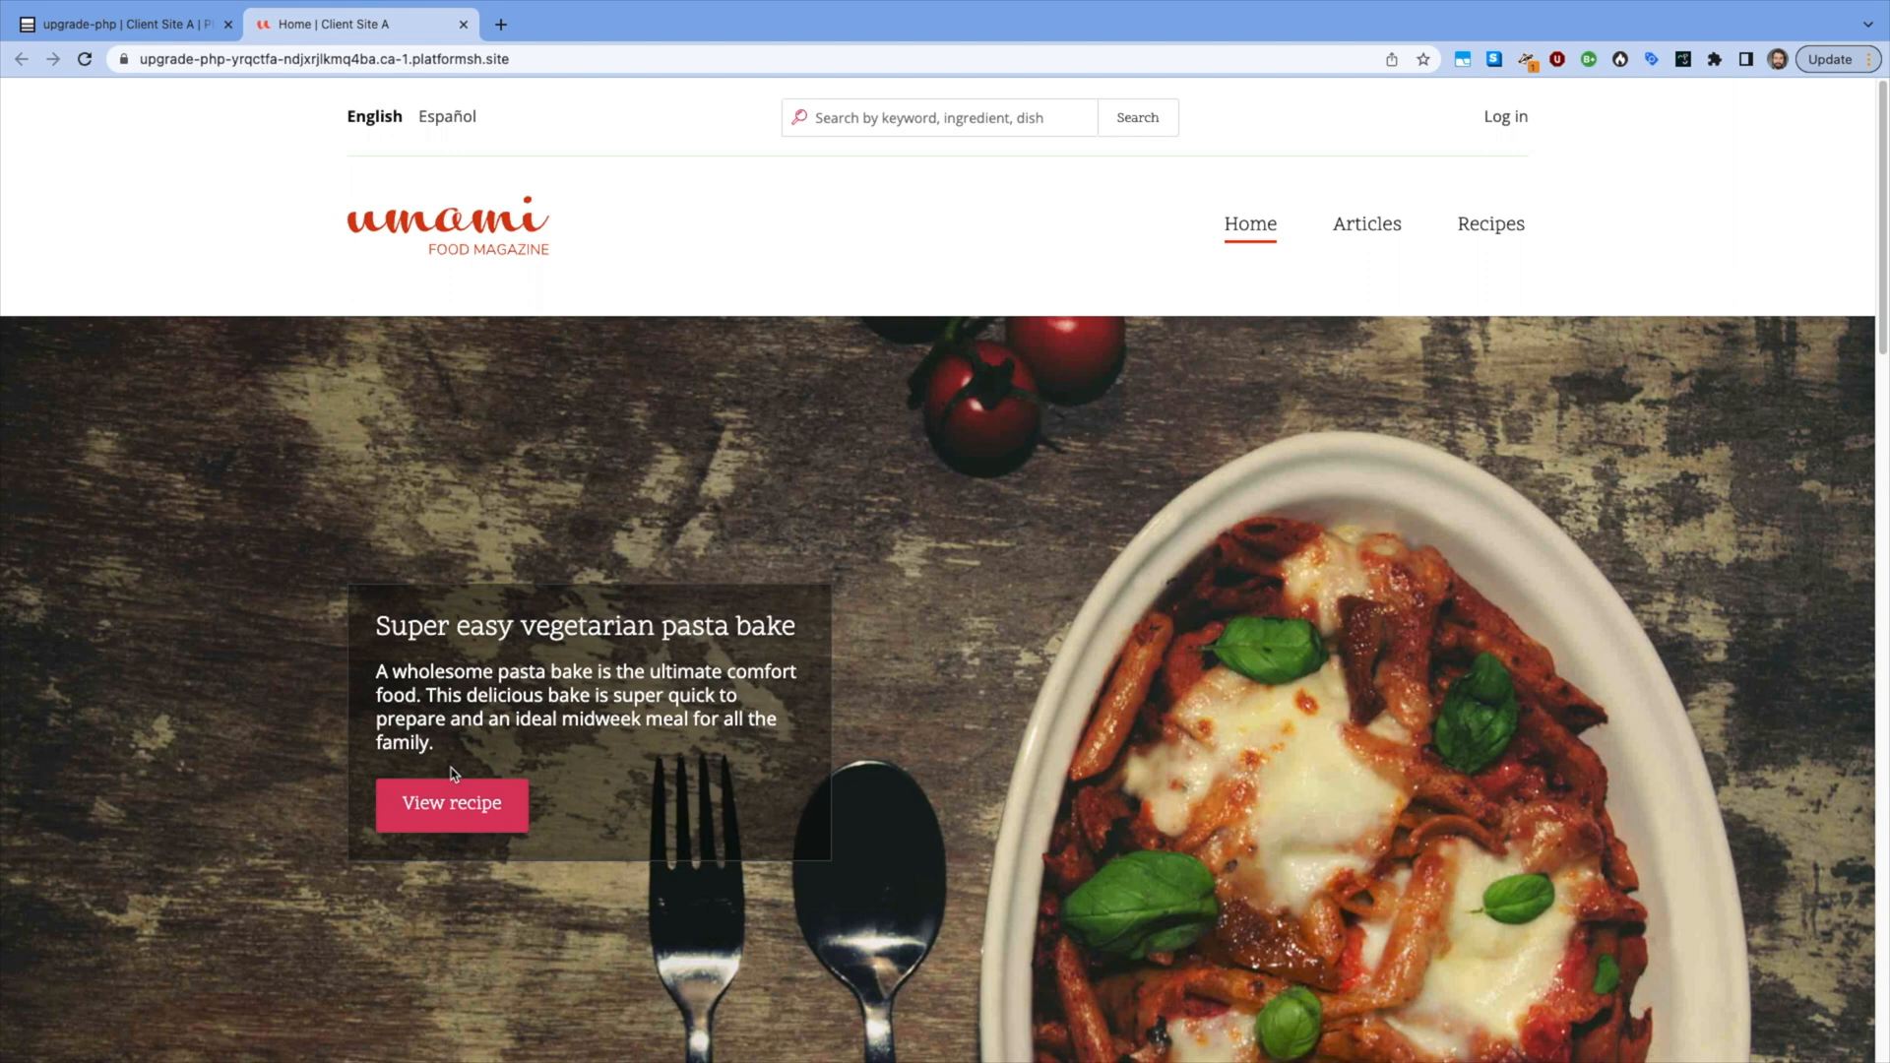
mouse_move(434, 28)
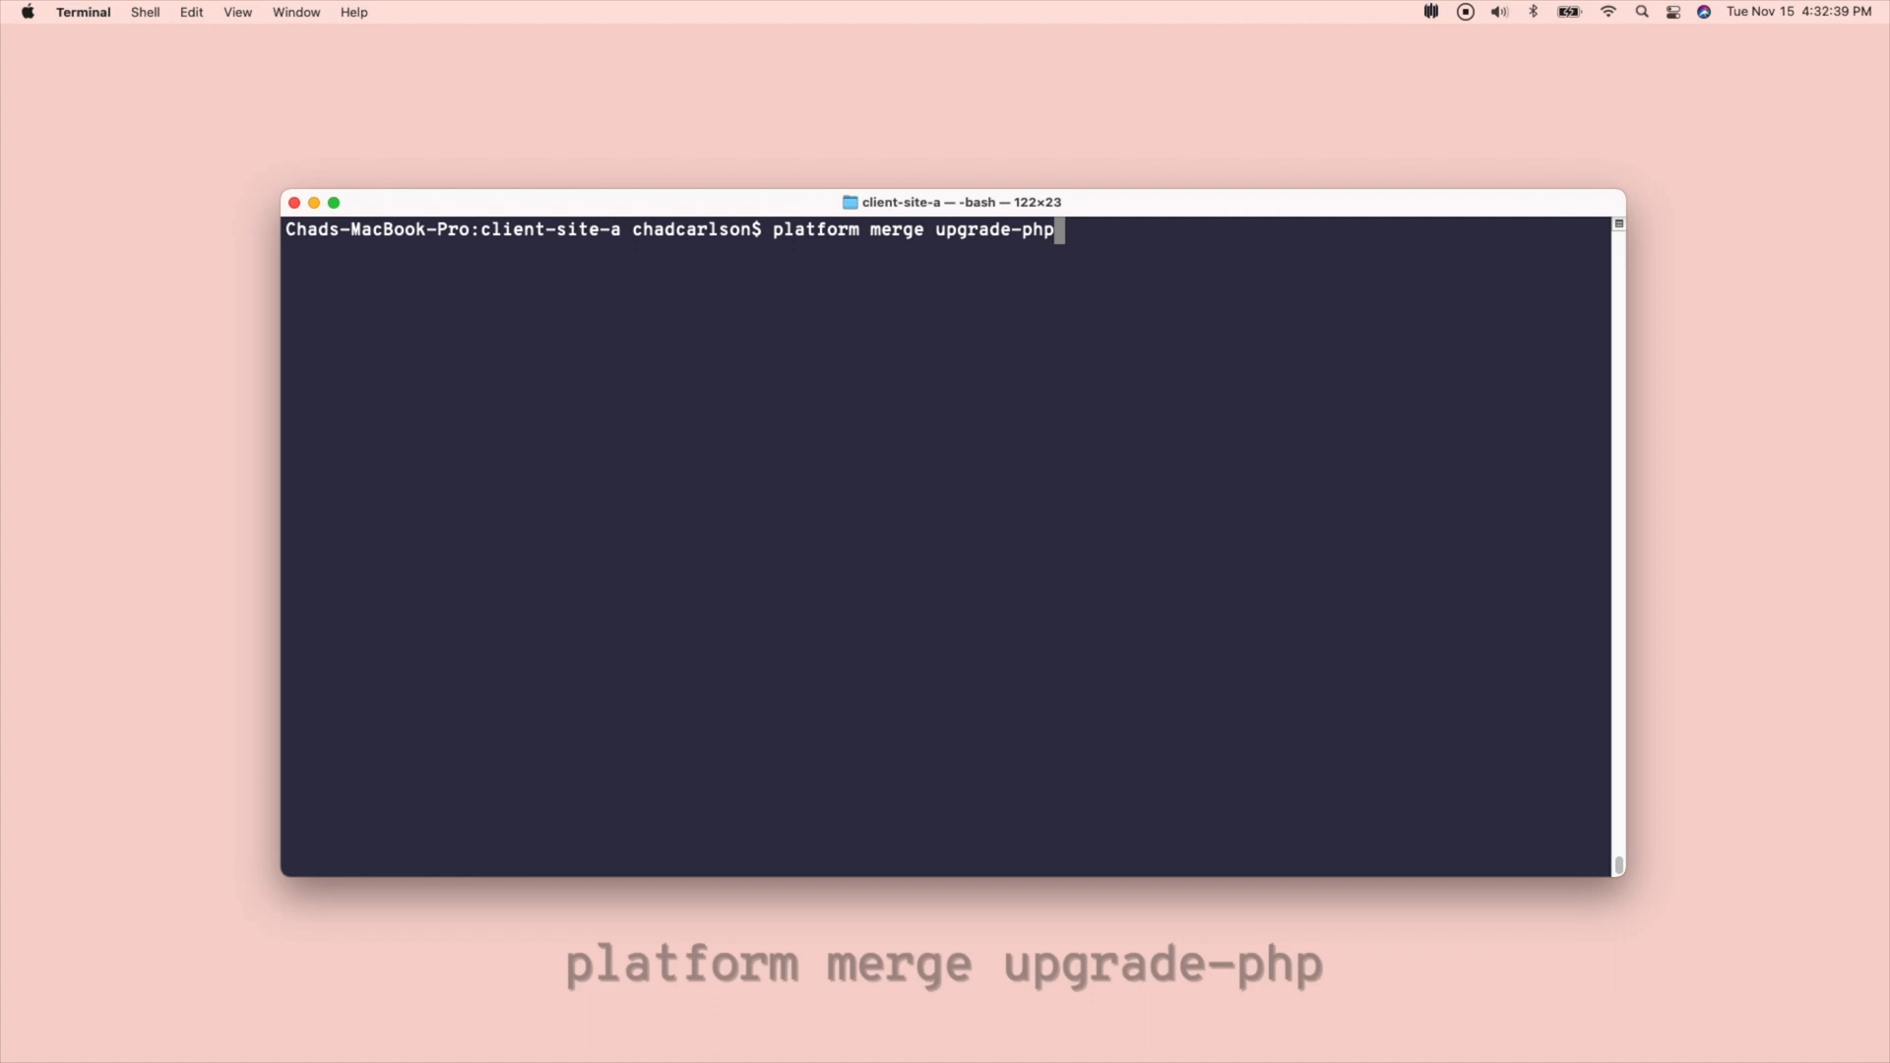
Step: Run platform merge upgrade-php to merge it into Main
key(enter)
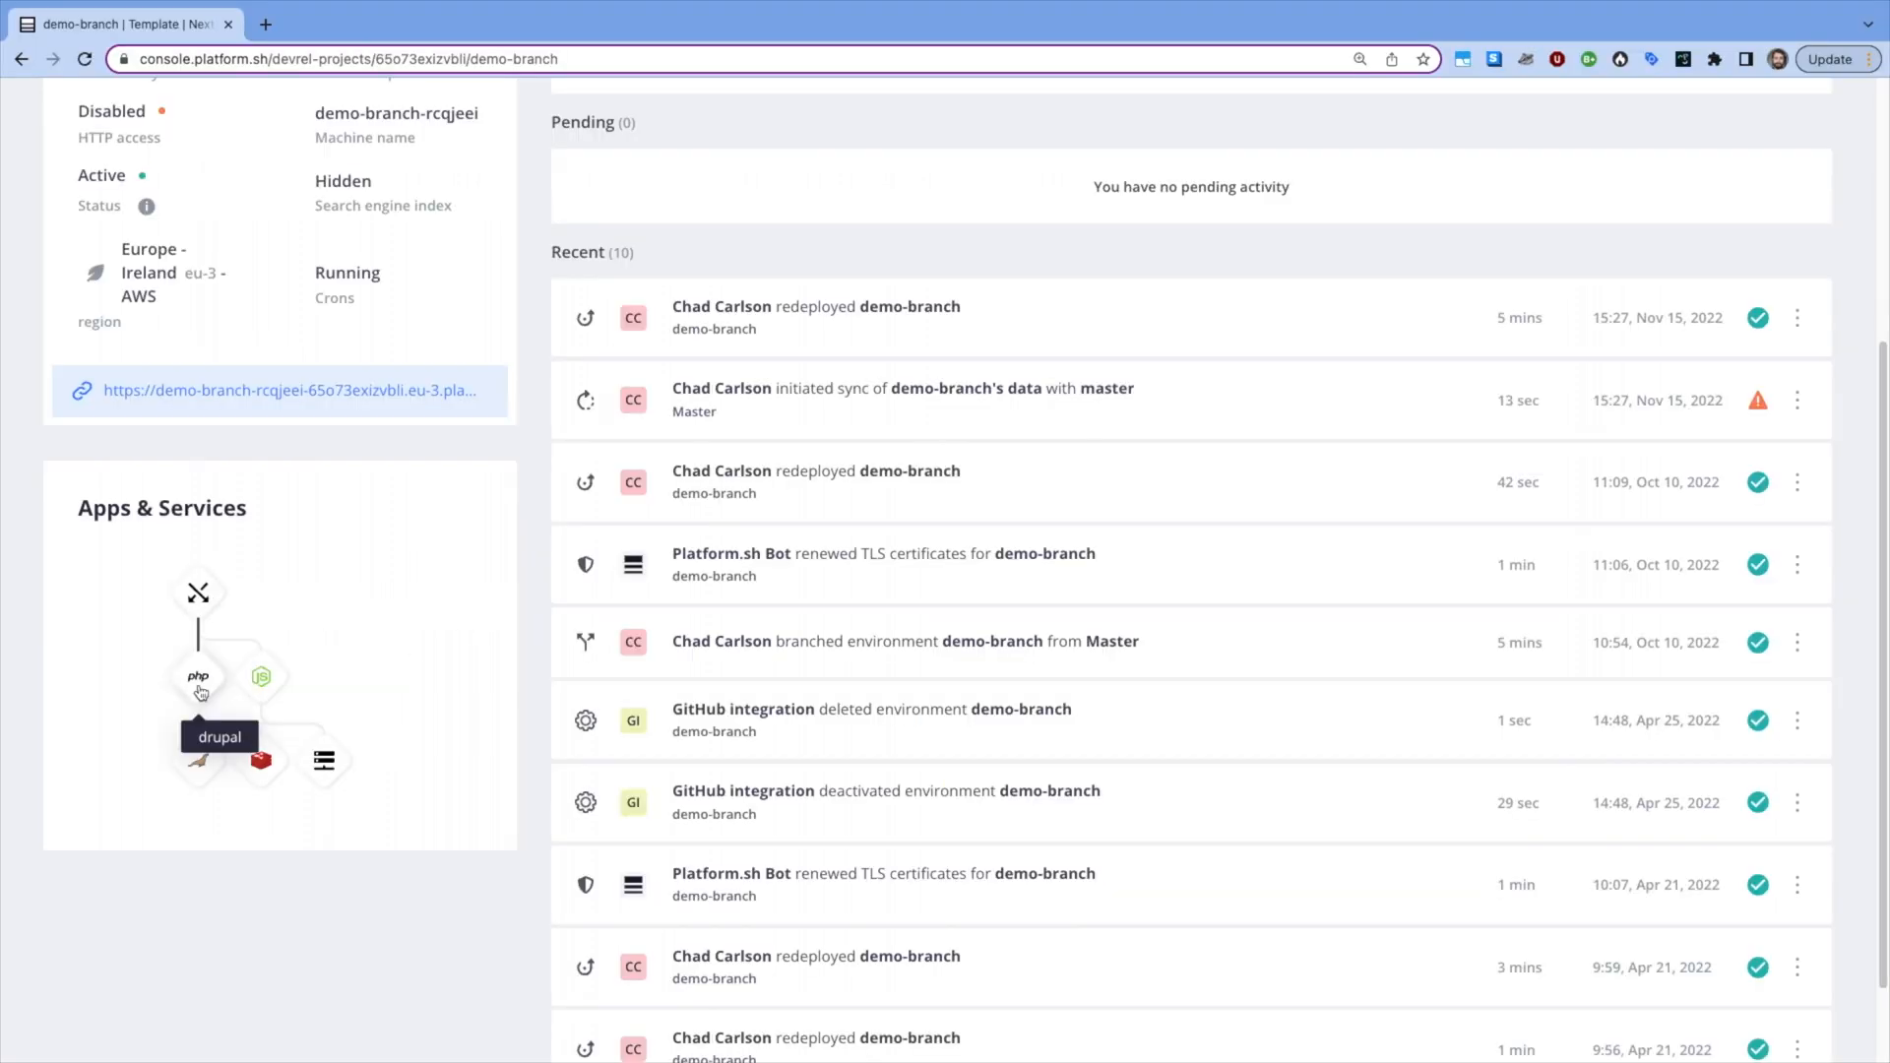
mouse_move(262, 677)
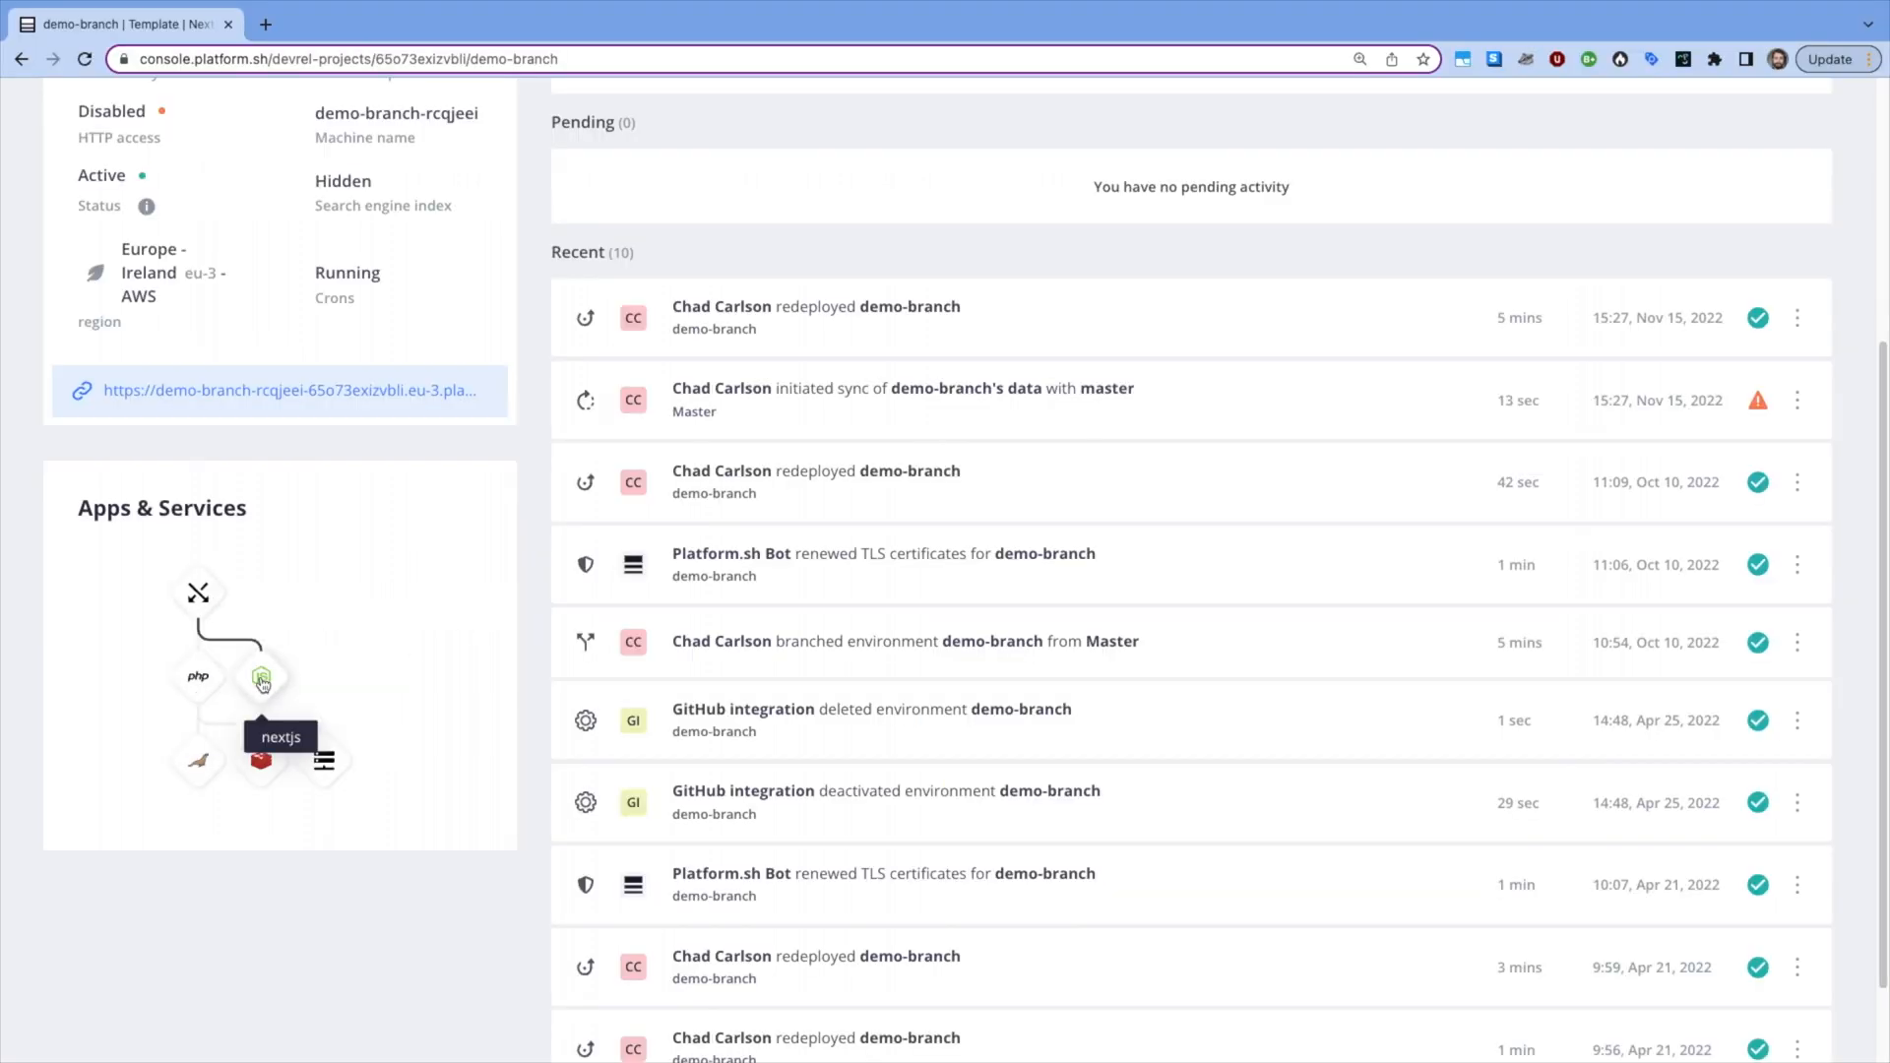
Step: Open demo-branch's Drupal api route, the Pencil Nebula article, and its Next.js frontend view
scroll(up, 3)
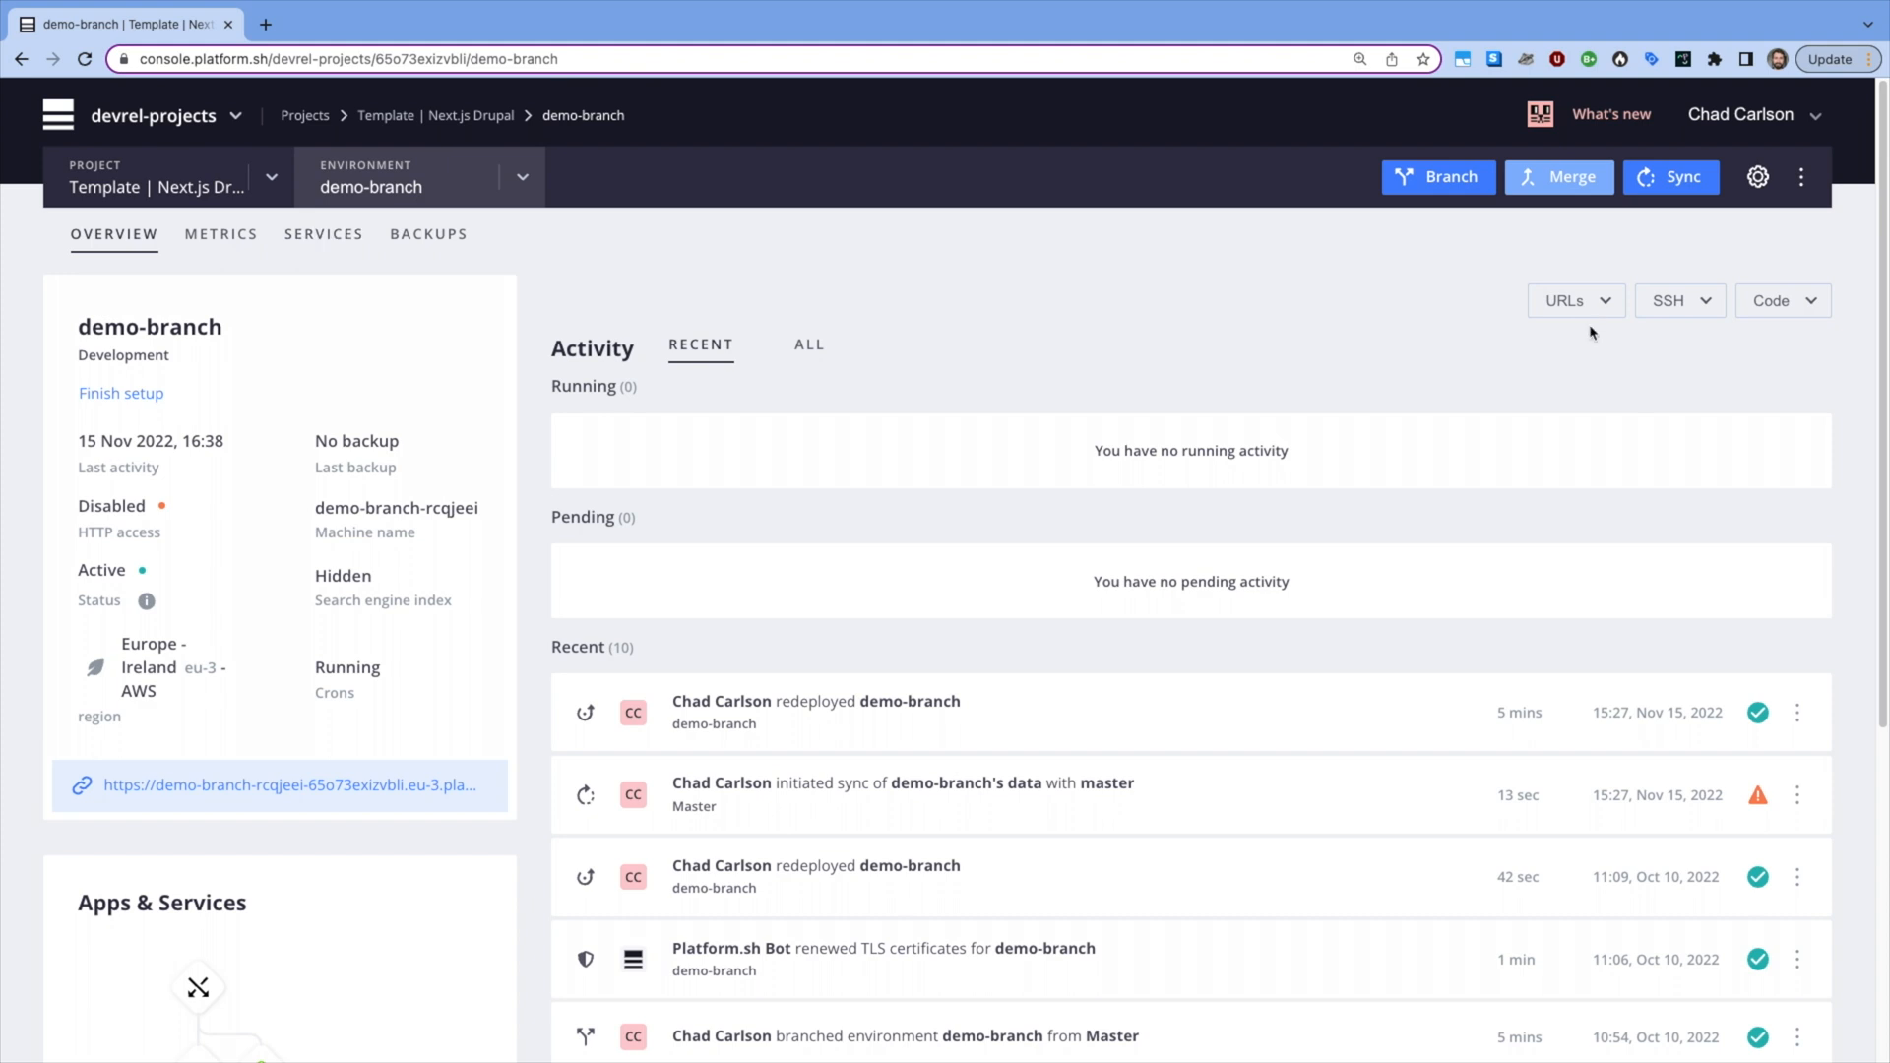
click(1574, 300)
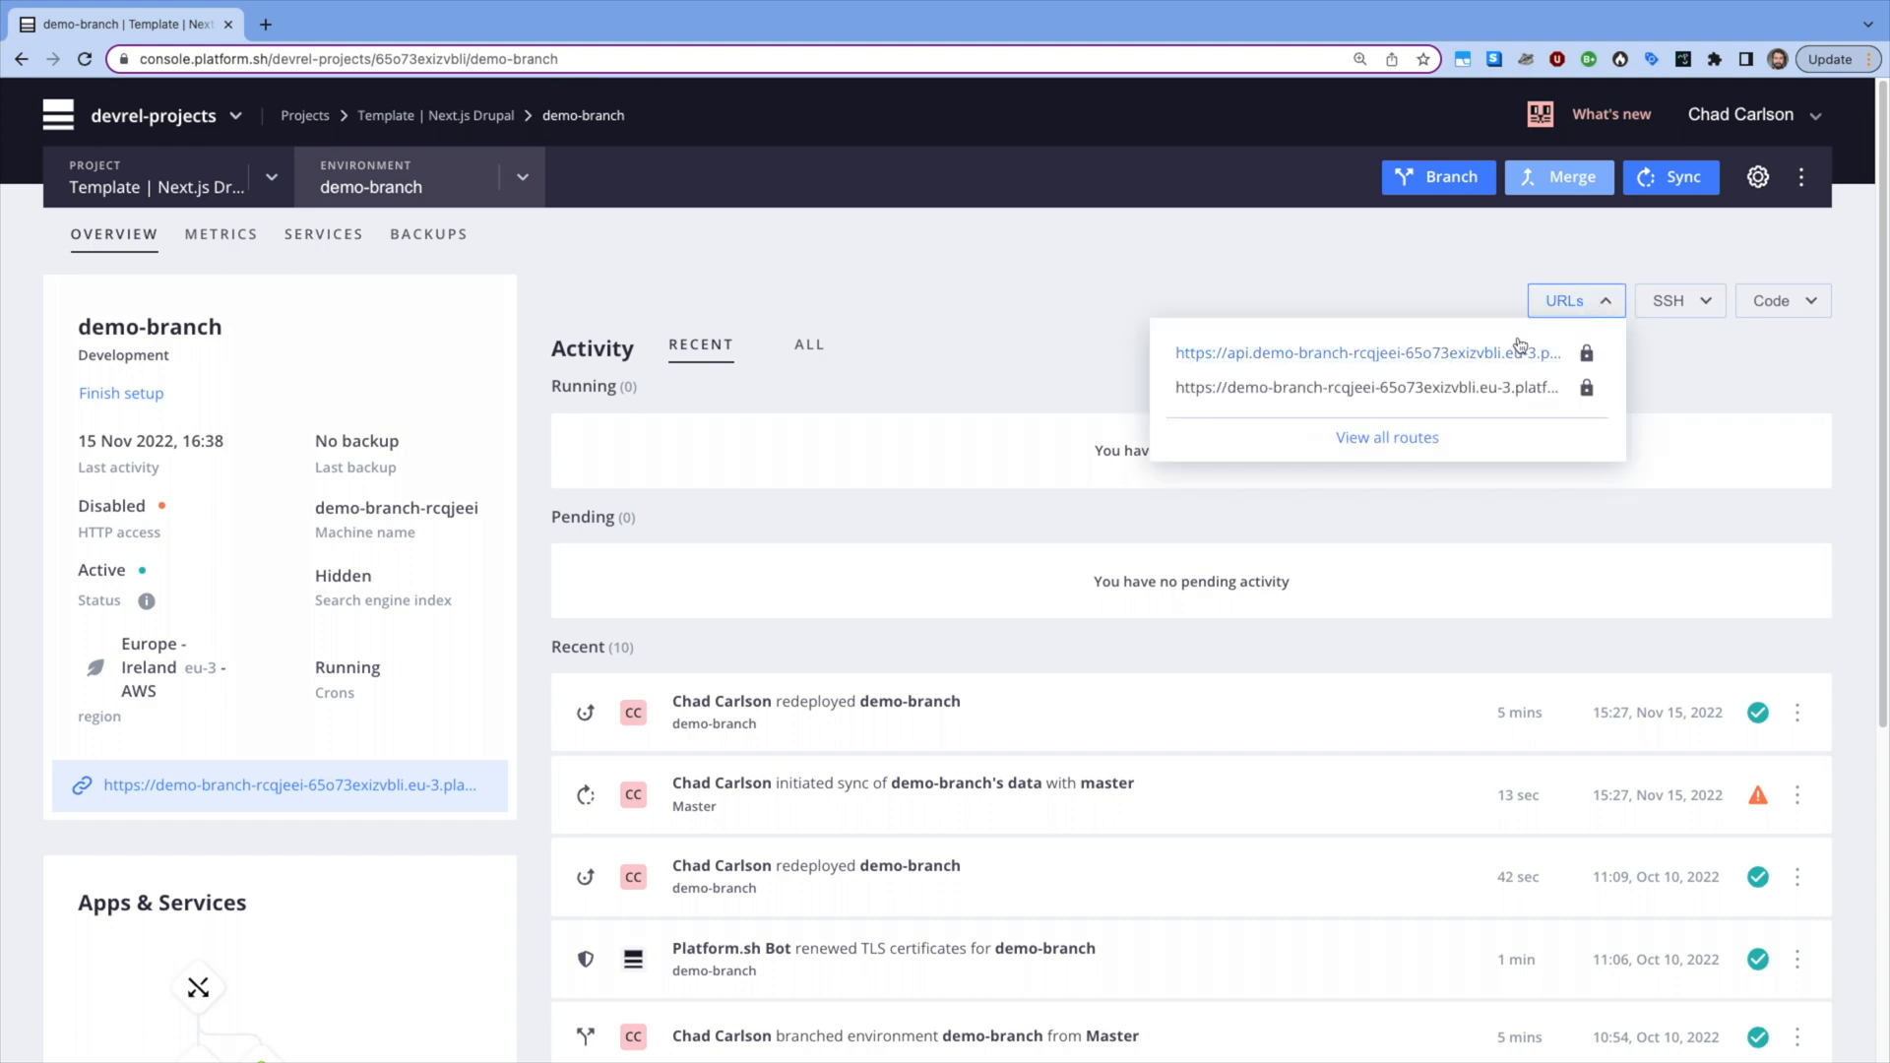
click(1365, 353)
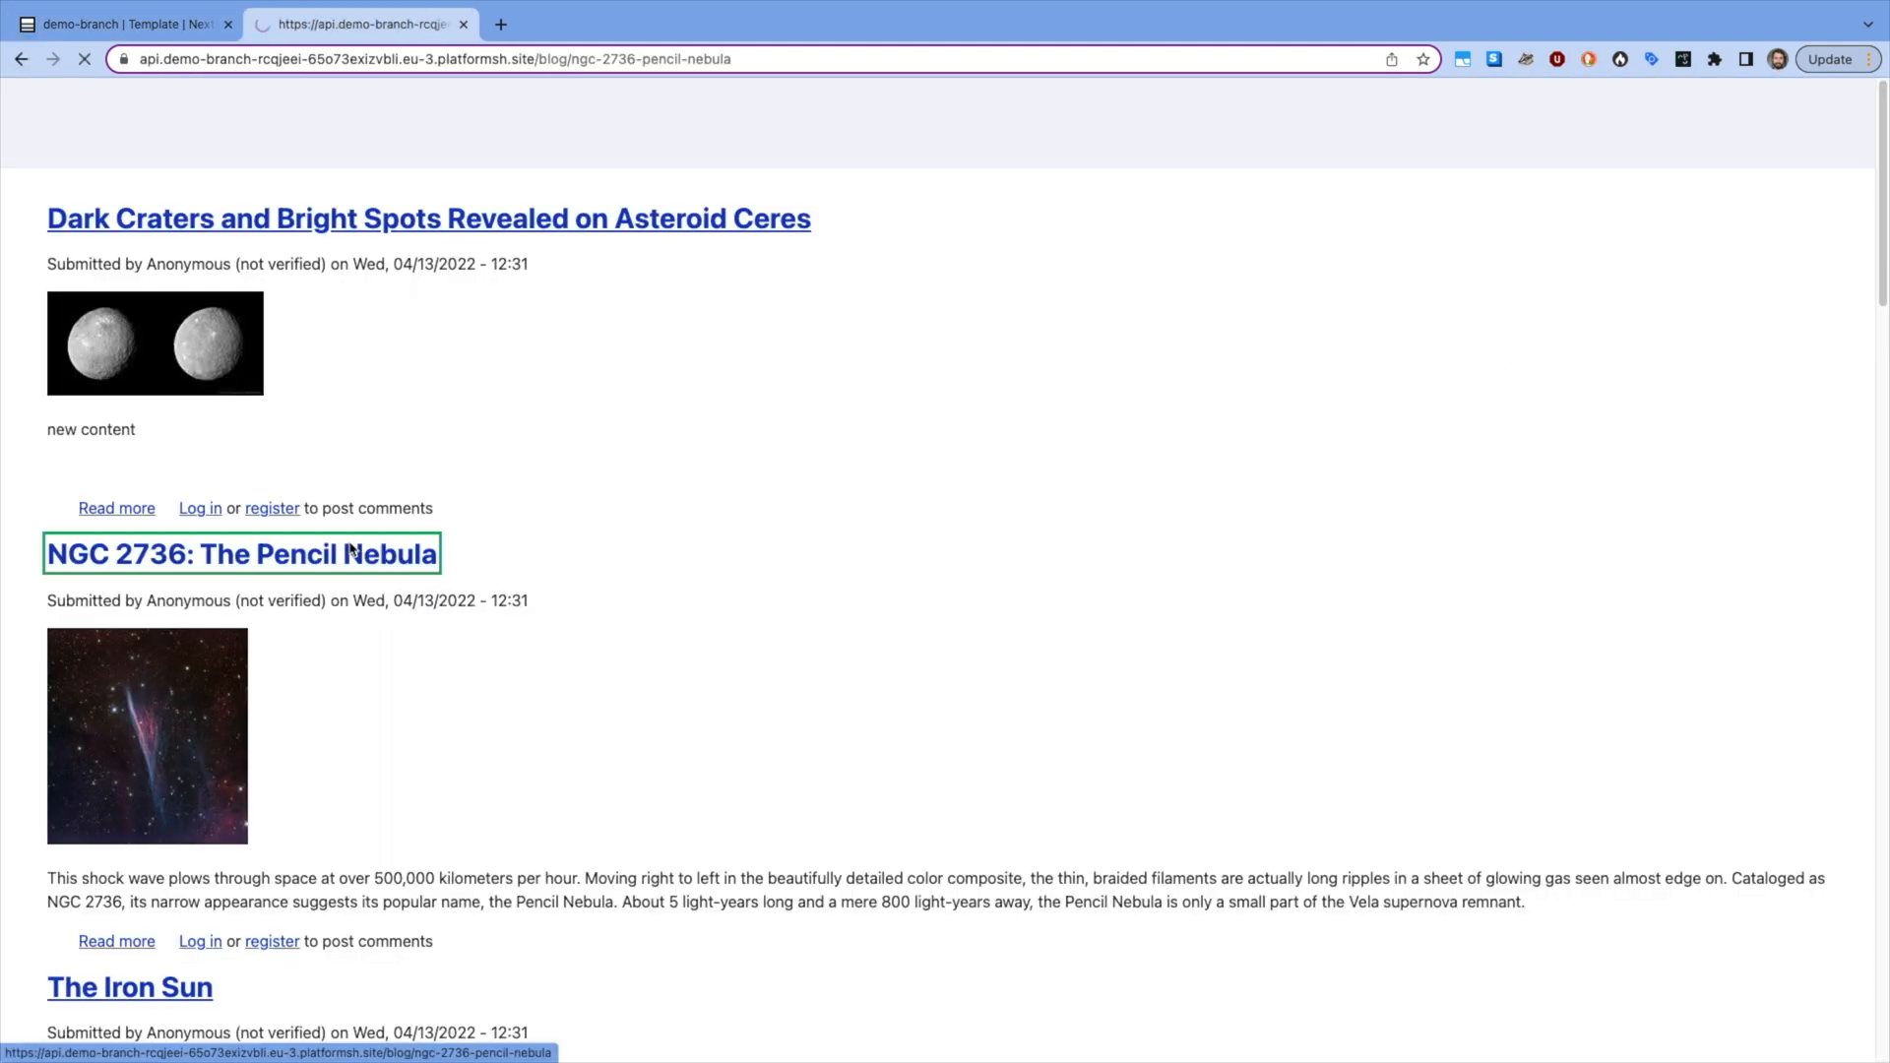
click(241, 553)
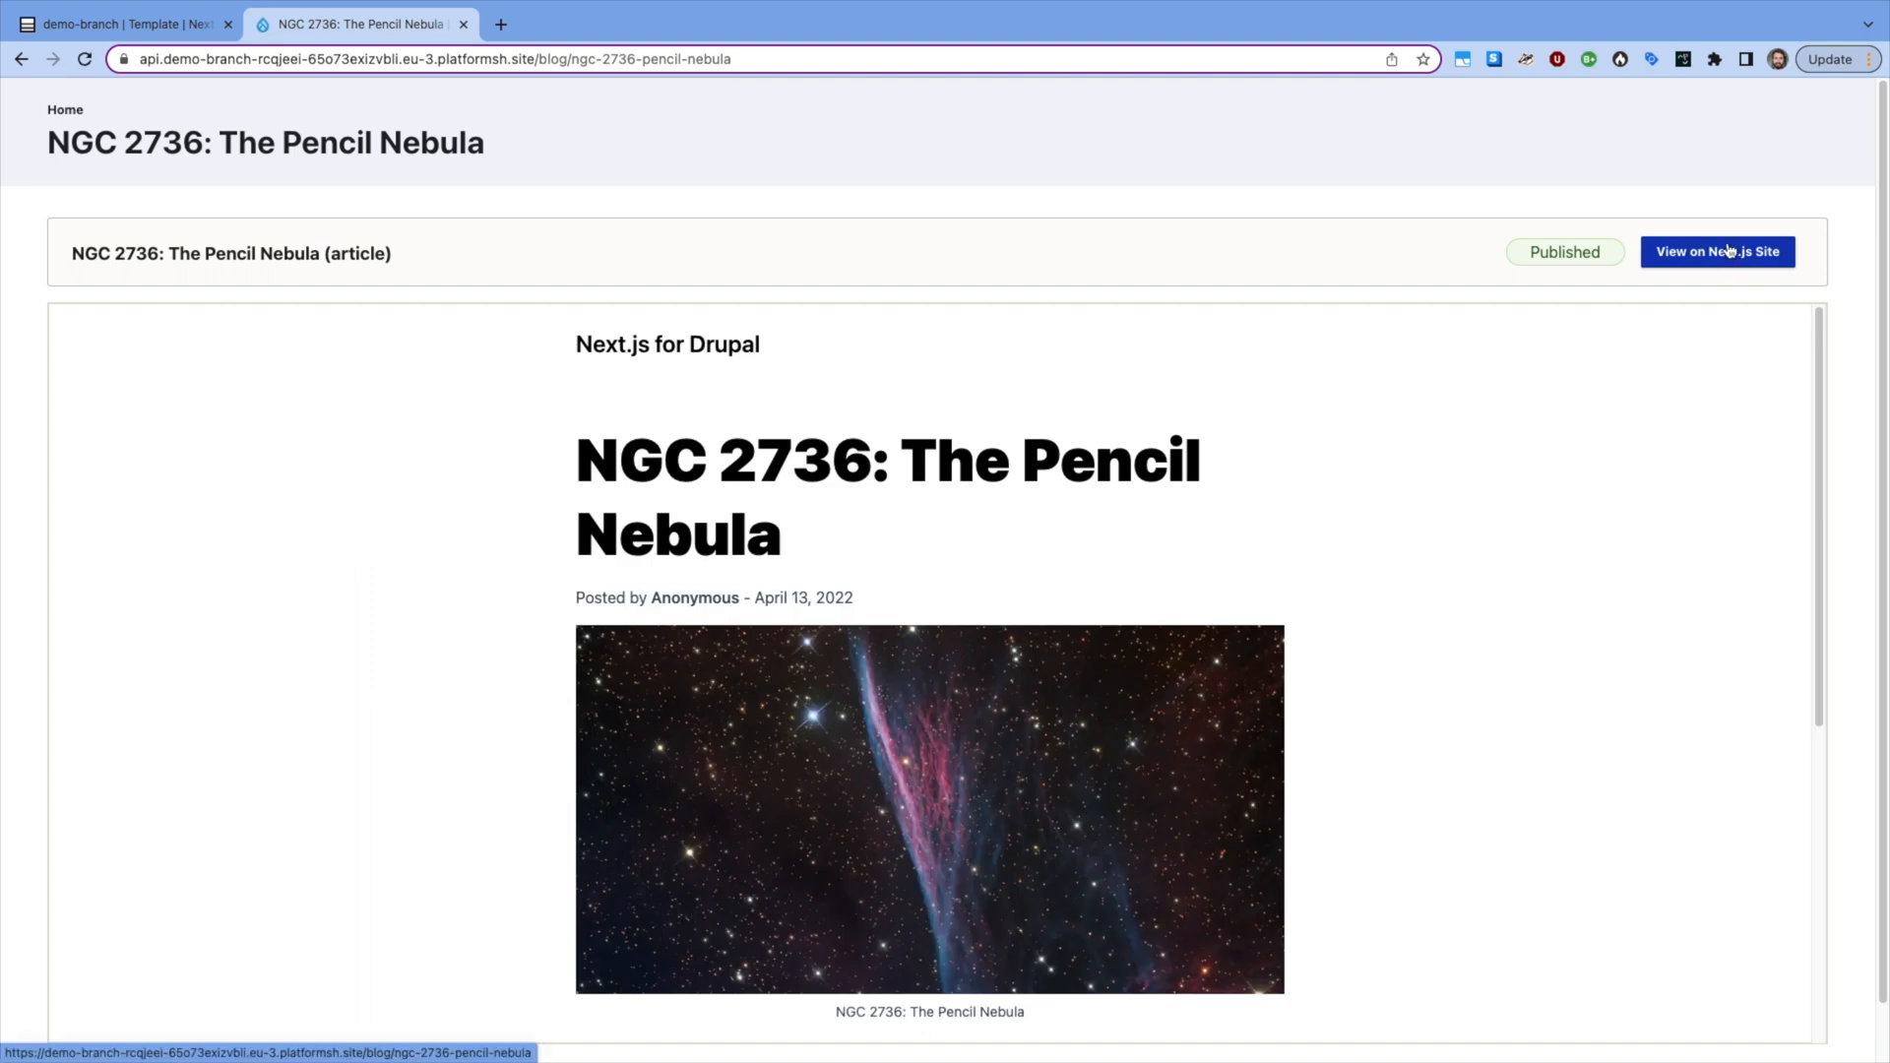
click(1717, 250)
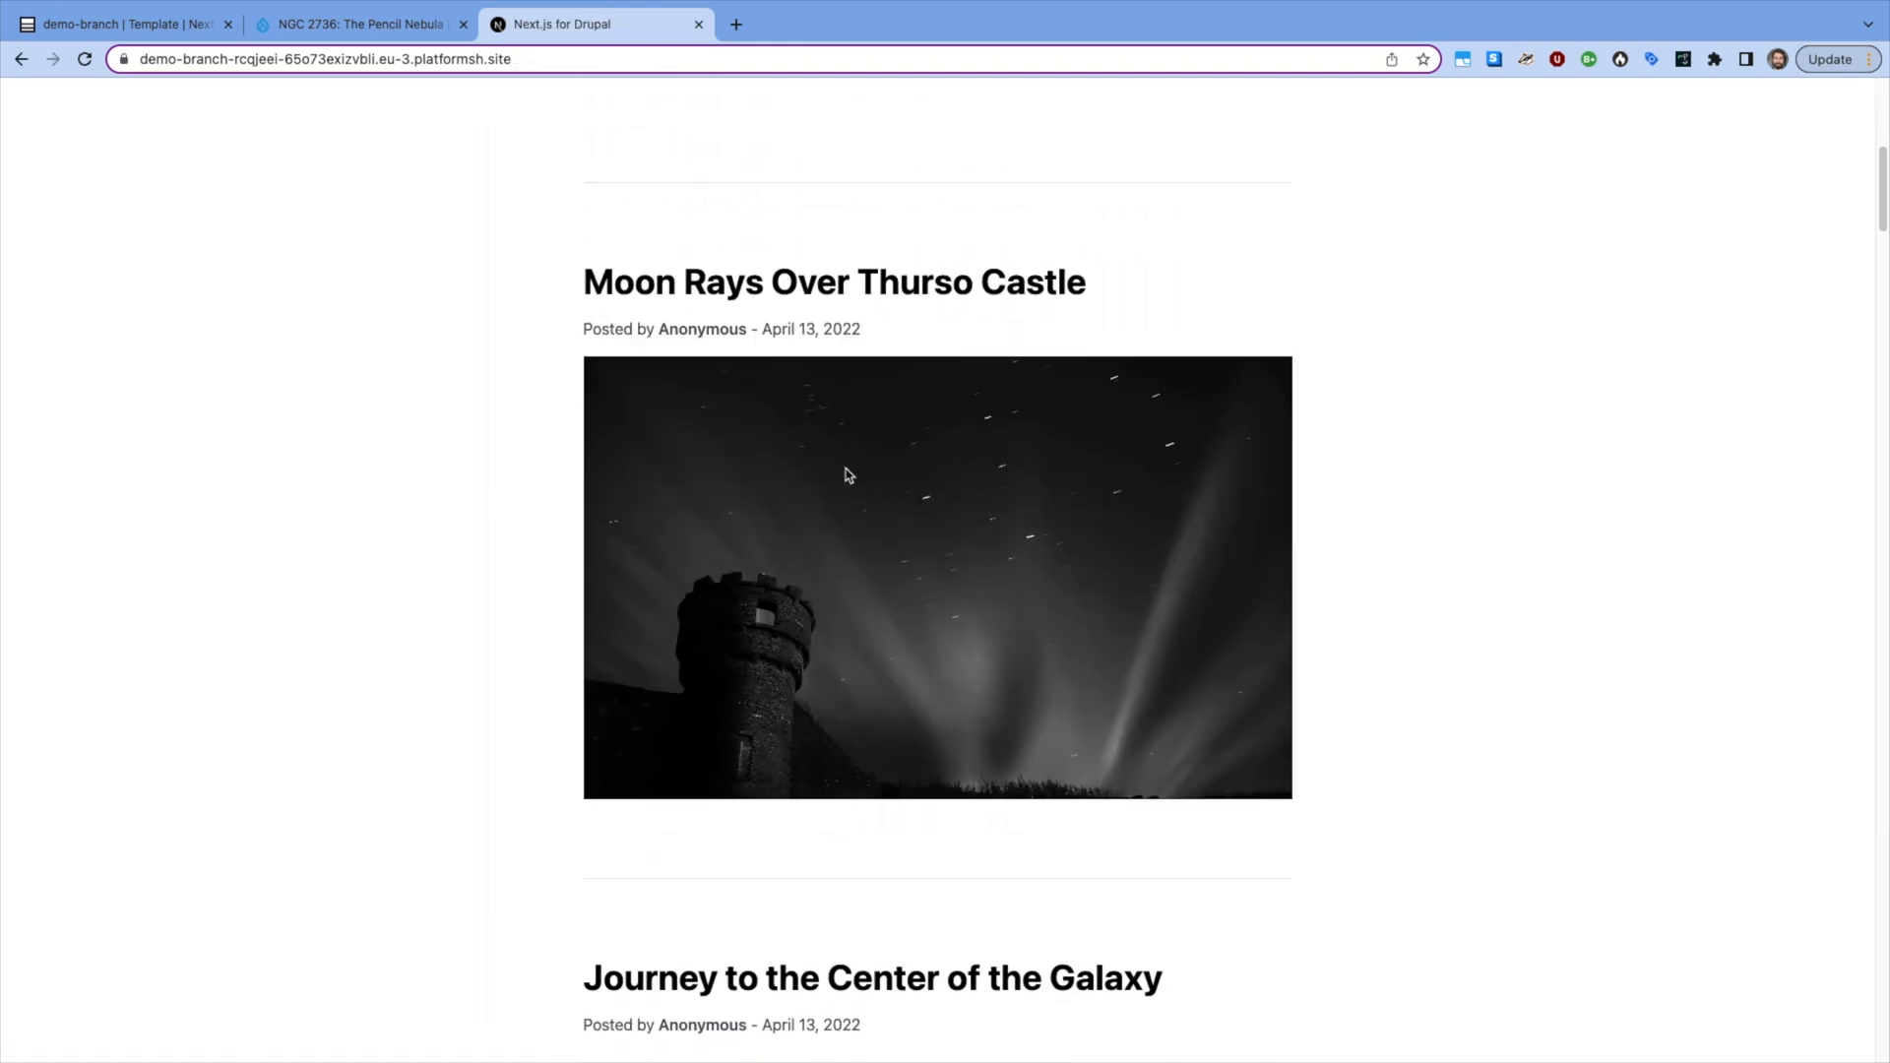
scroll(down, 3)
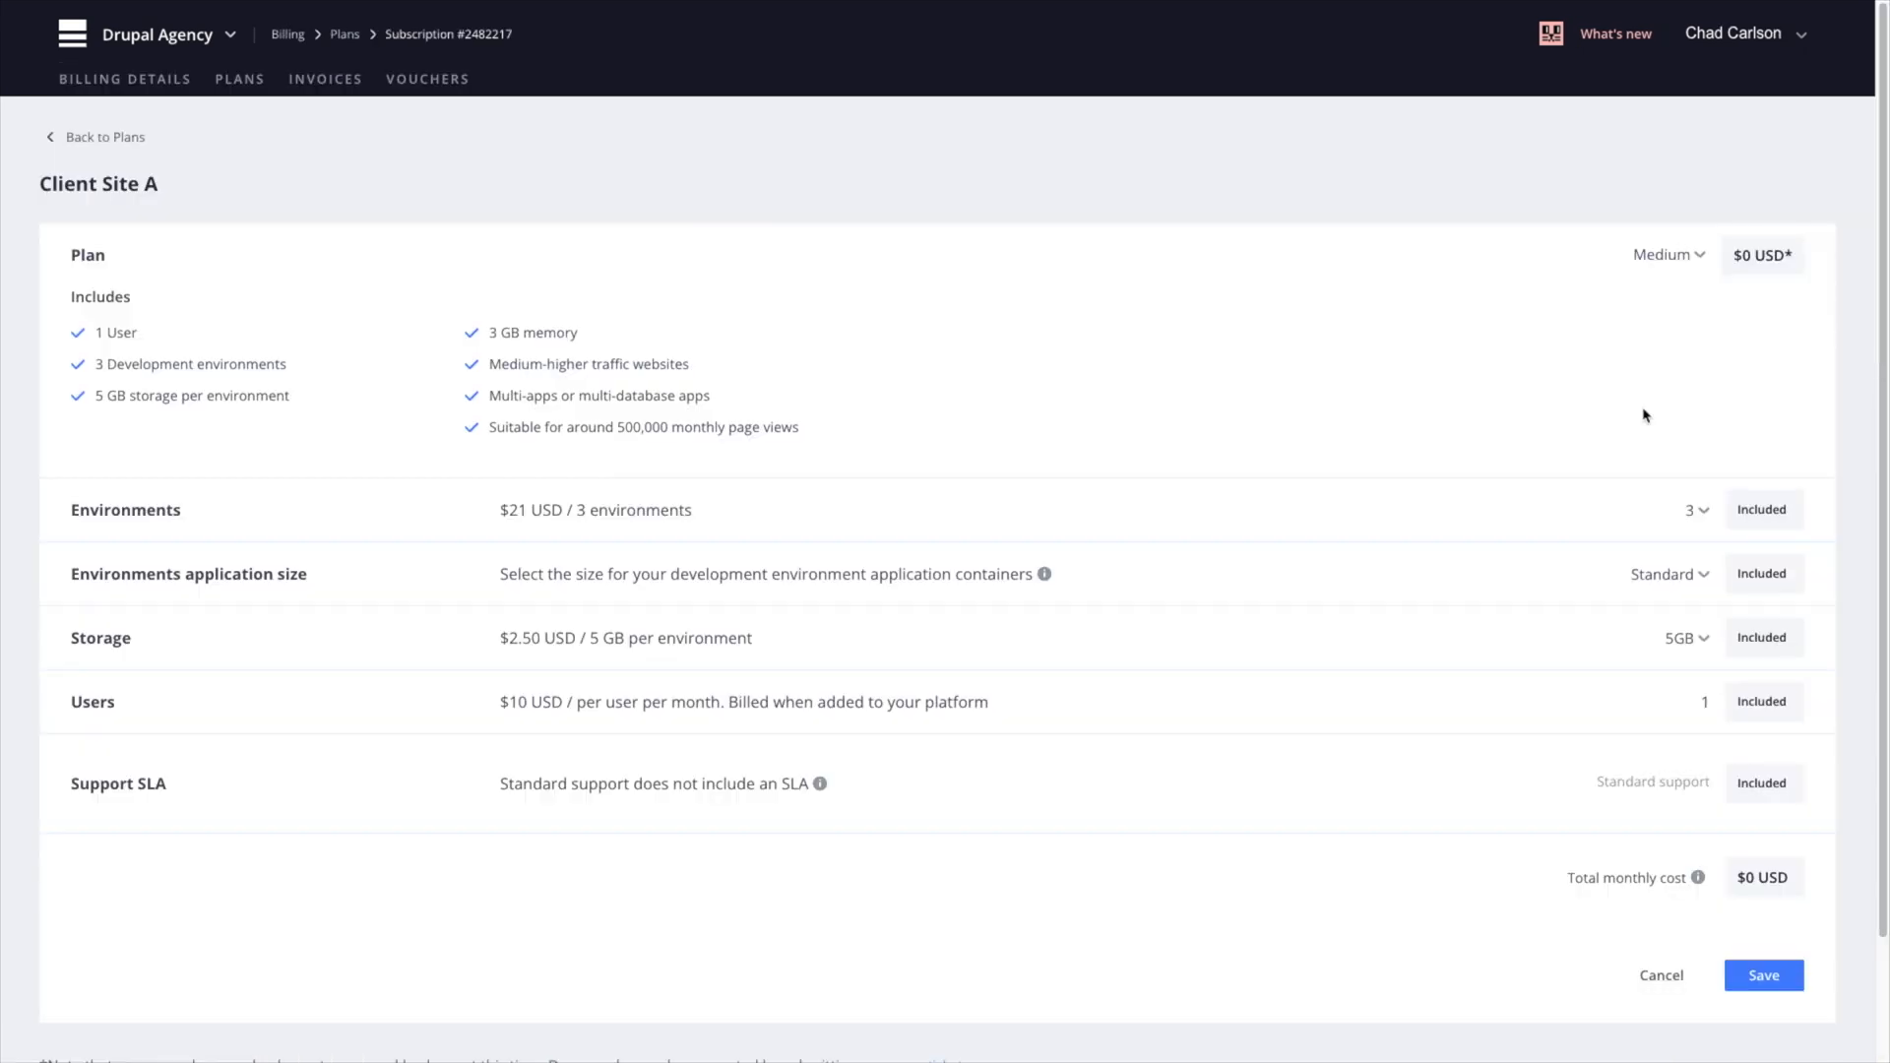
Step: Pick X-Large as Client Site A's plan size, replacing Medium
click(1667, 254)
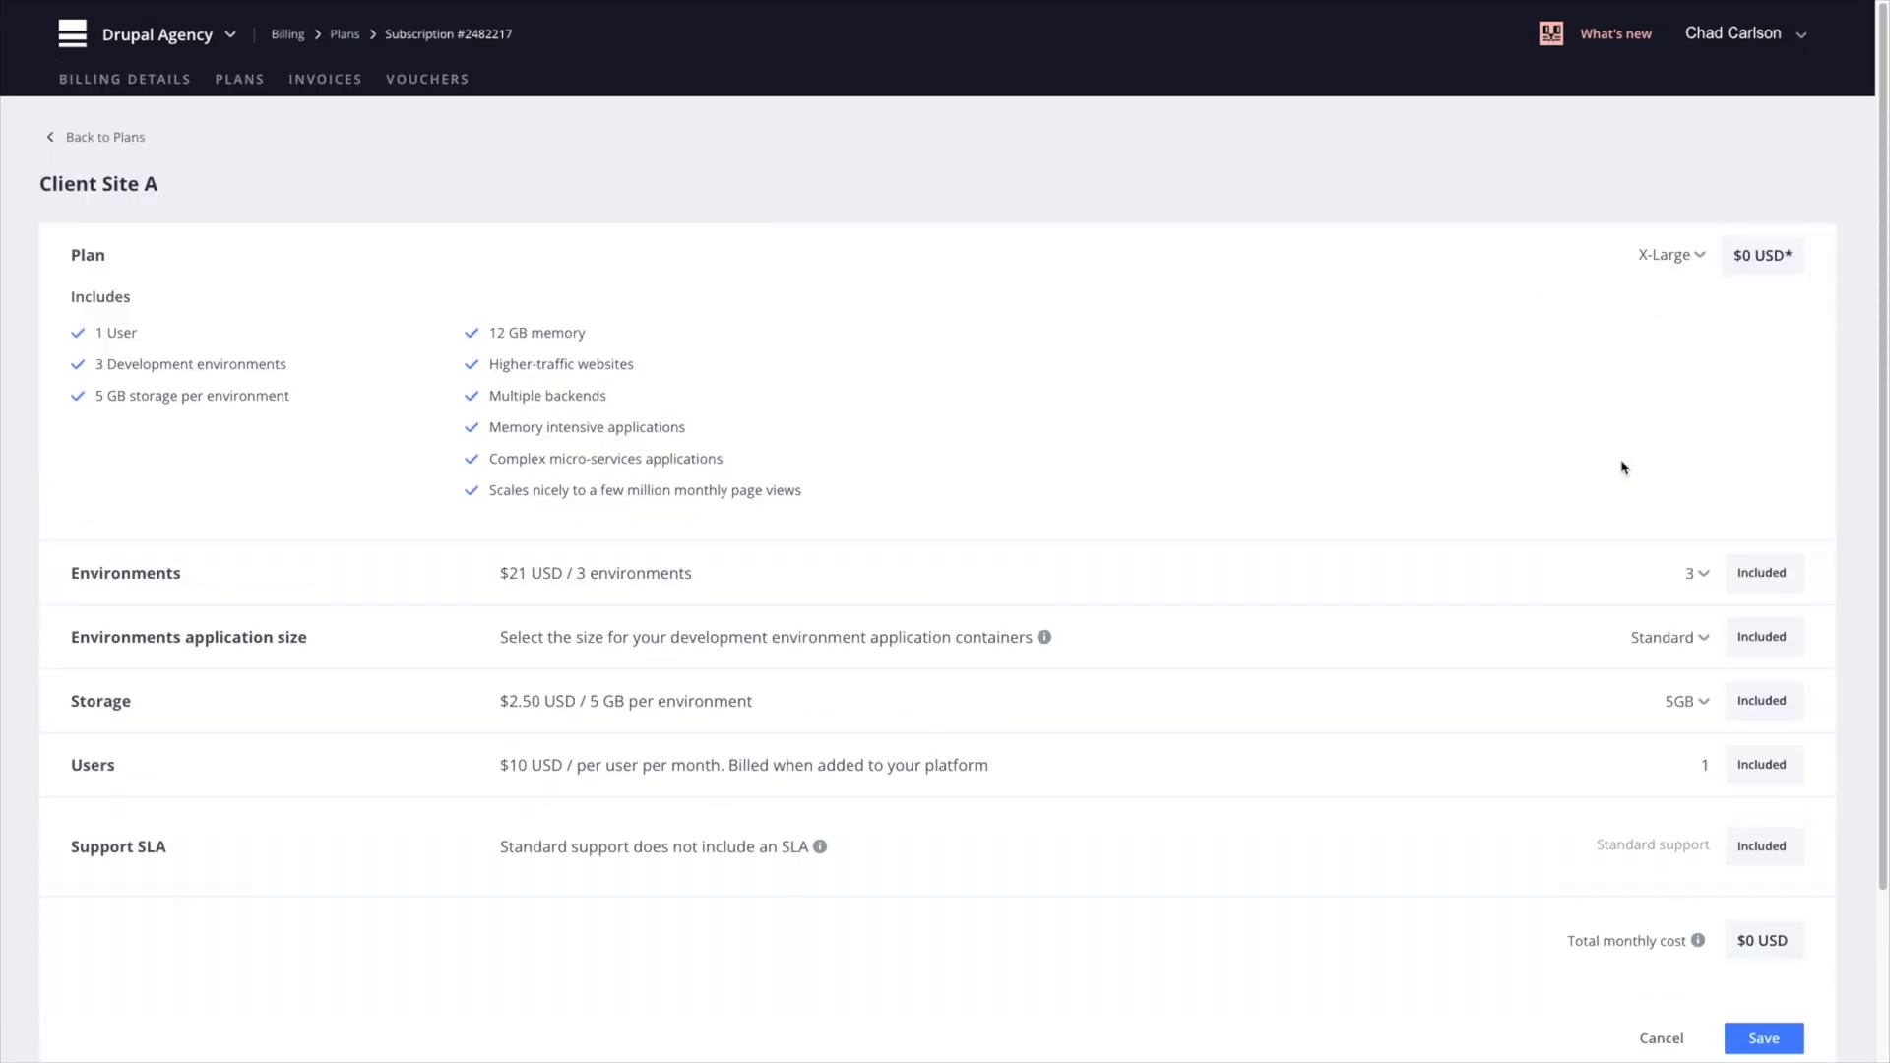
click(1690, 572)
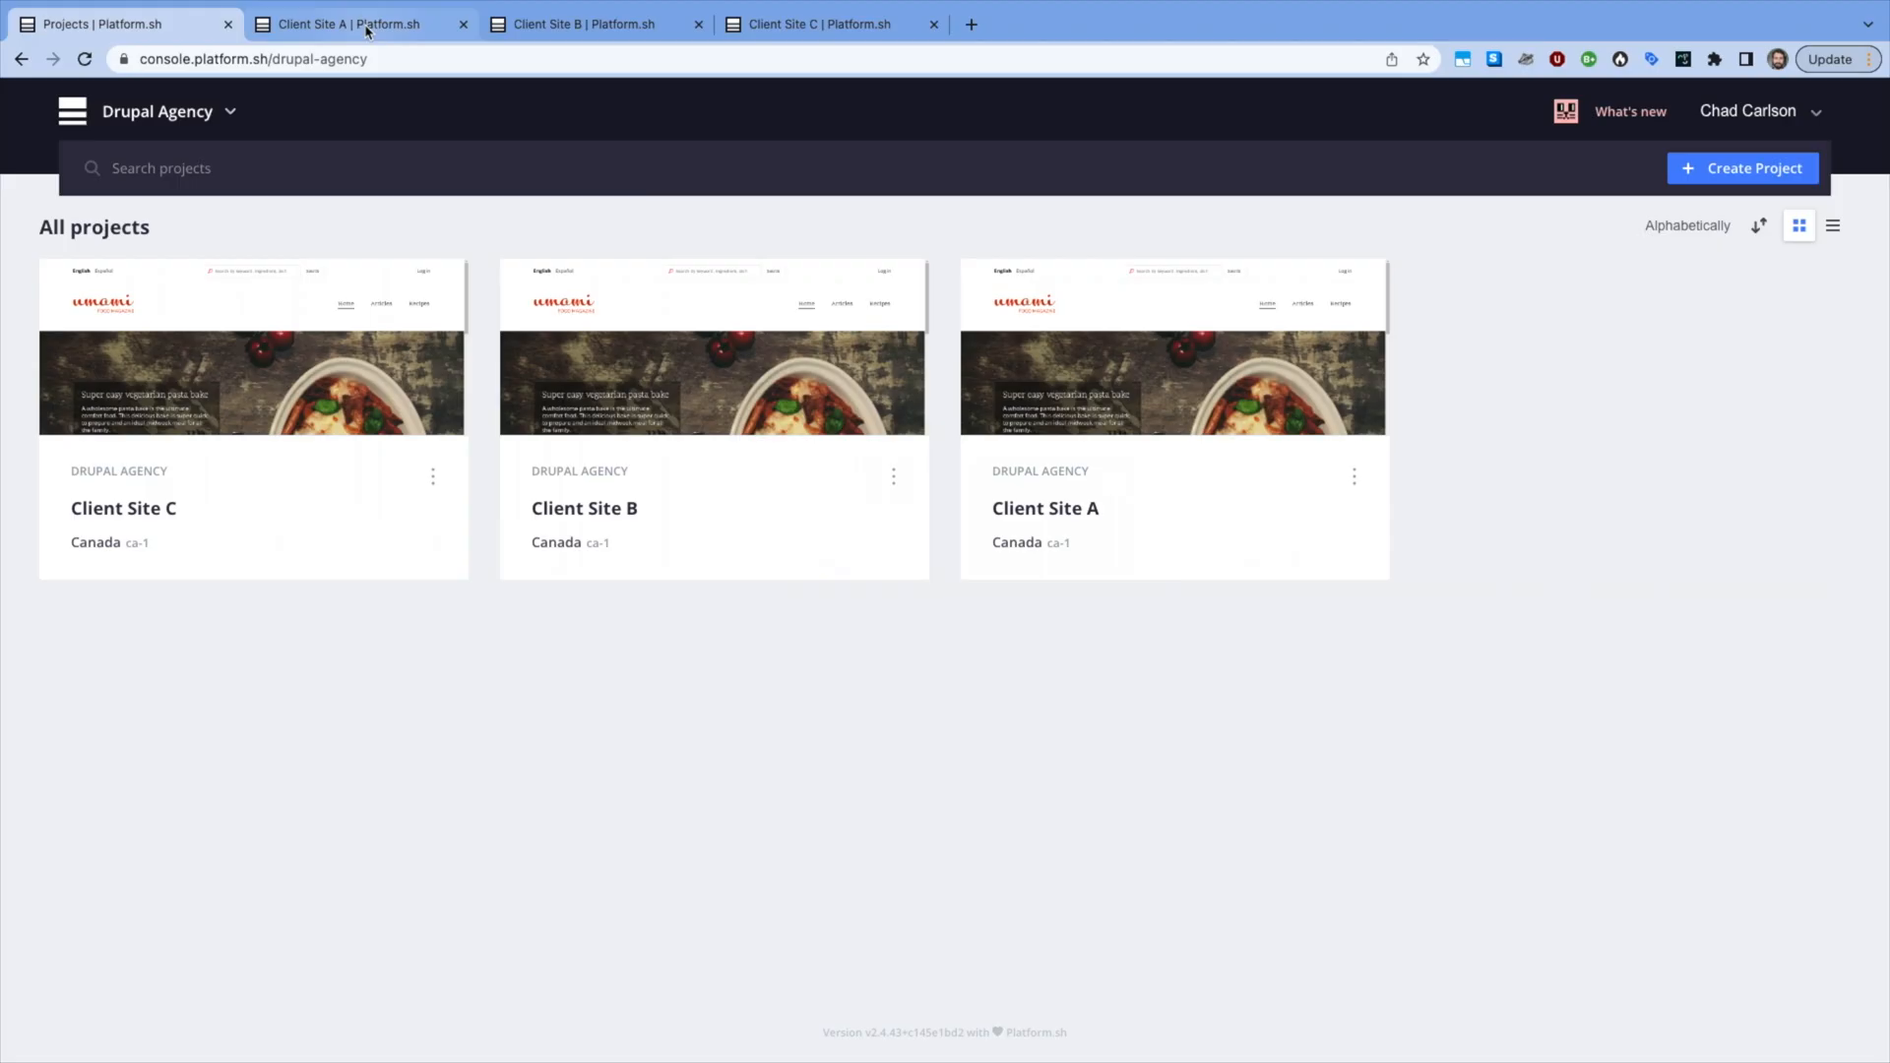
click(350, 23)
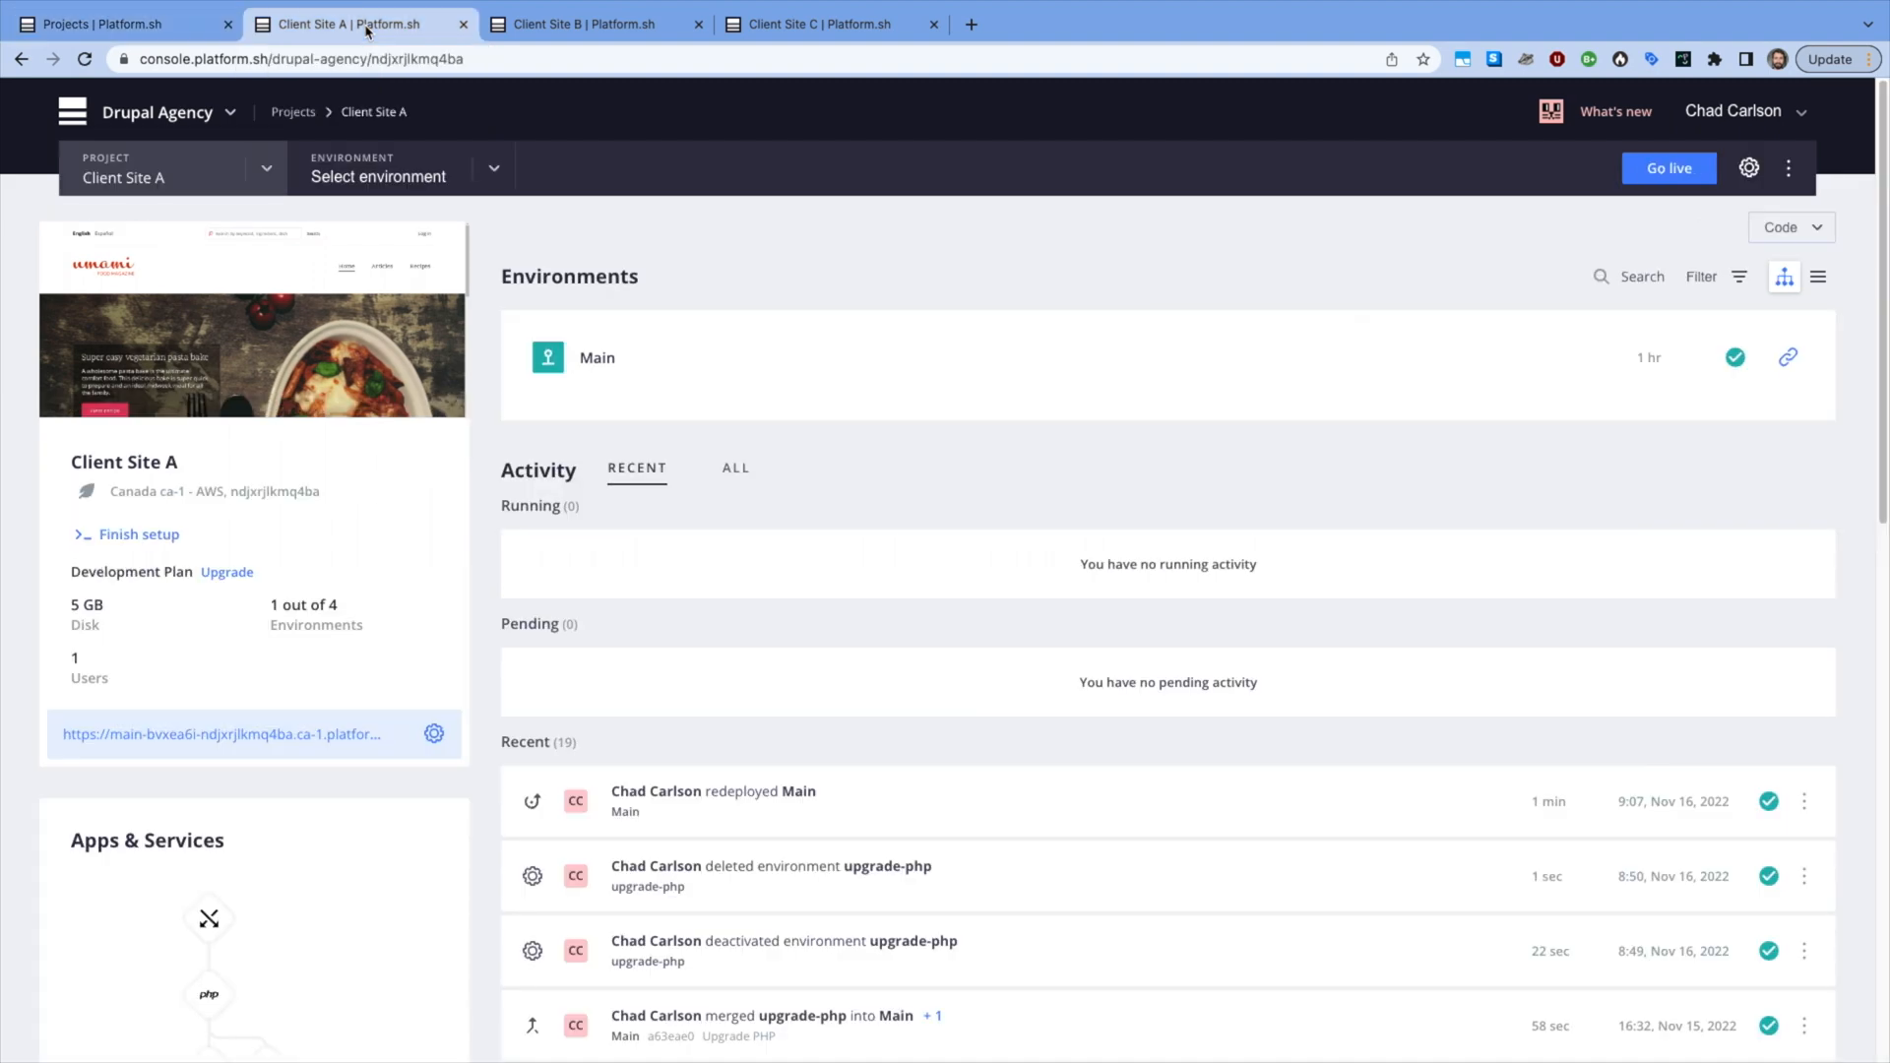
click(591, 24)
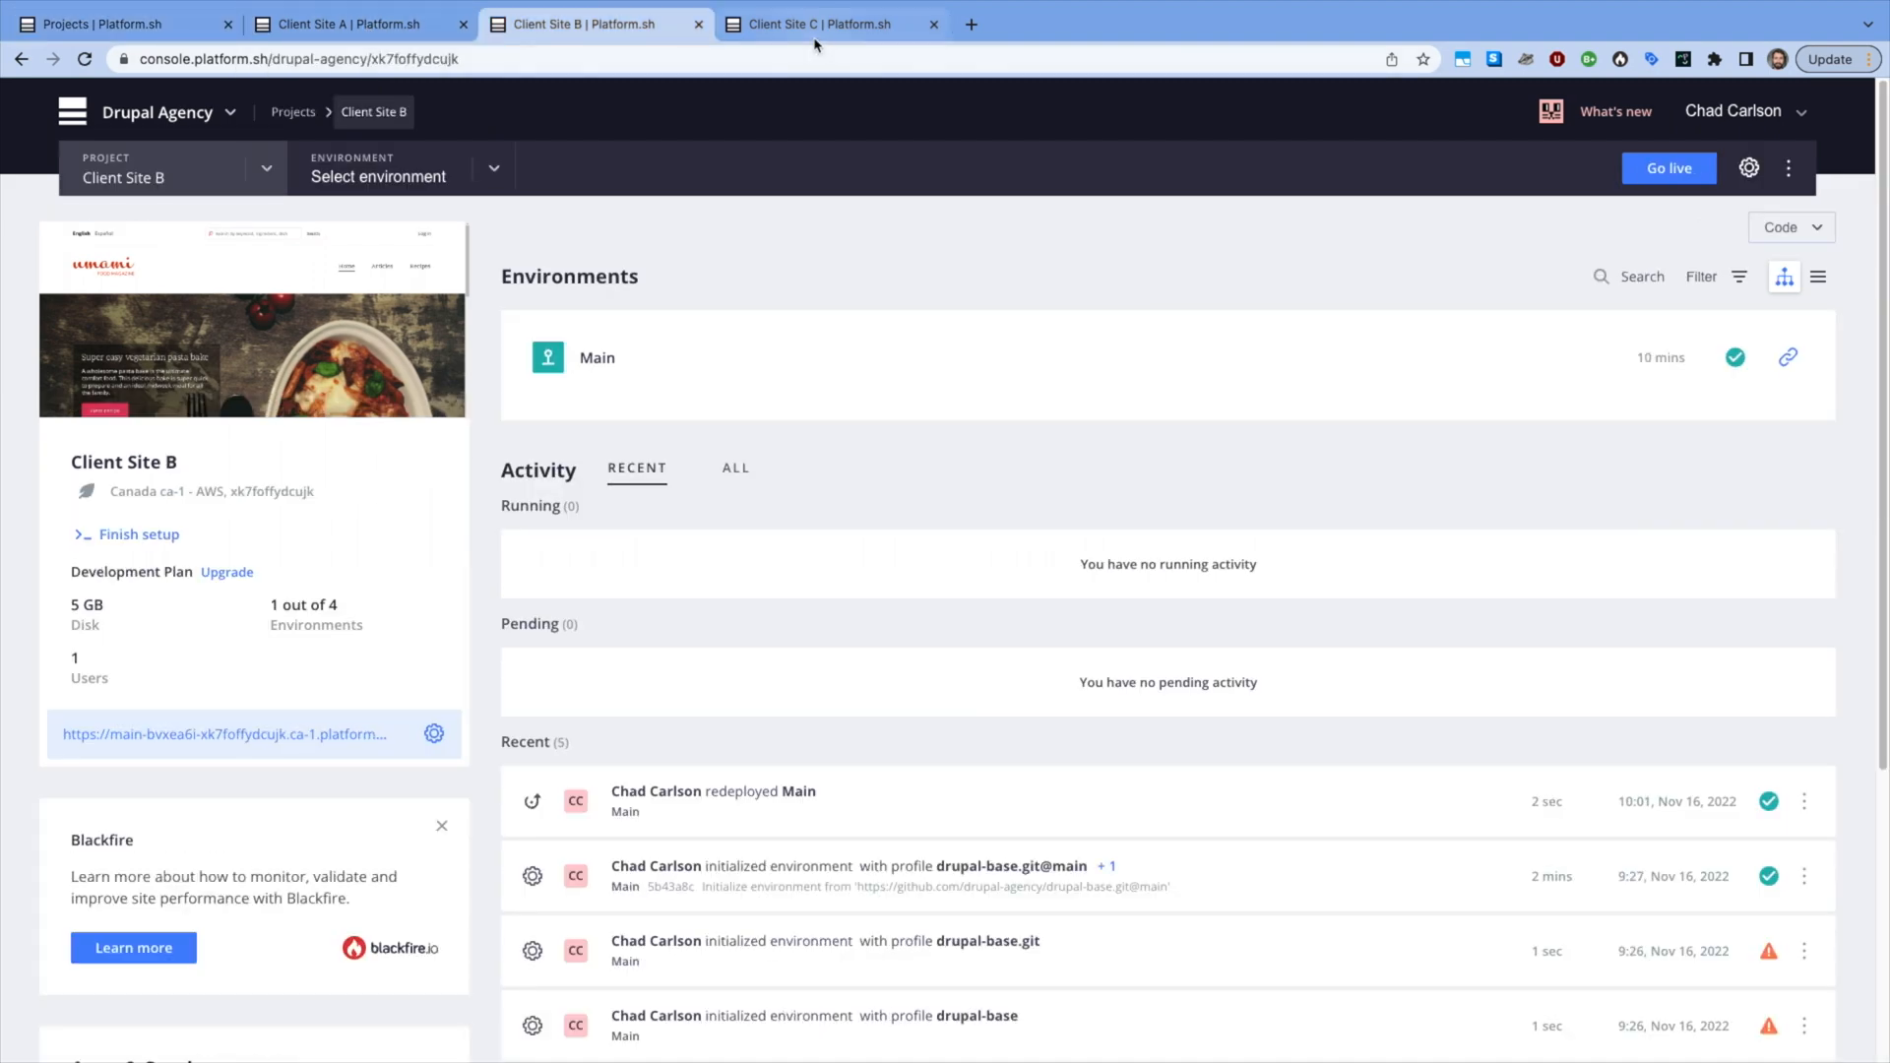
click(120, 24)
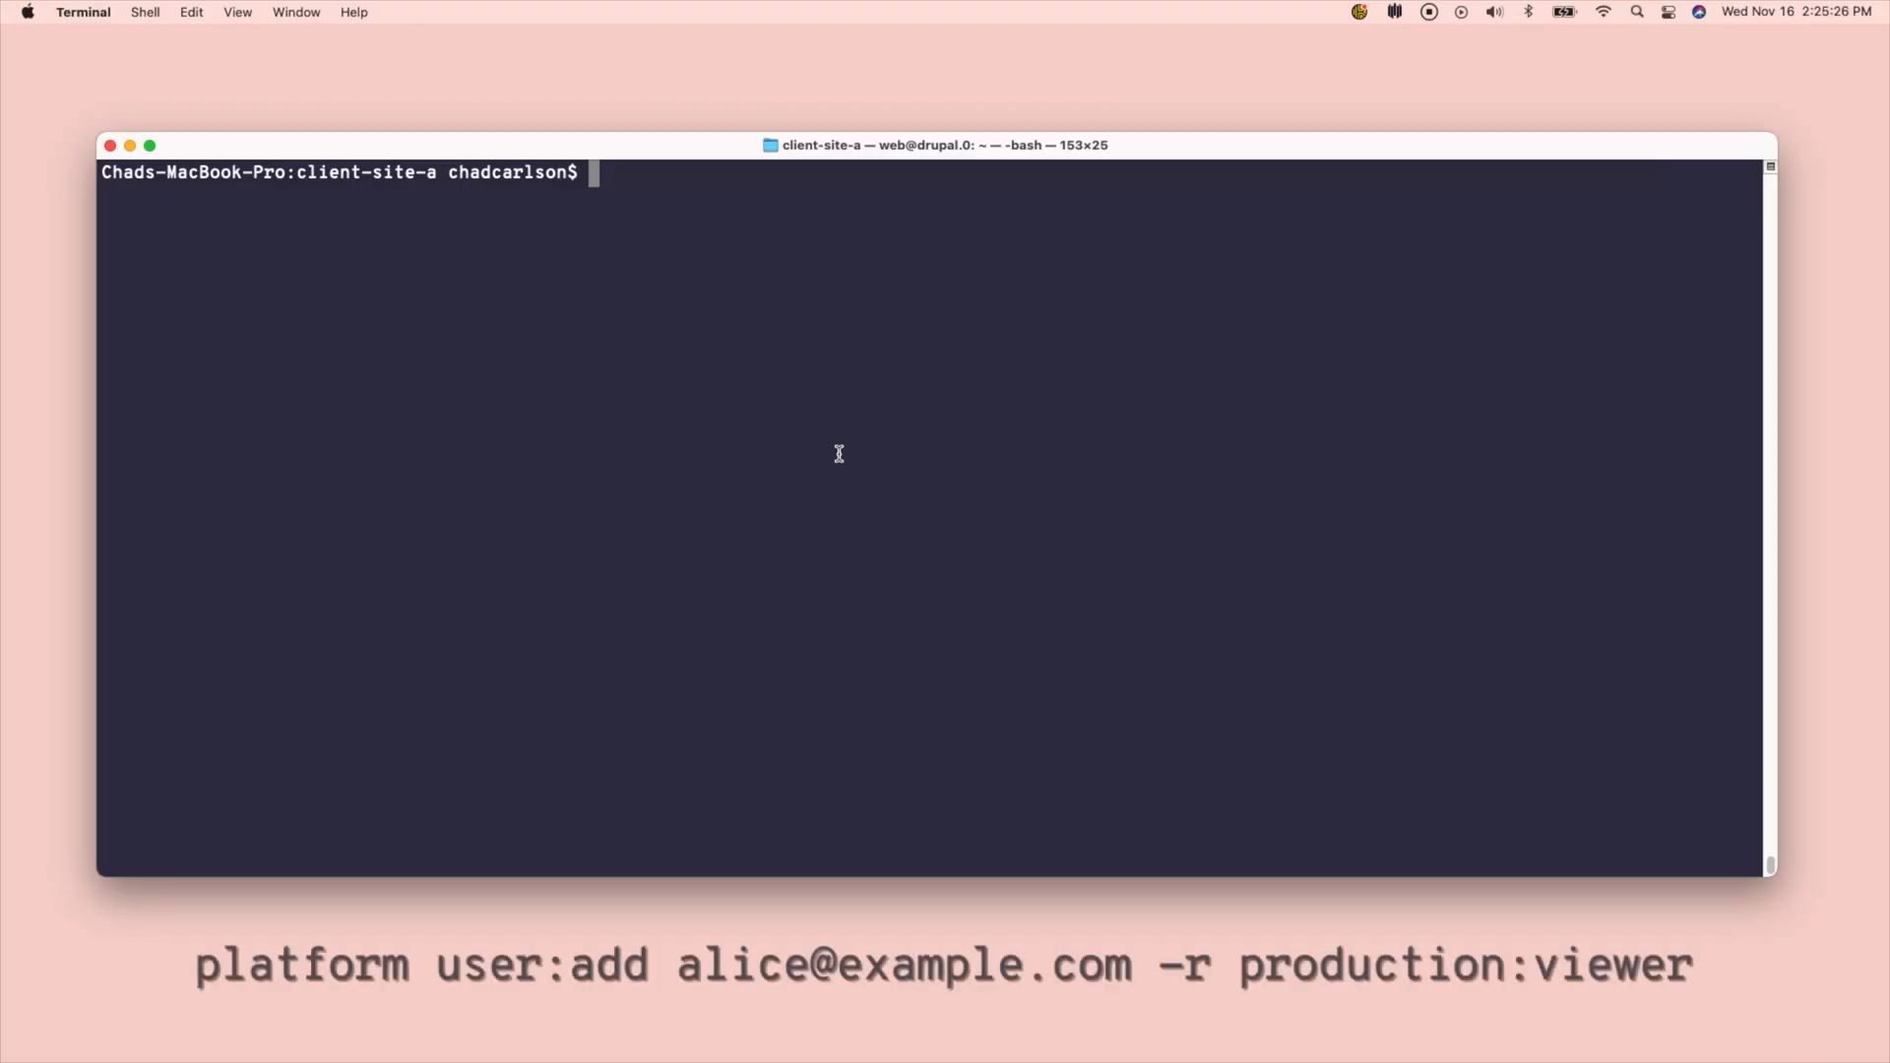
text(add_developer drupal-agency alice@example.com)
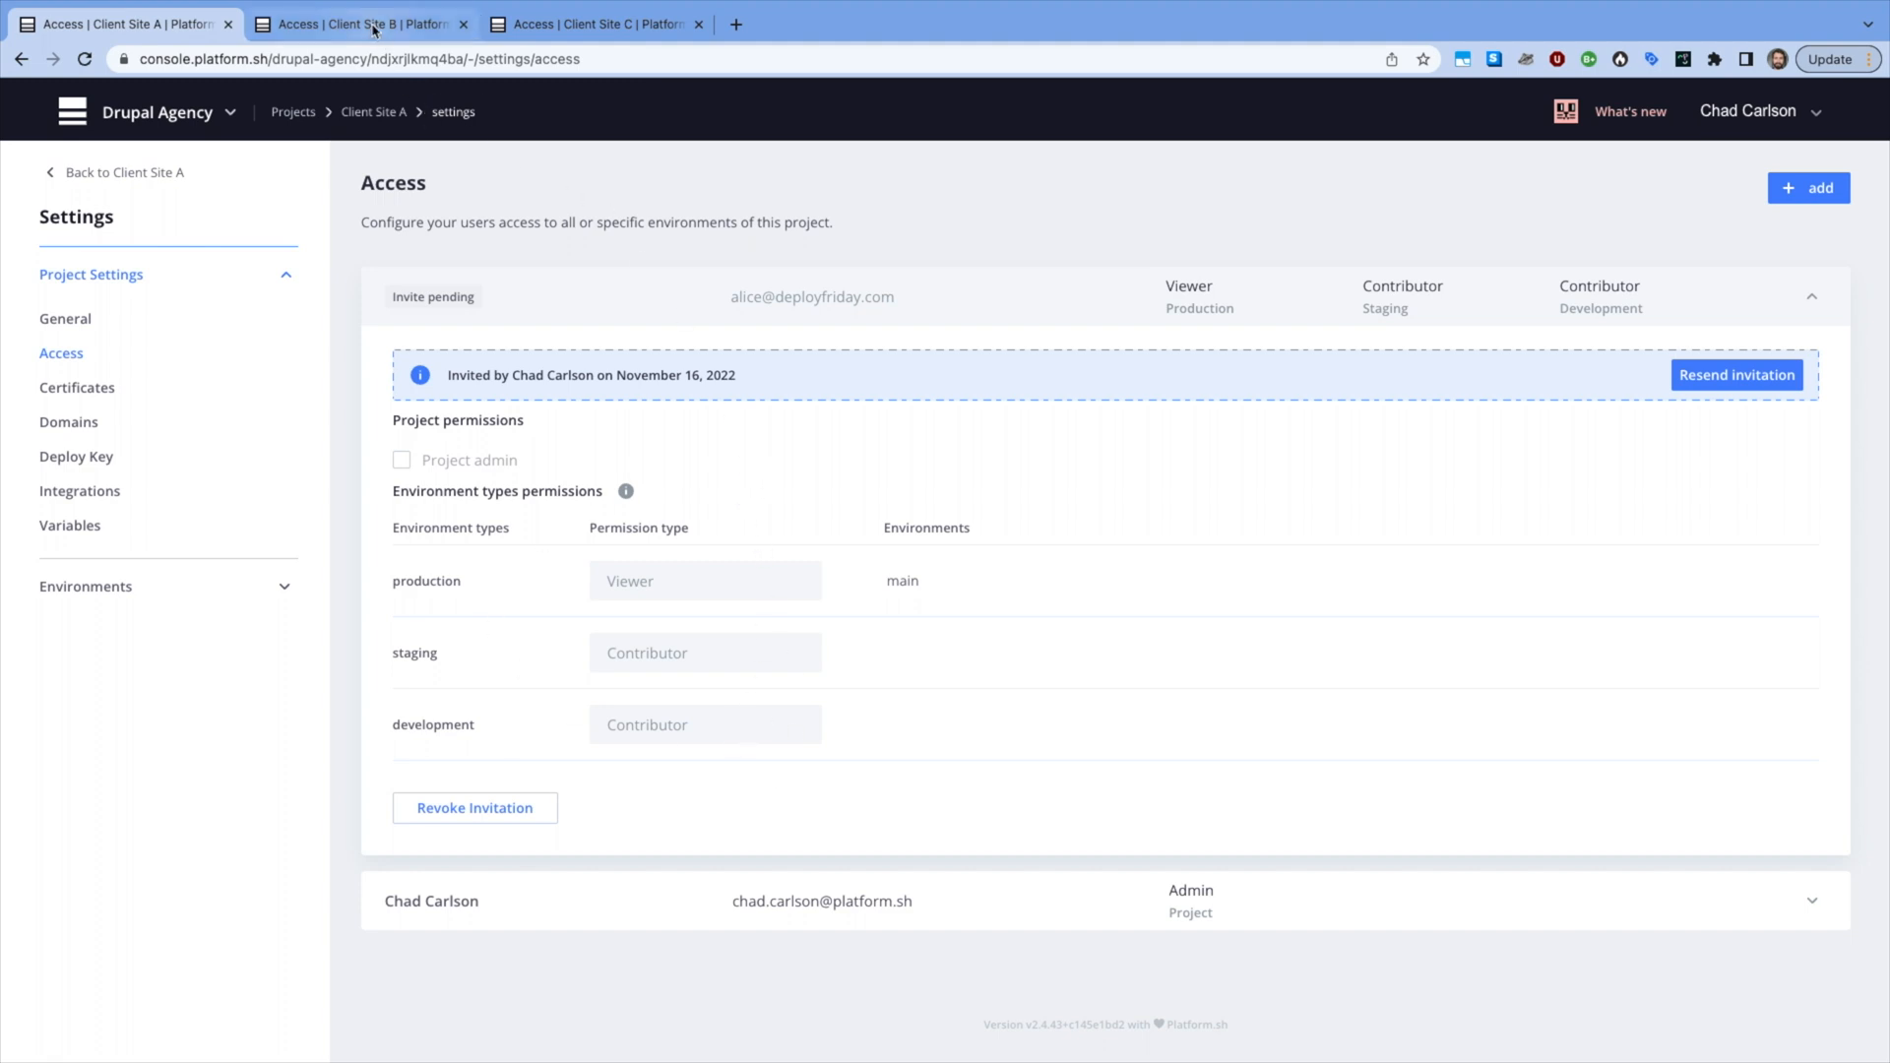
Step: Review the project's Access settings showing the pending developer invitation
click(358, 23)
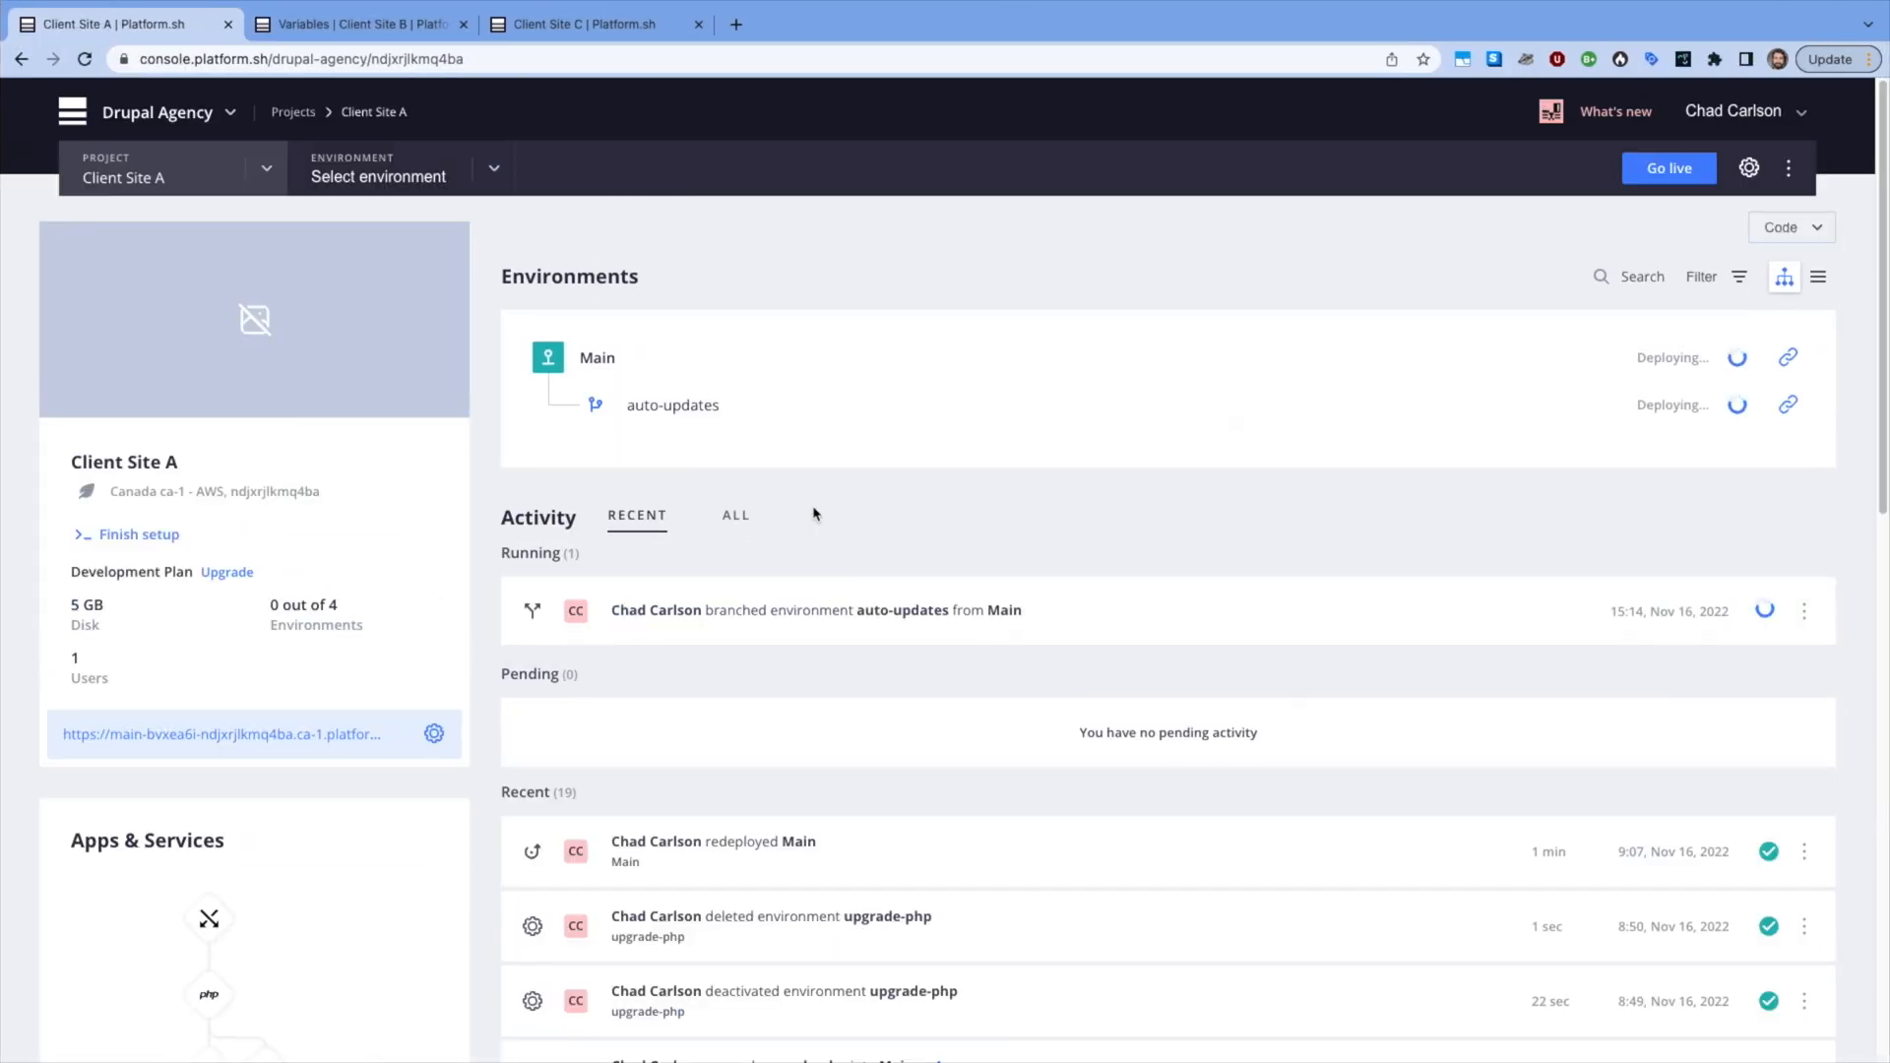
Step: Inspect Client Sites A and B's auto-updates environments and Client Site B's upstream repository variable
click(671, 404)
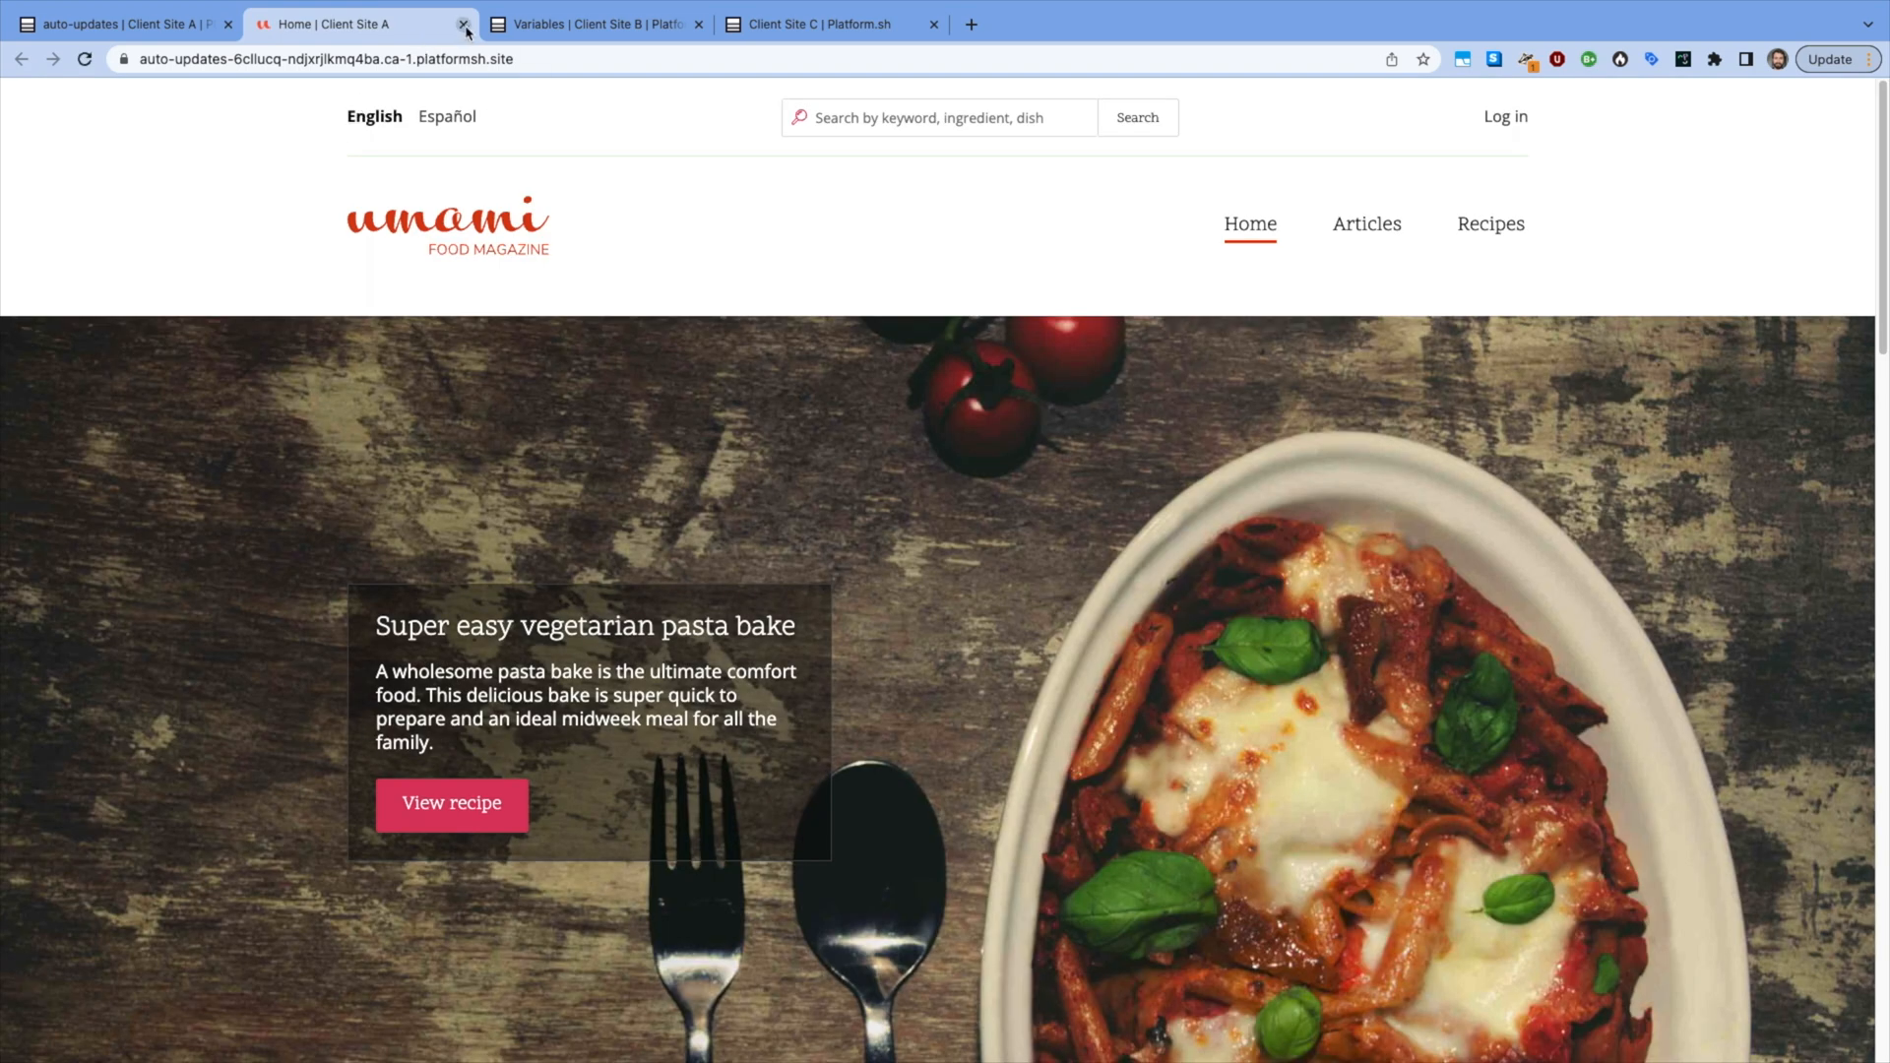
click(462, 23)
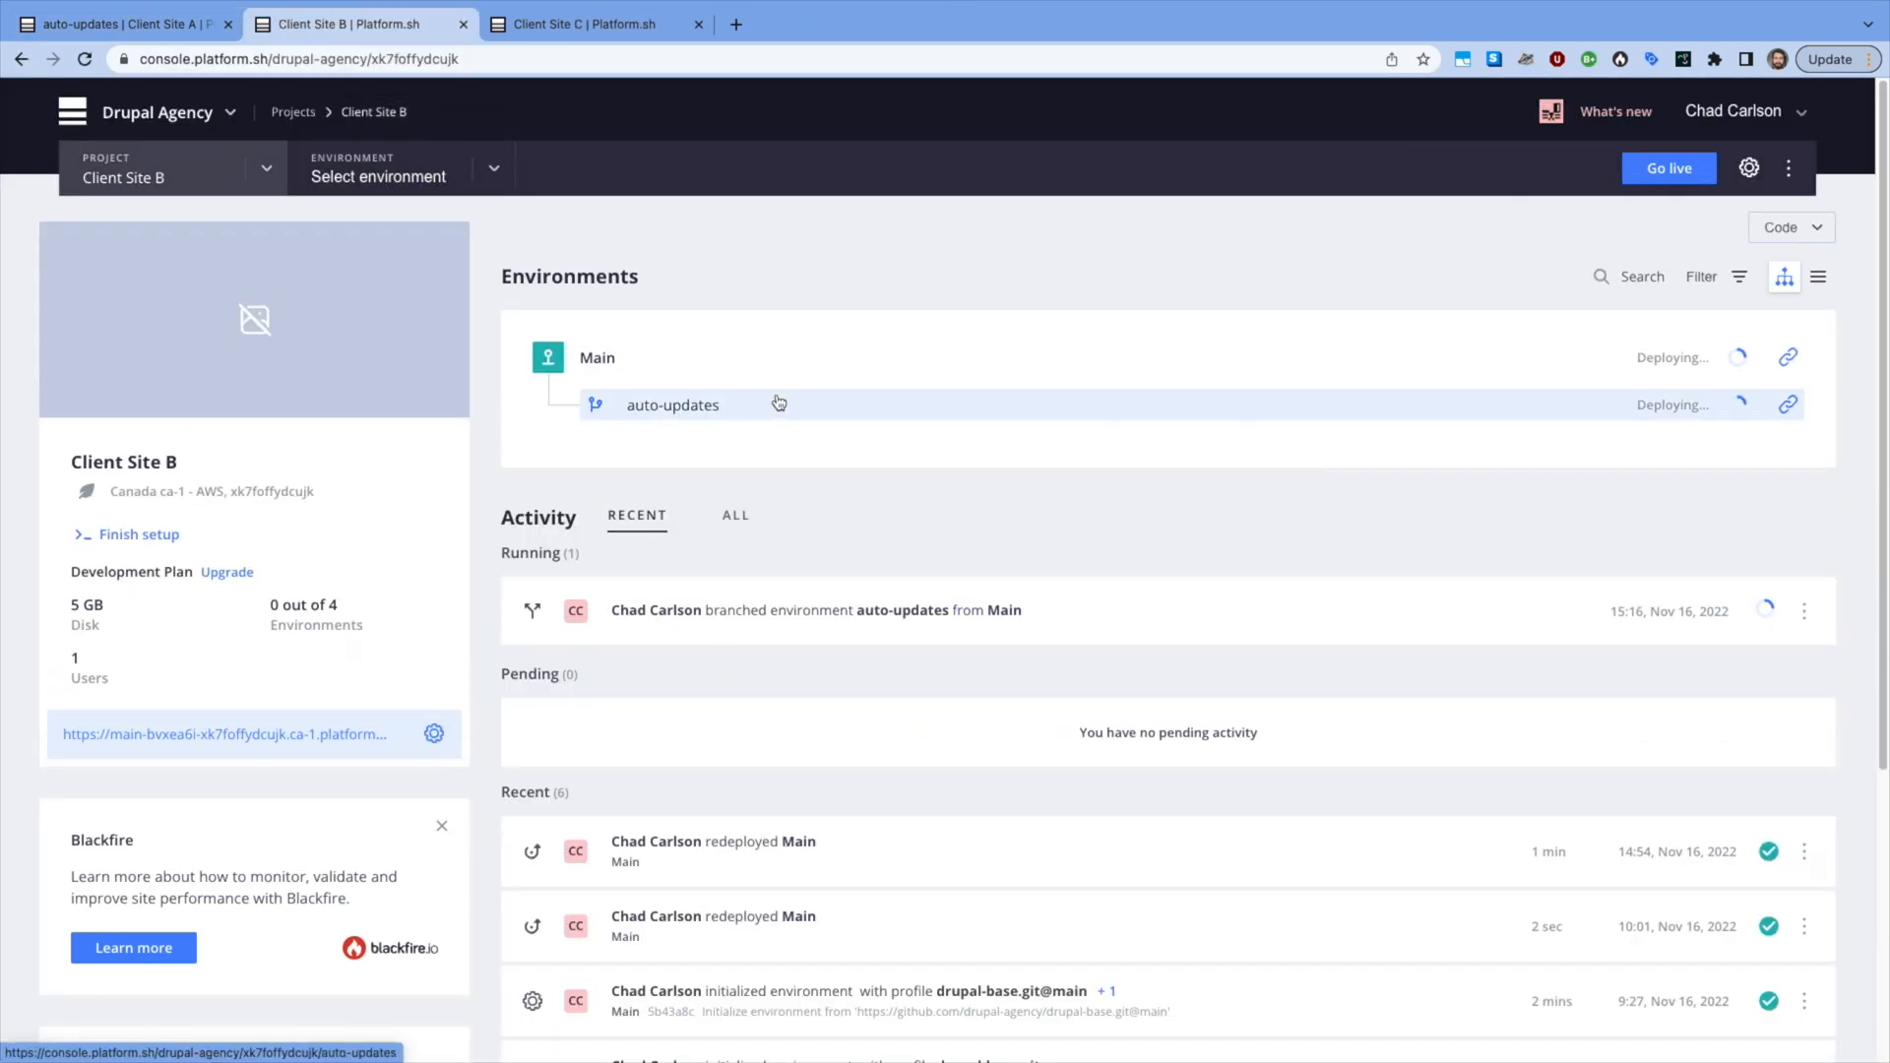
click(671, 404)
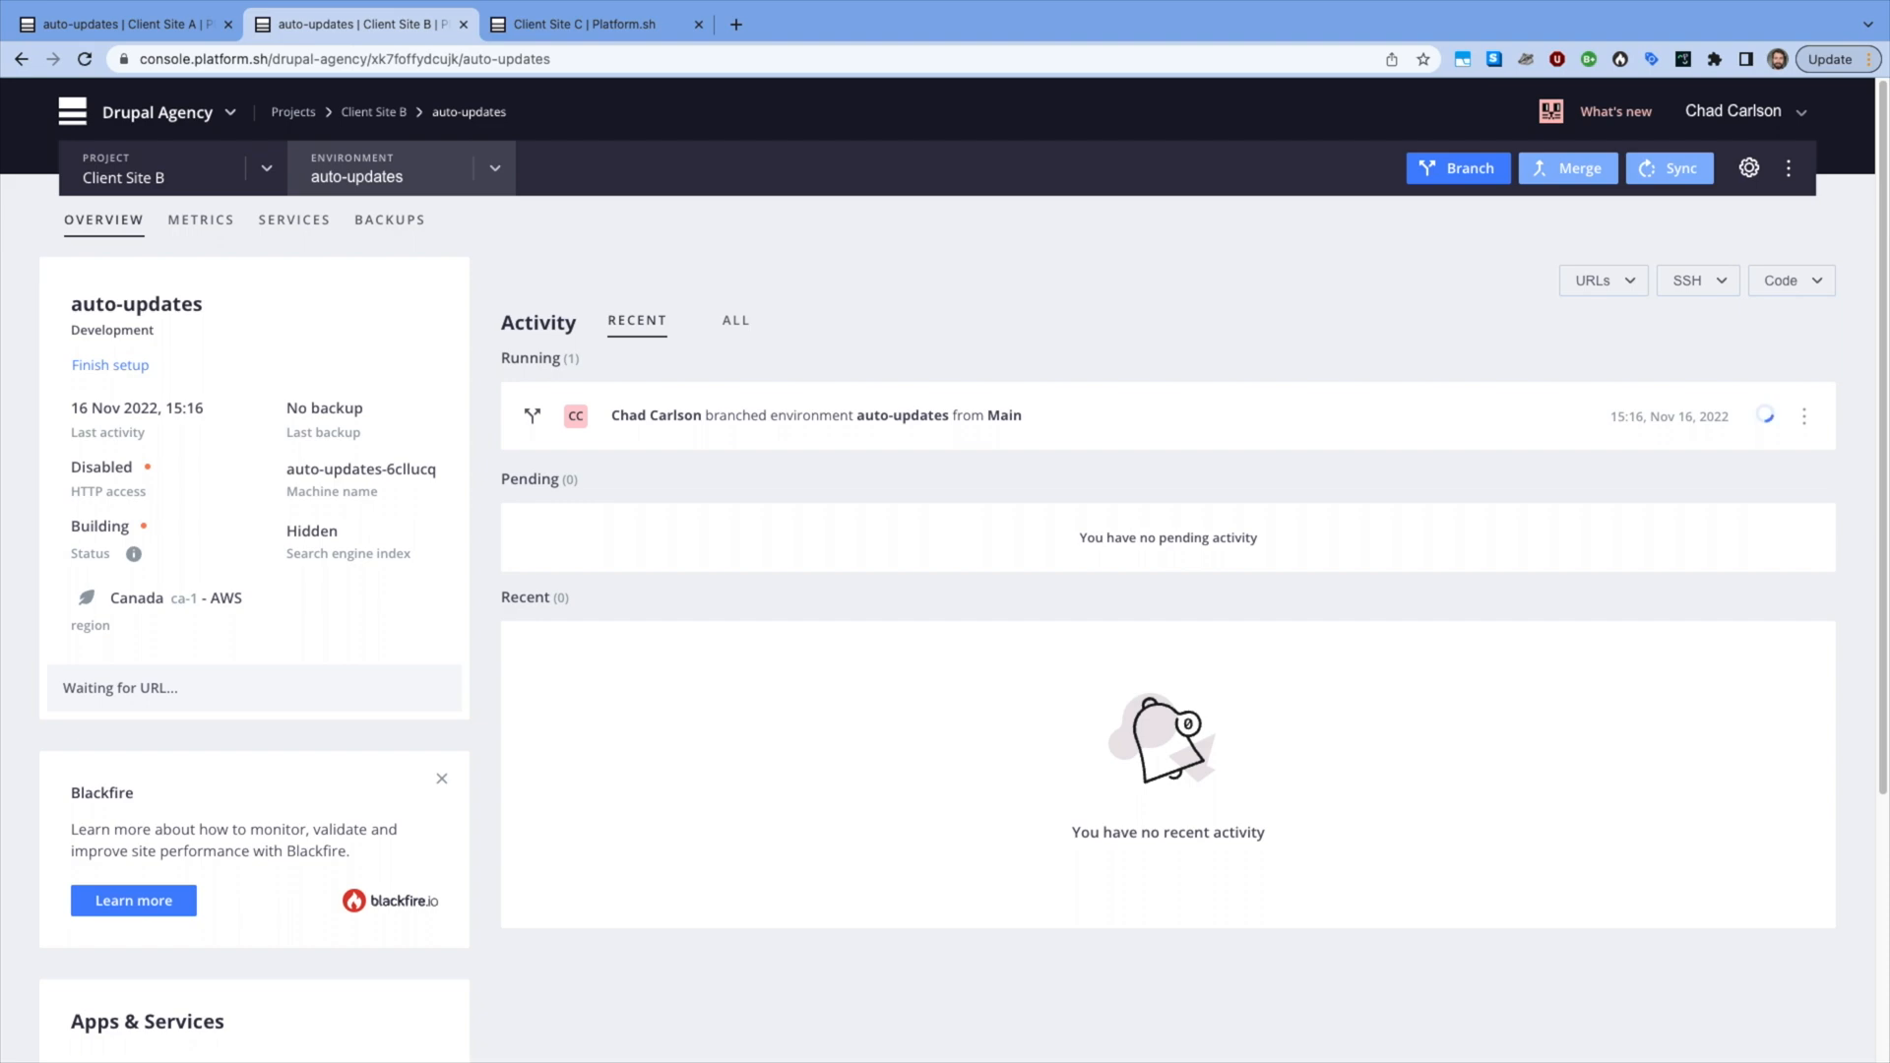
click(579, 23)
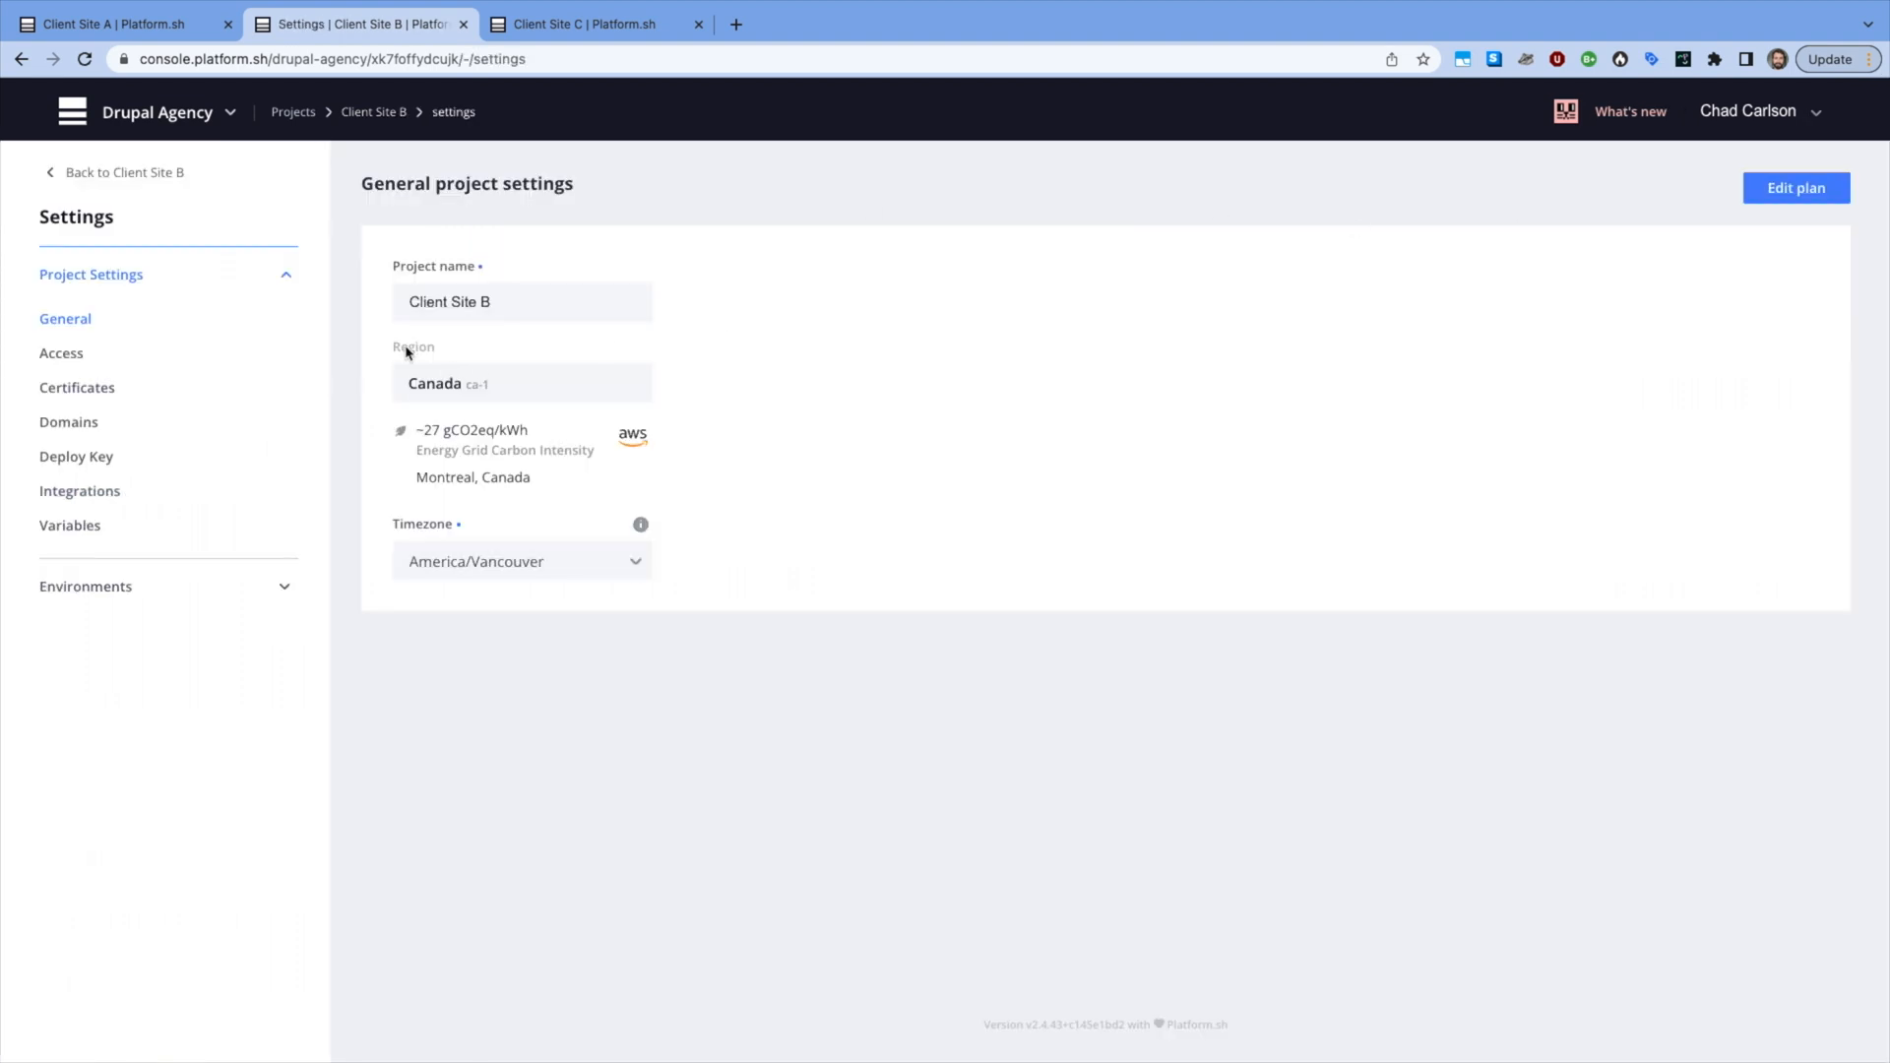
click(69, 524)
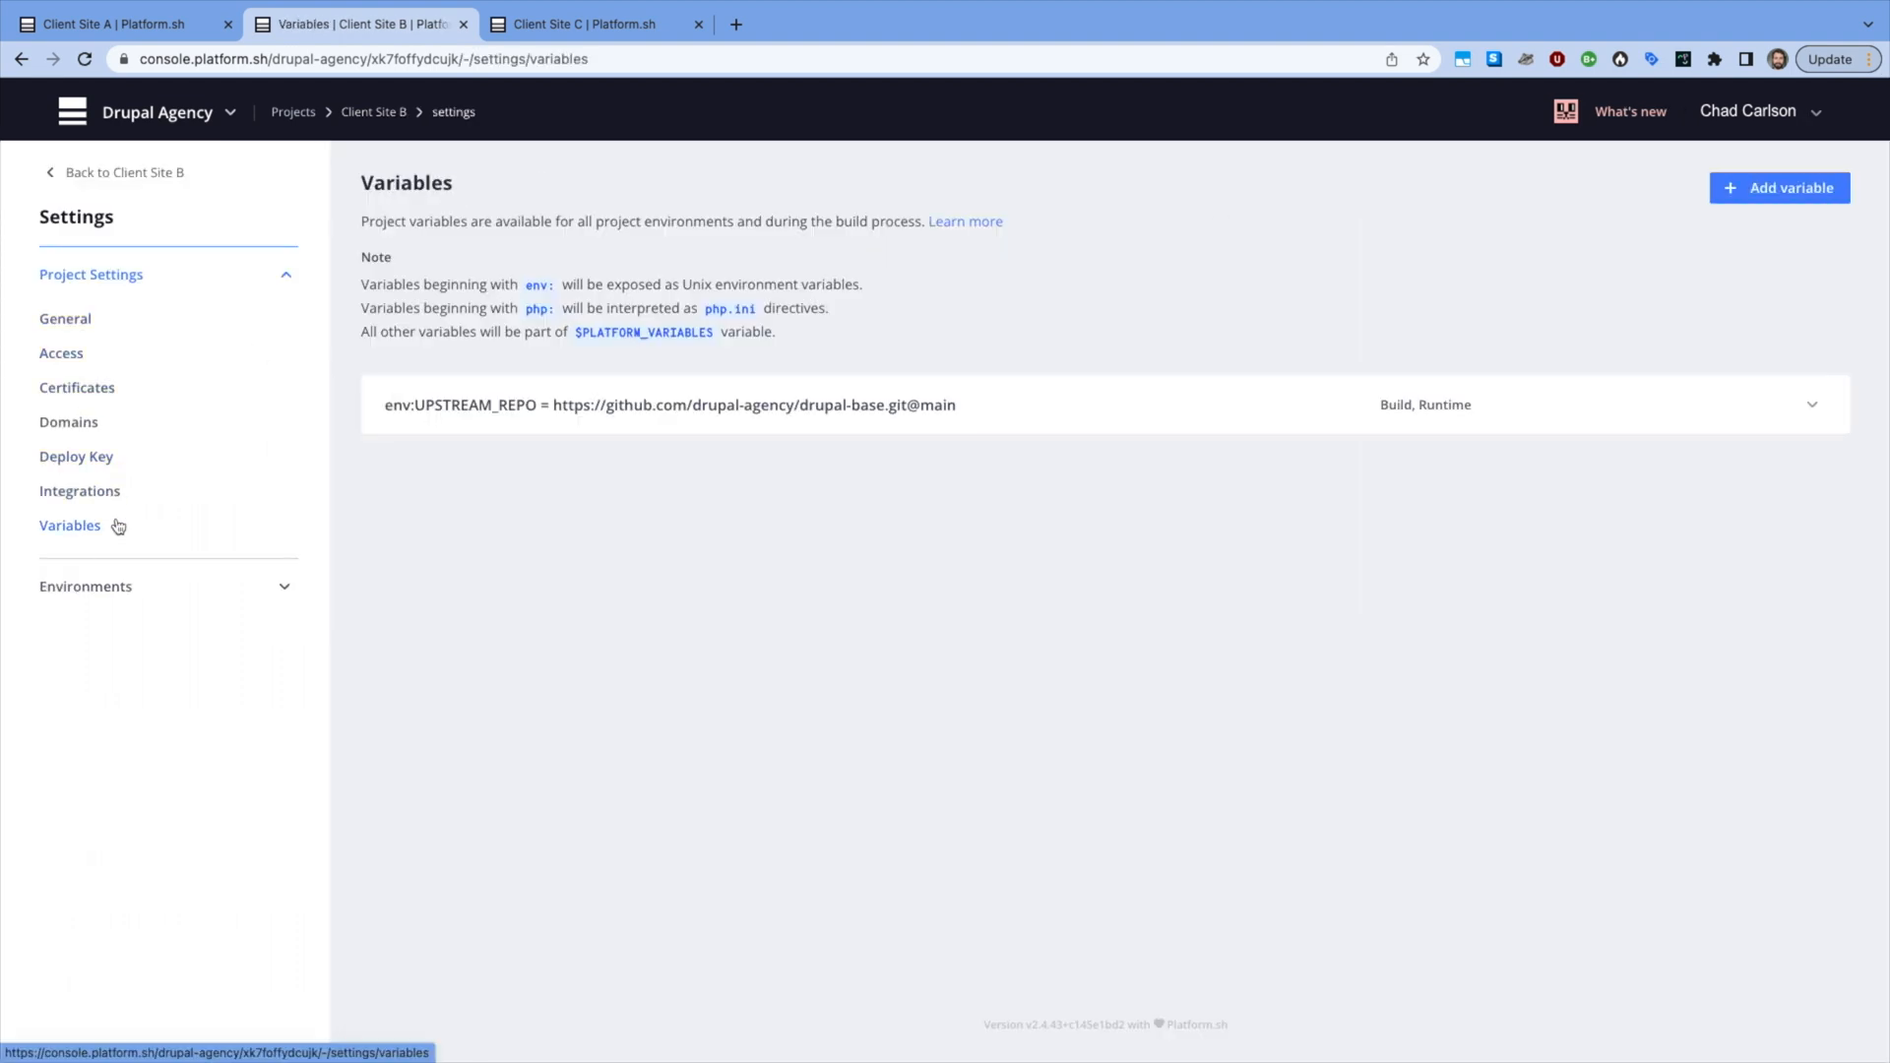
mouse_move(127, 521)
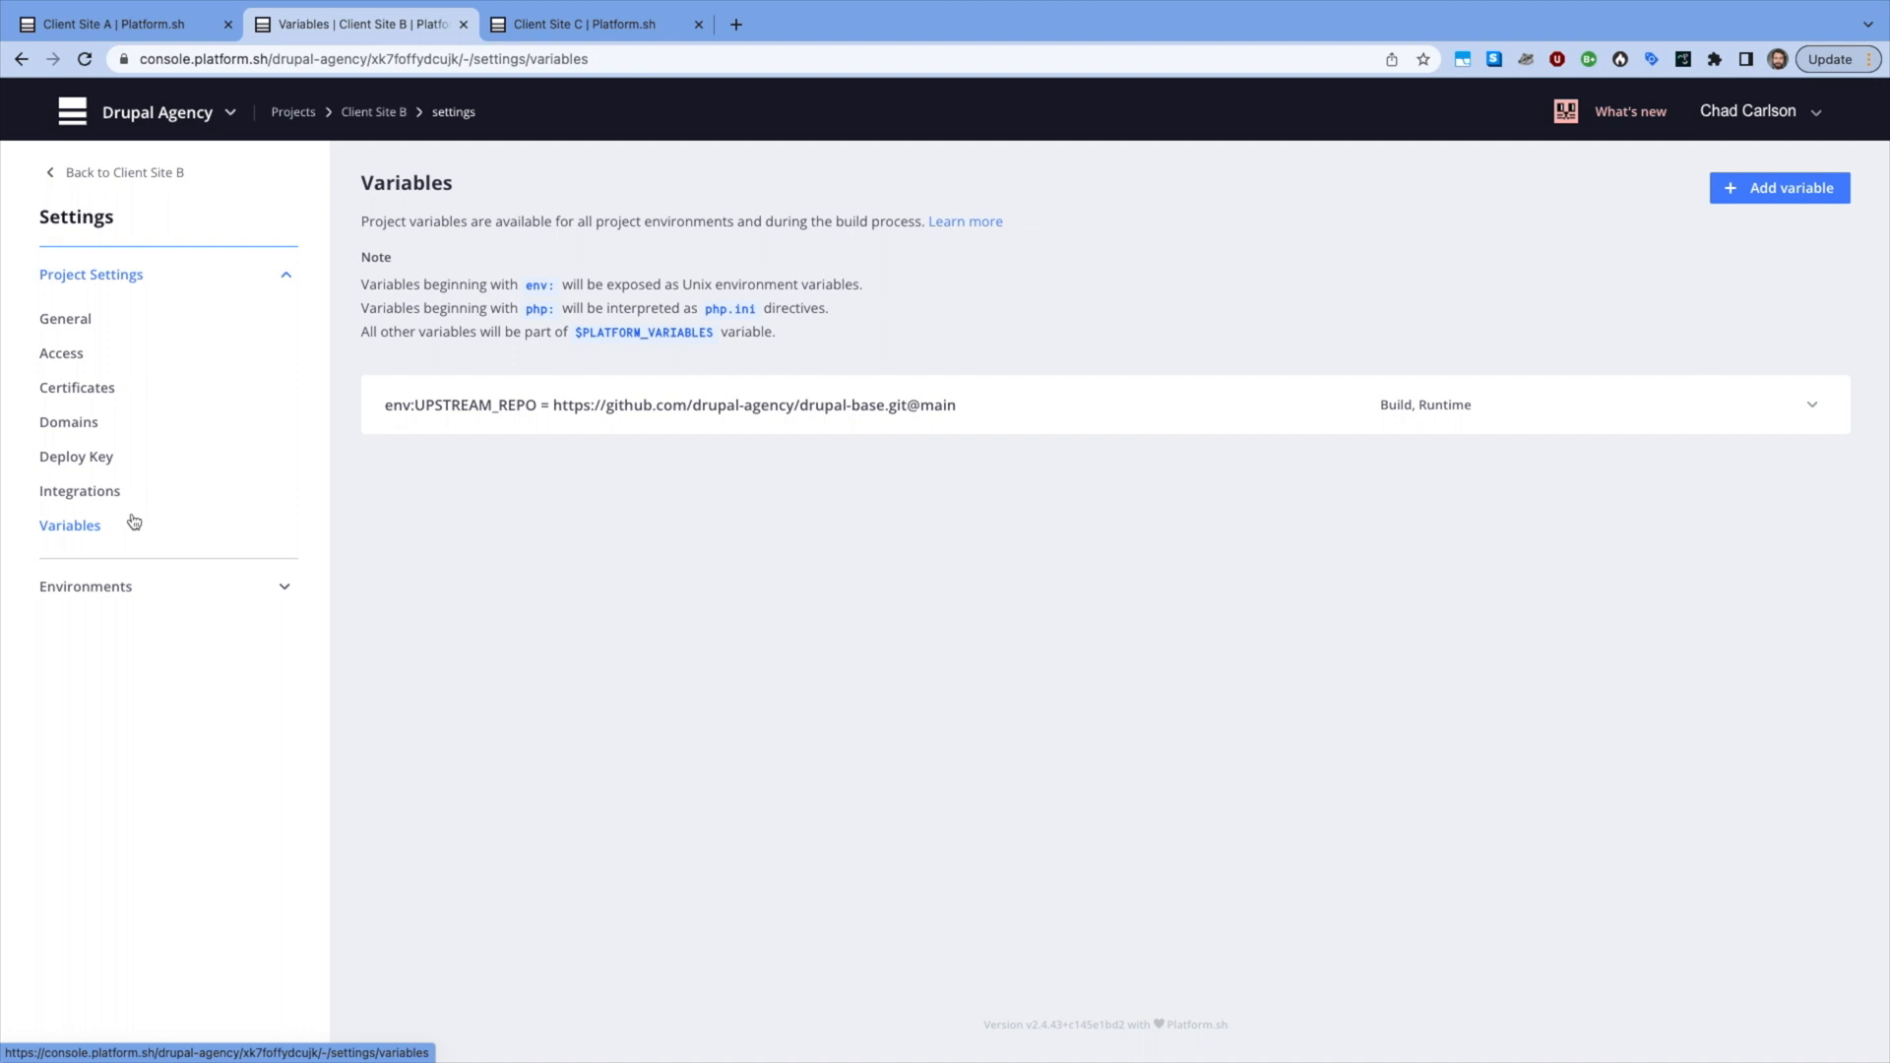
Step: Switch to Client Site C's settings and expand its Project Settings sections
click(591, 24)
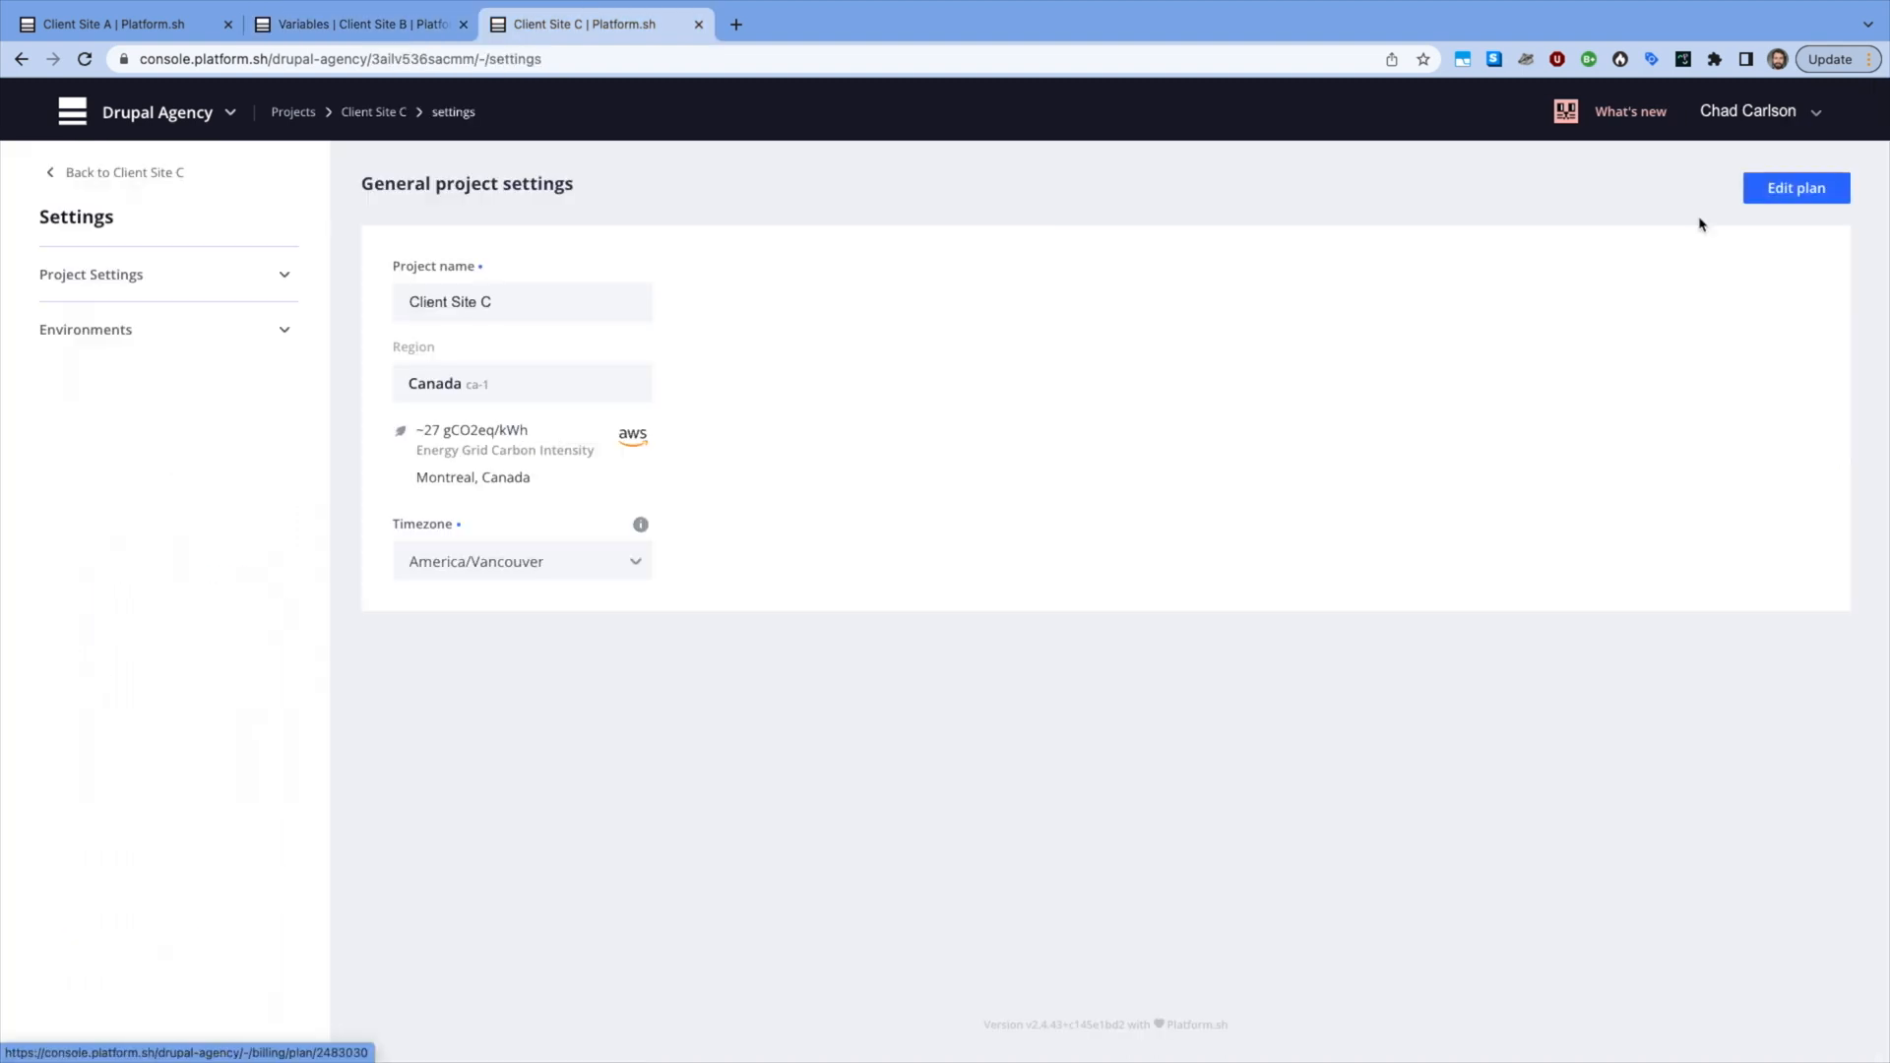
click(90, 273)
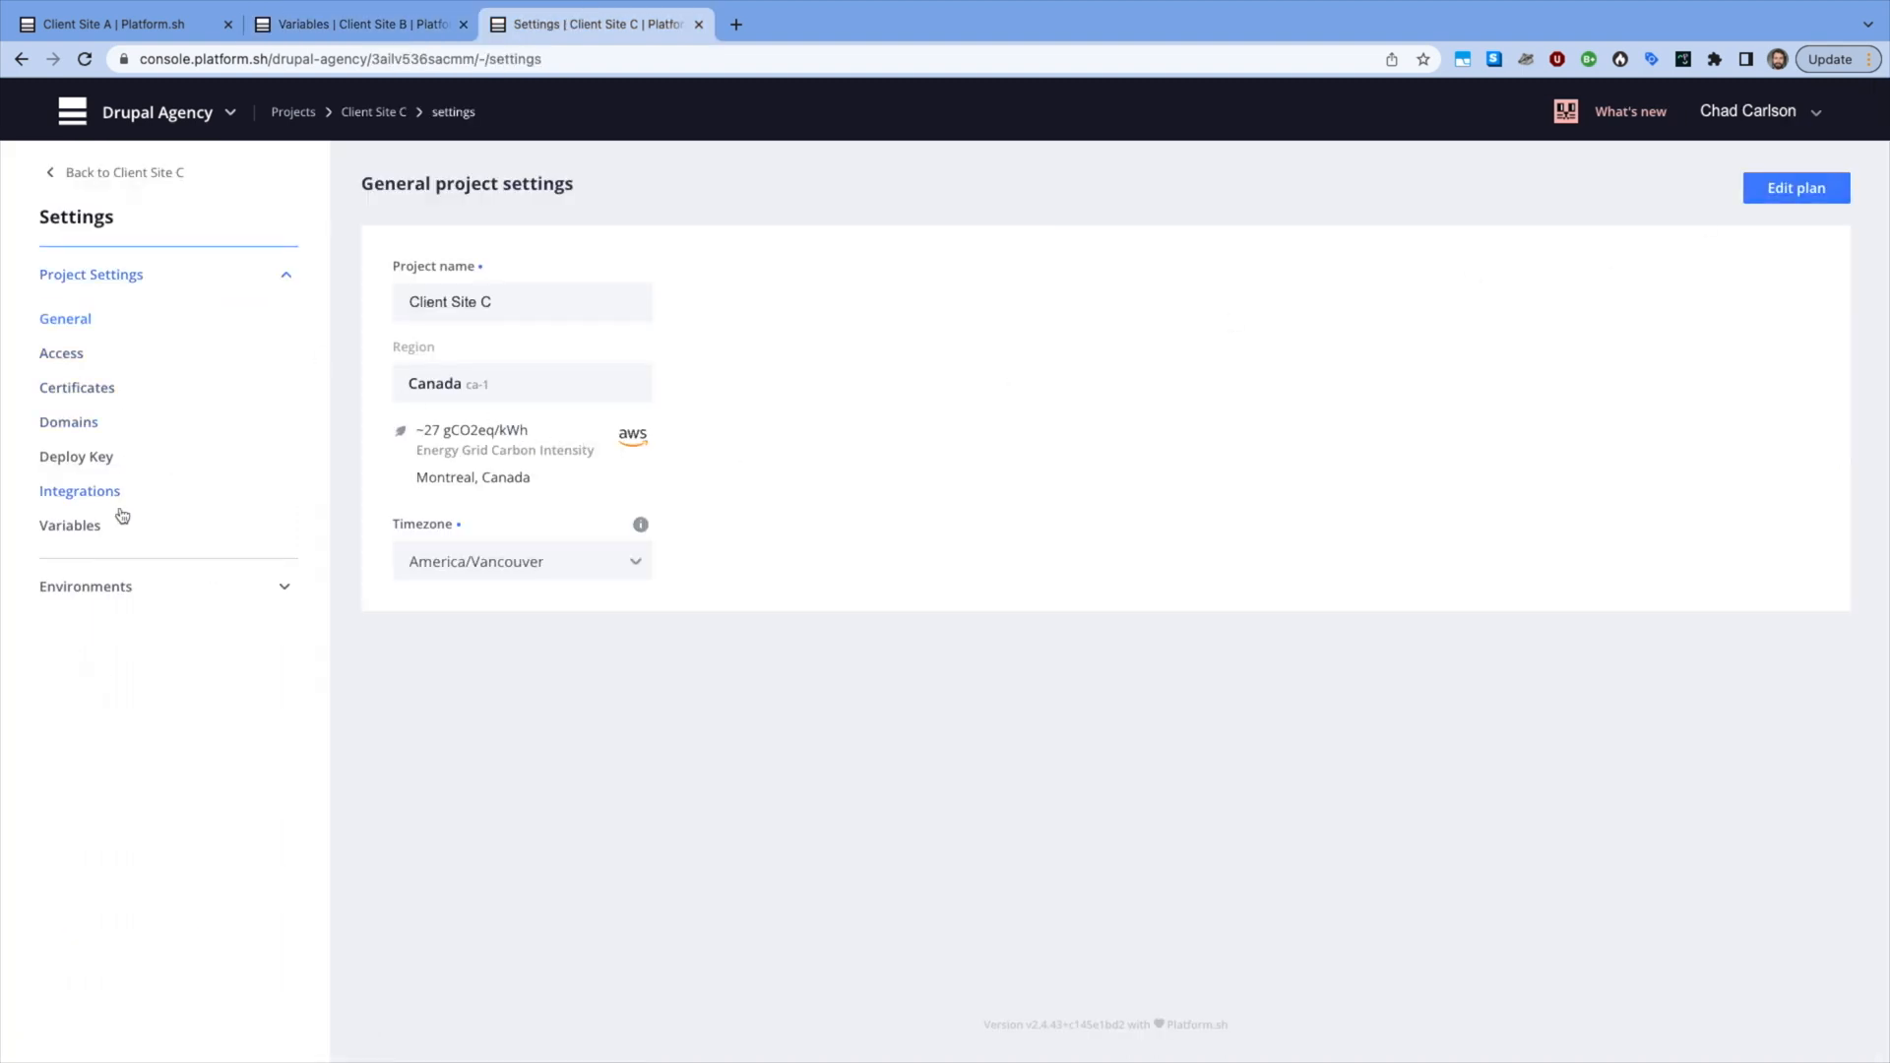
click(70, 526)
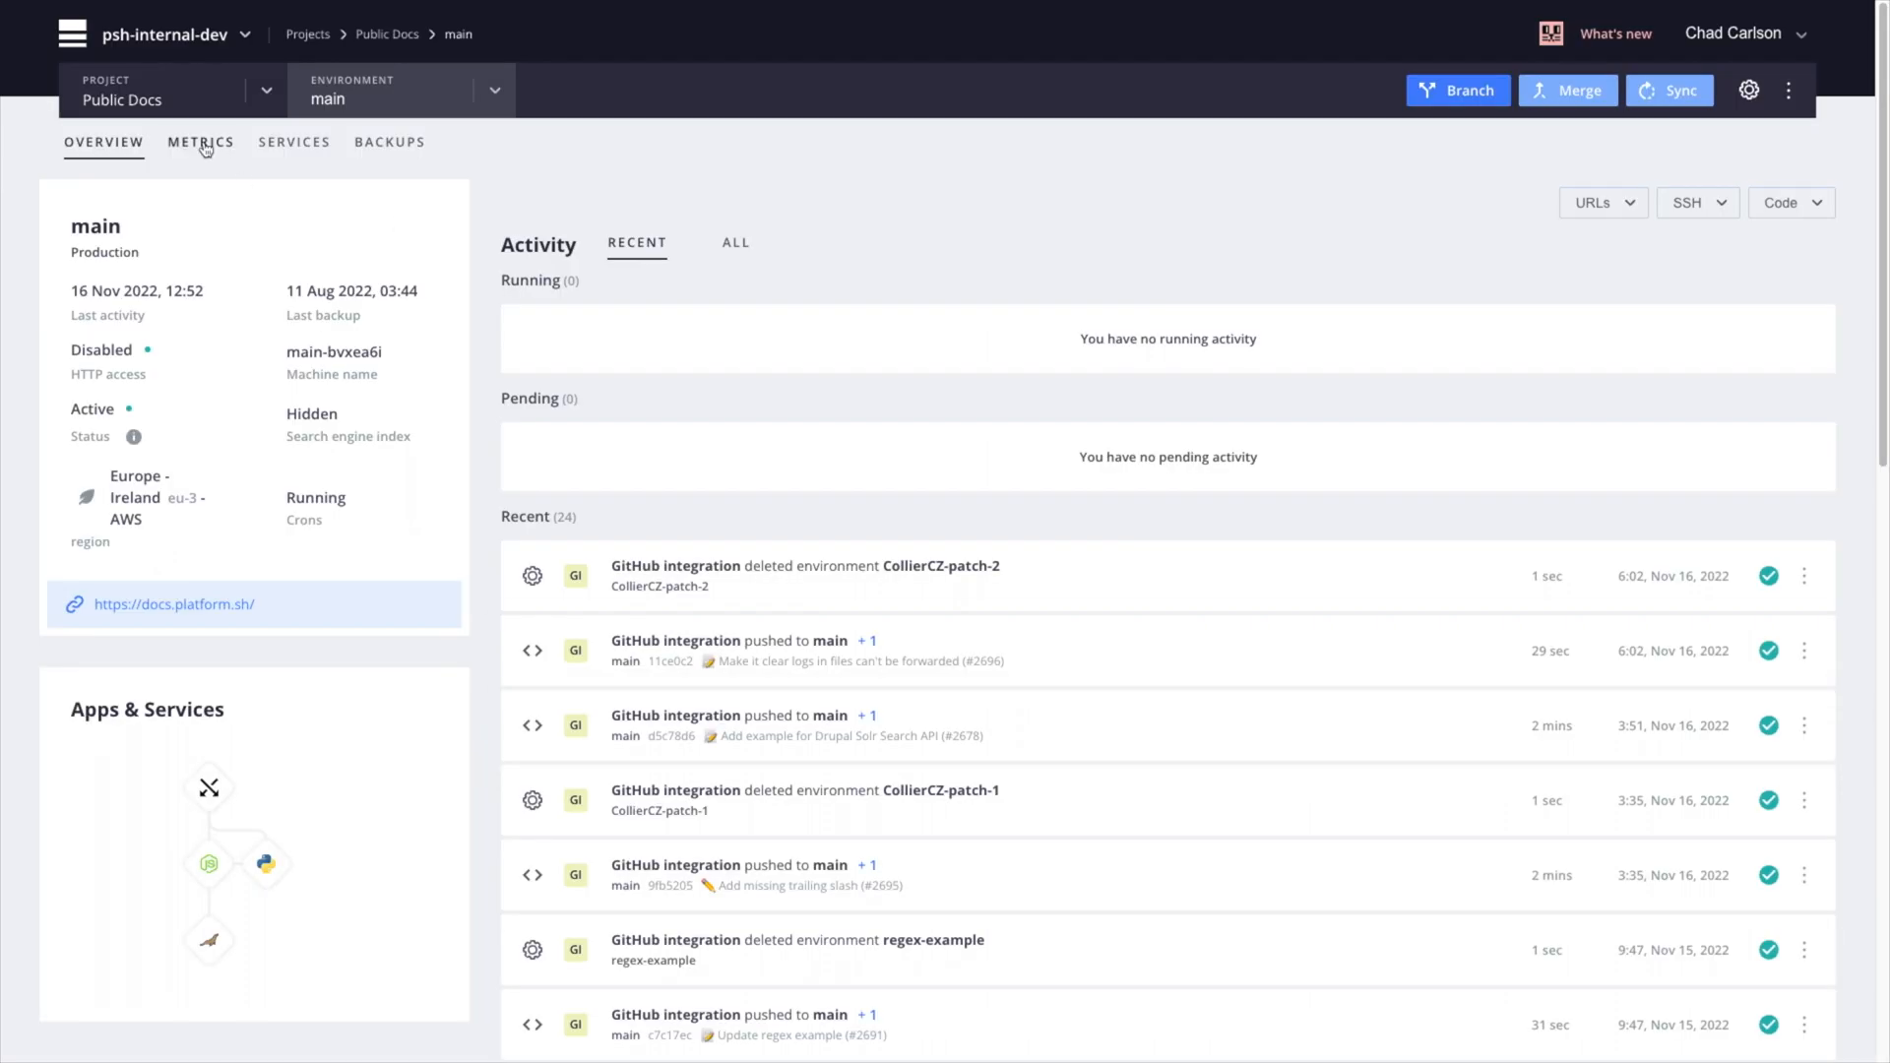
Step: Show the main environment's metrics over the last 8 hours and review the docs and search app graphs
click(200, 140)
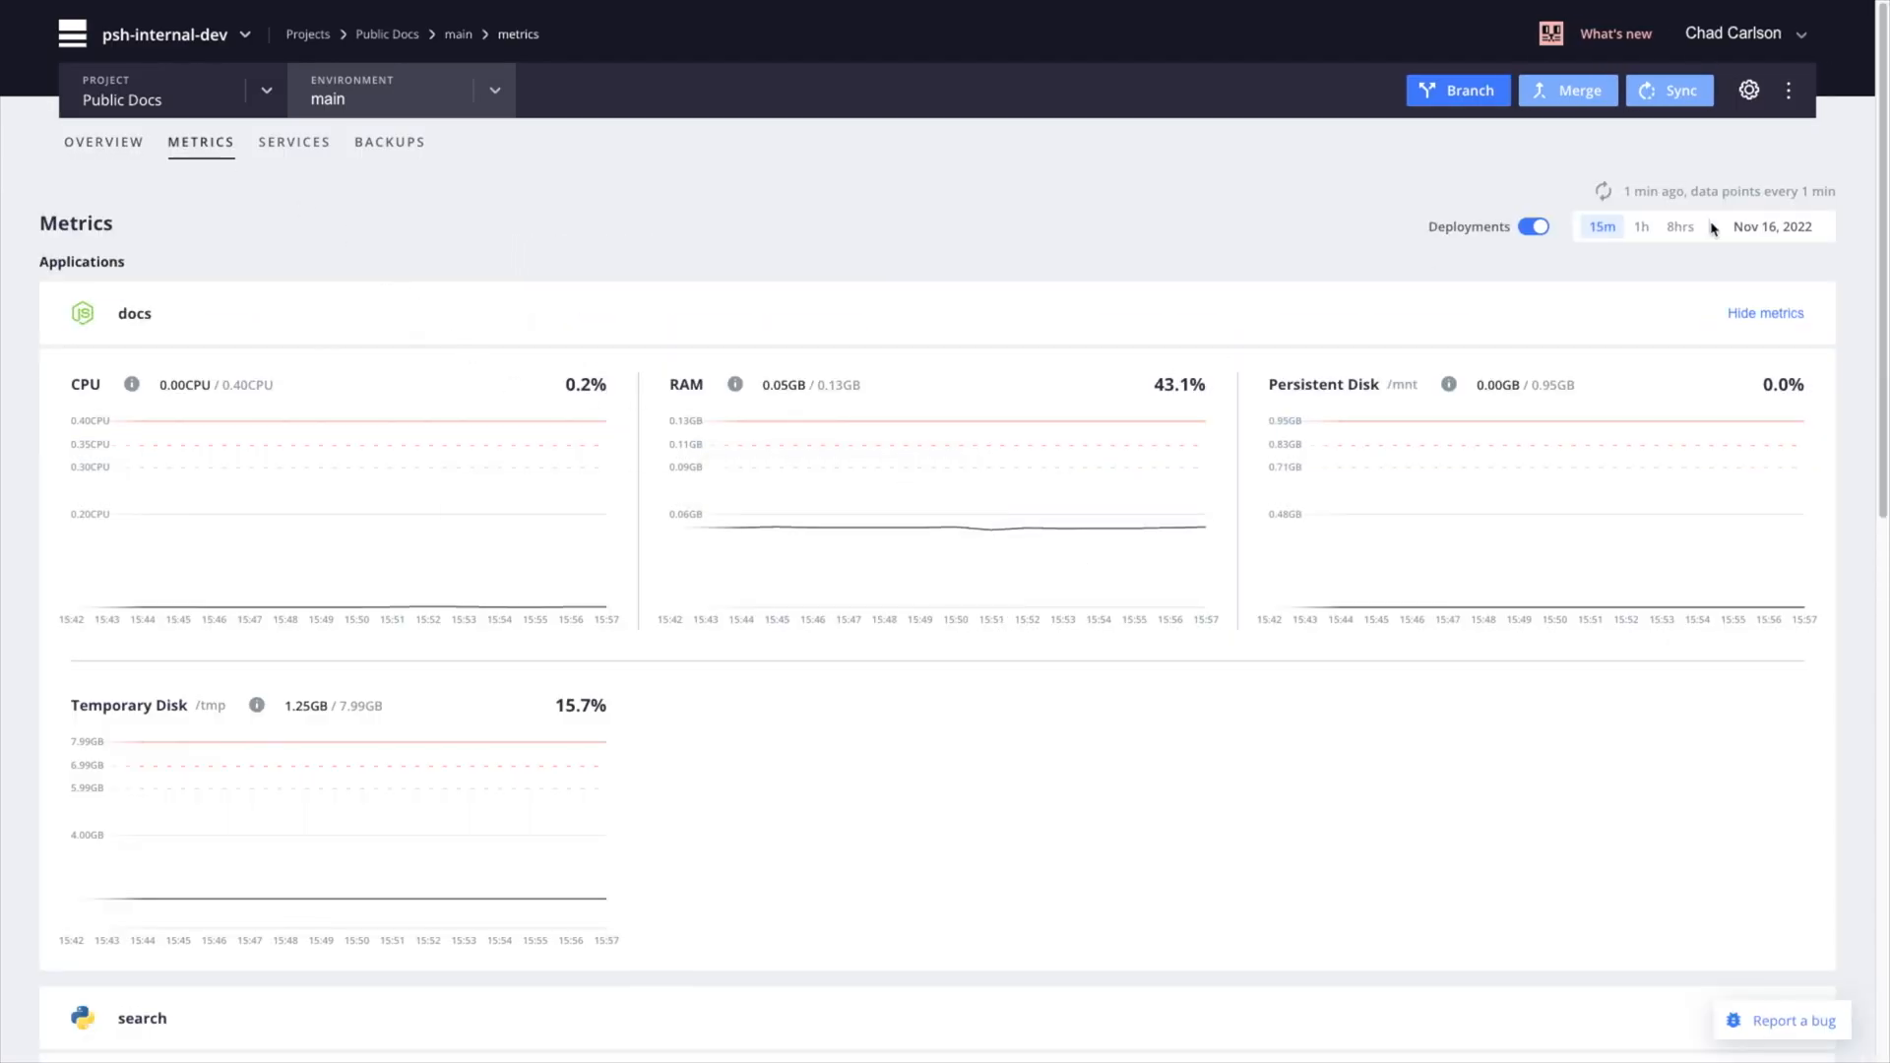
click(1679, 226)
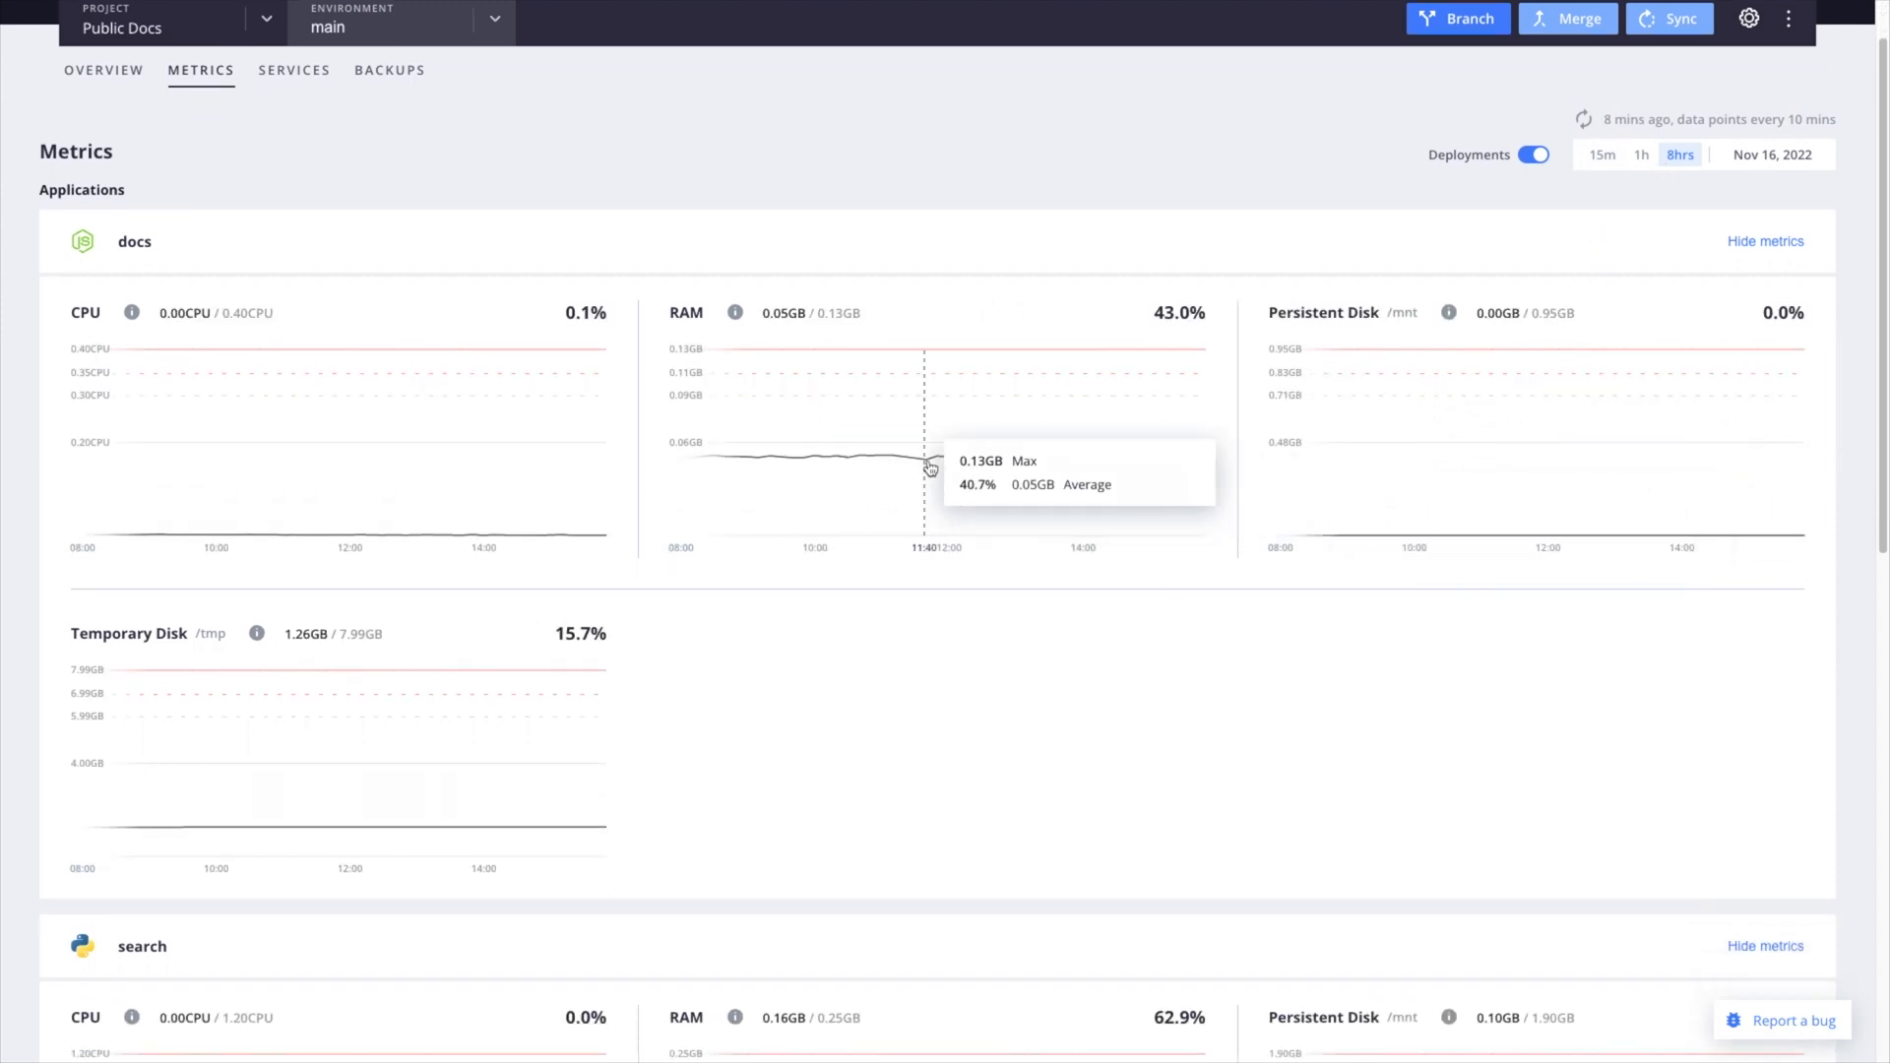
scroll(down, 3)
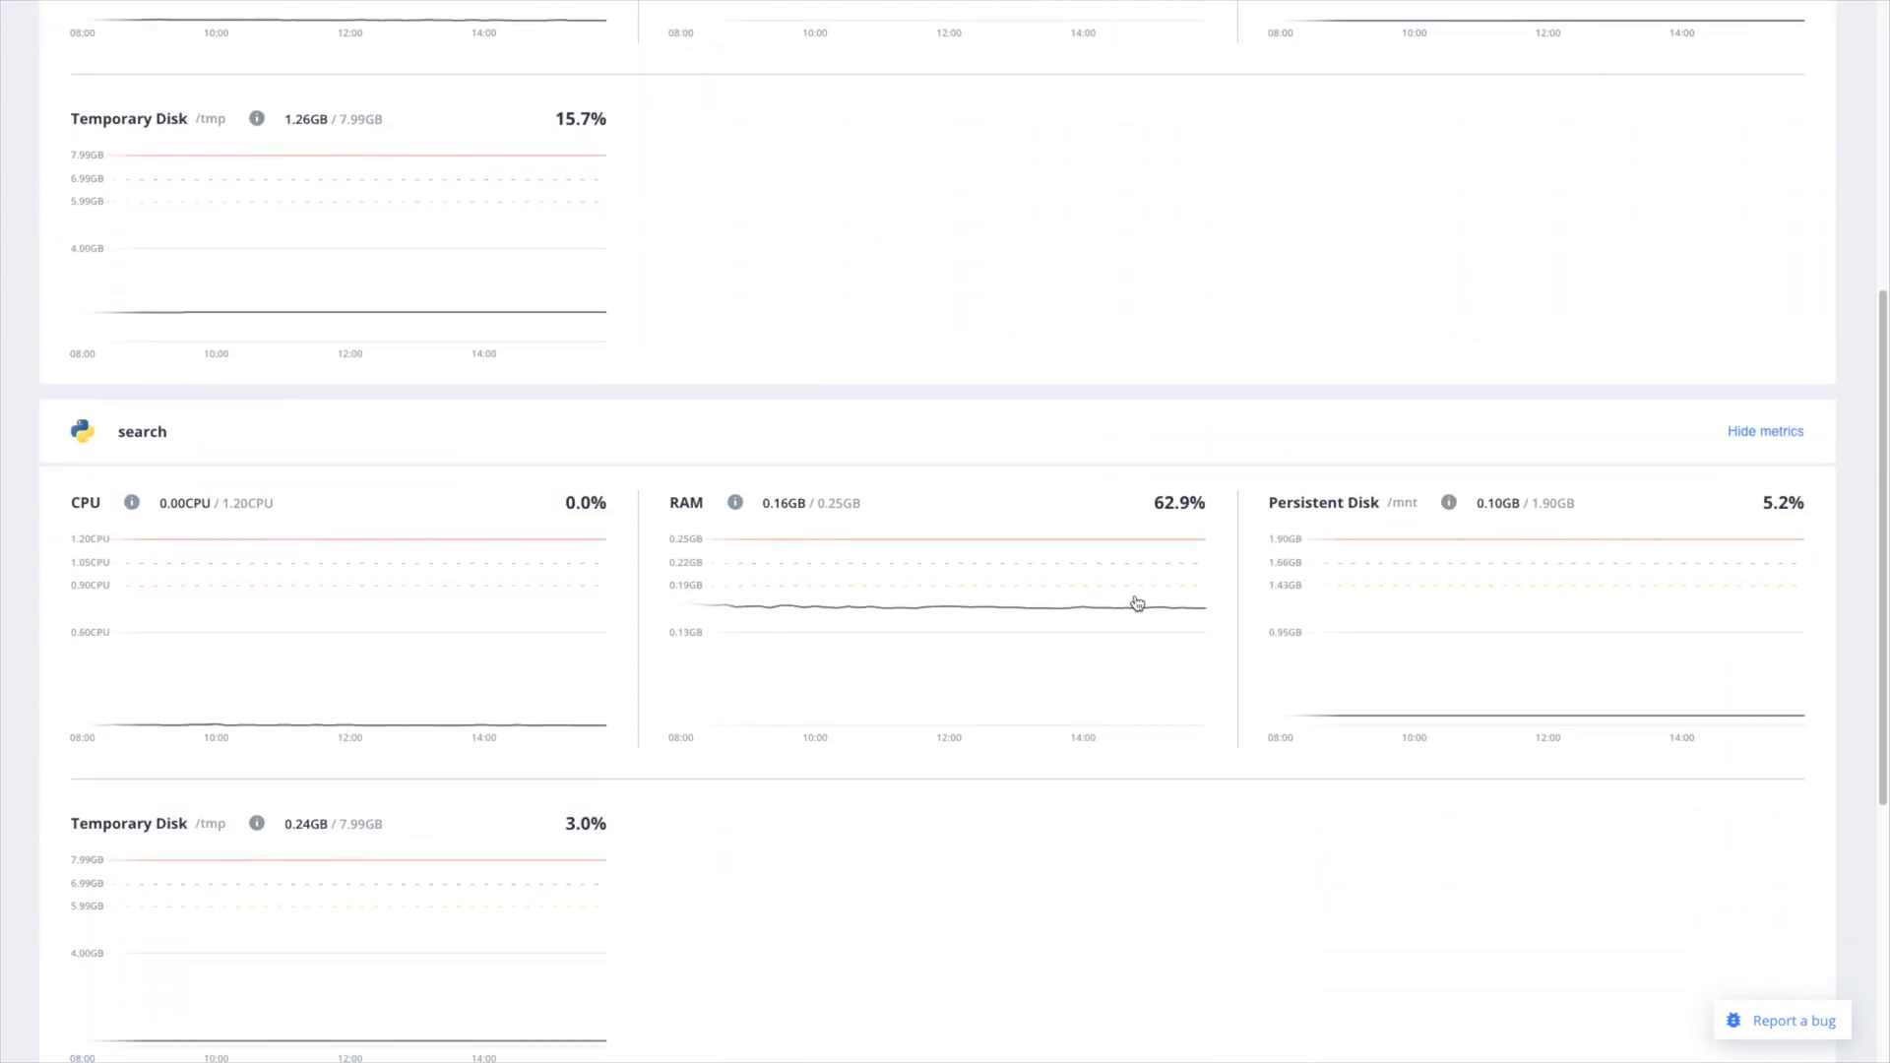
mouse_move(1028, 629)
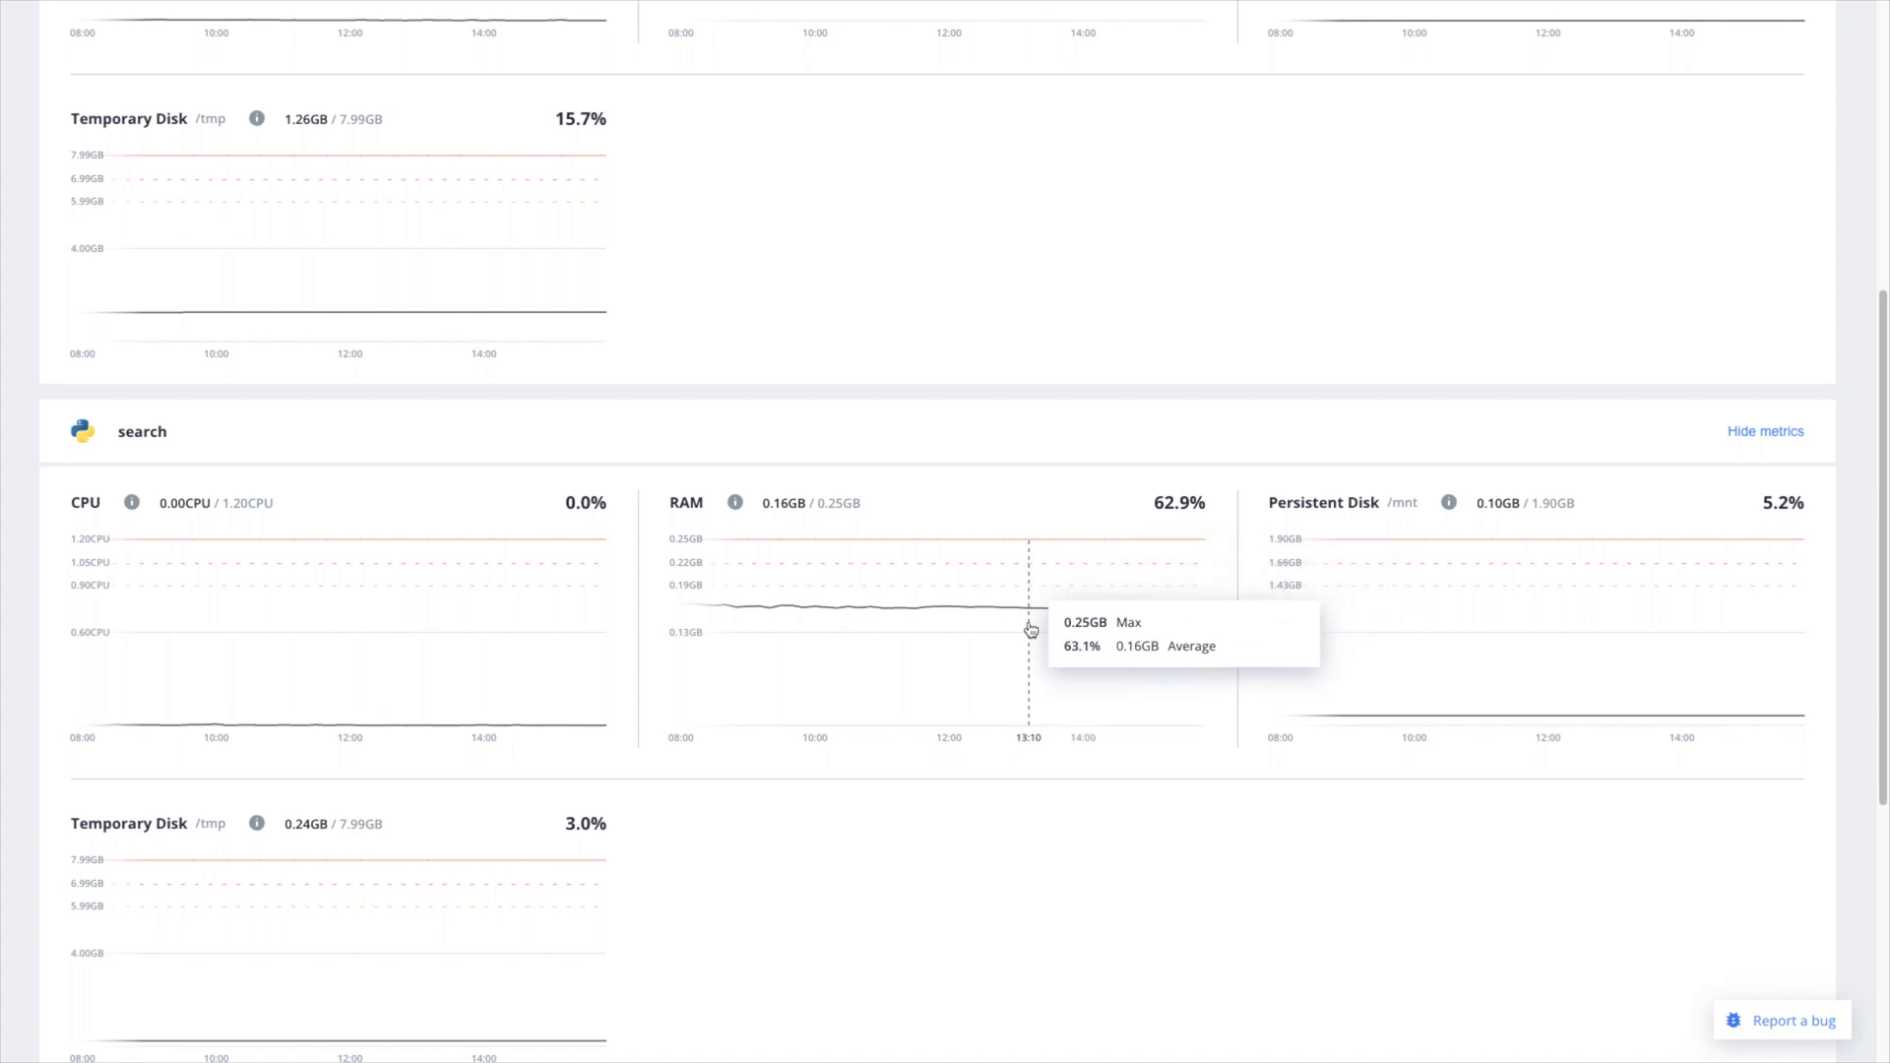
scroll(down, 3)
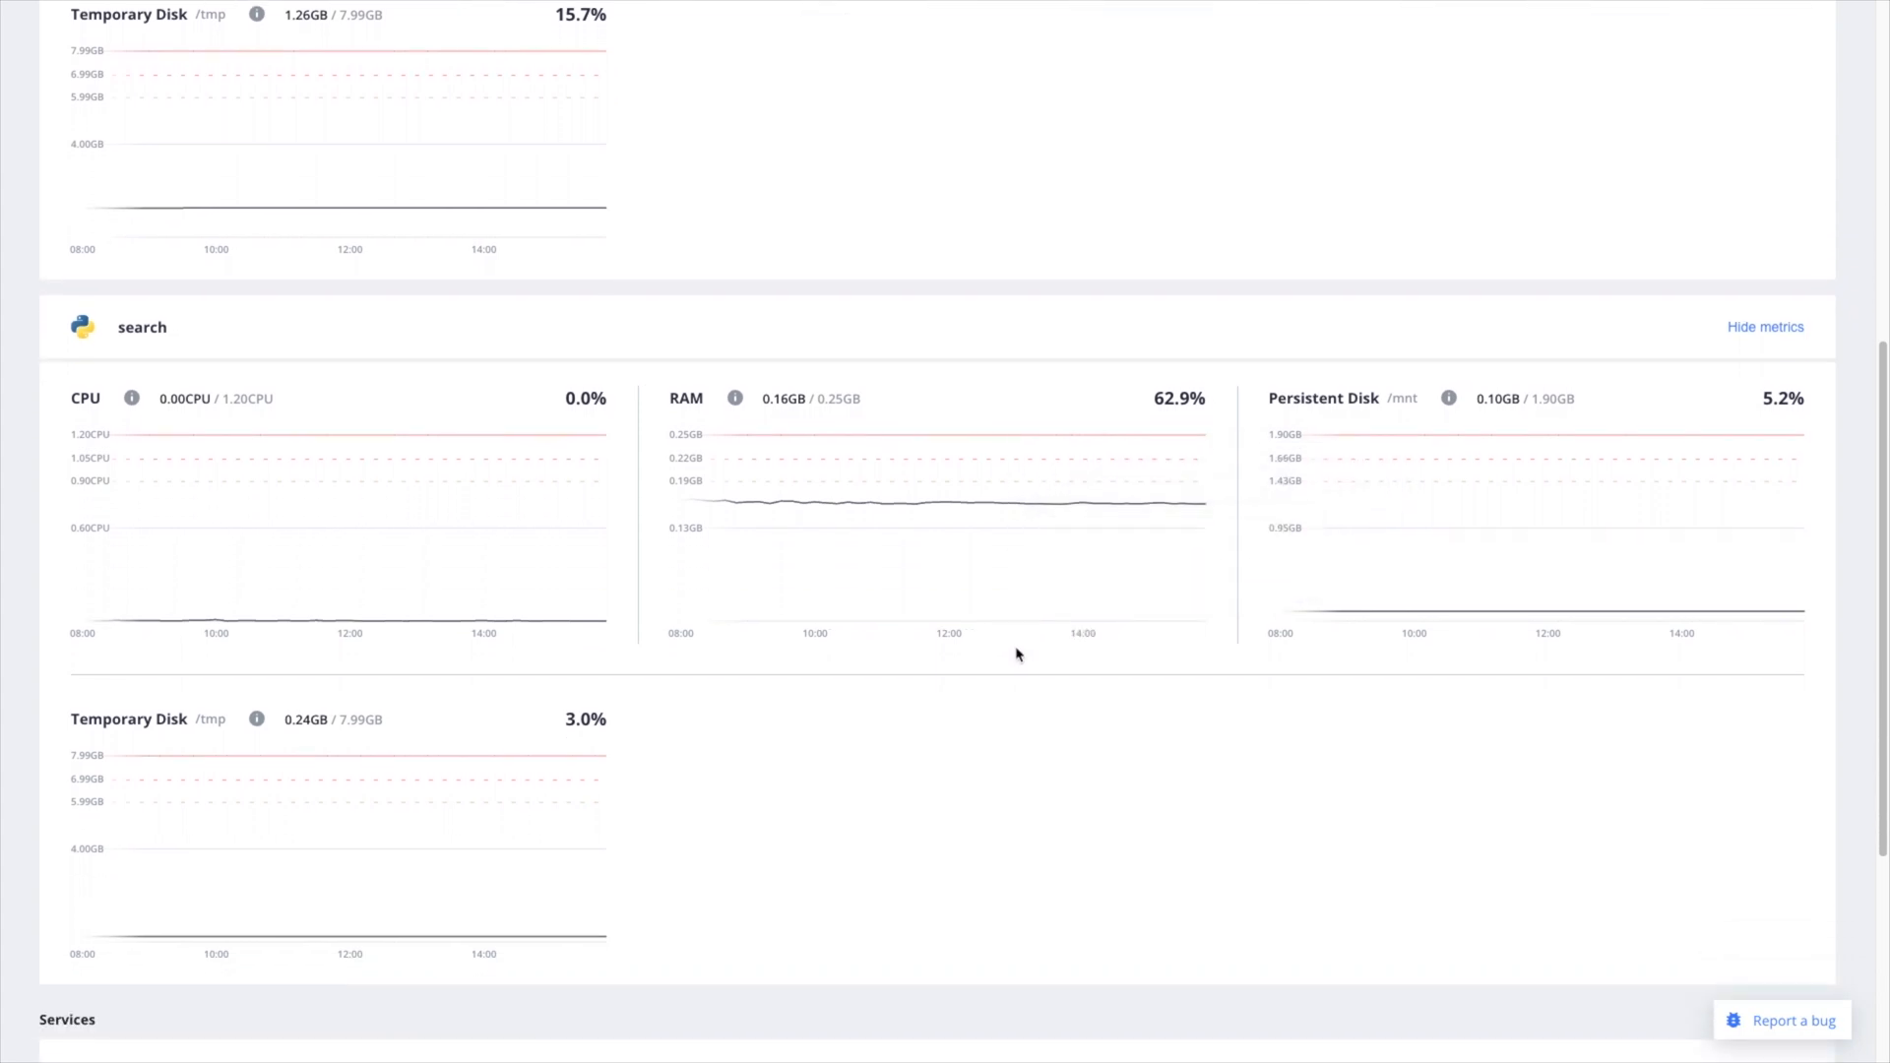
mouse_move(1765, 327)
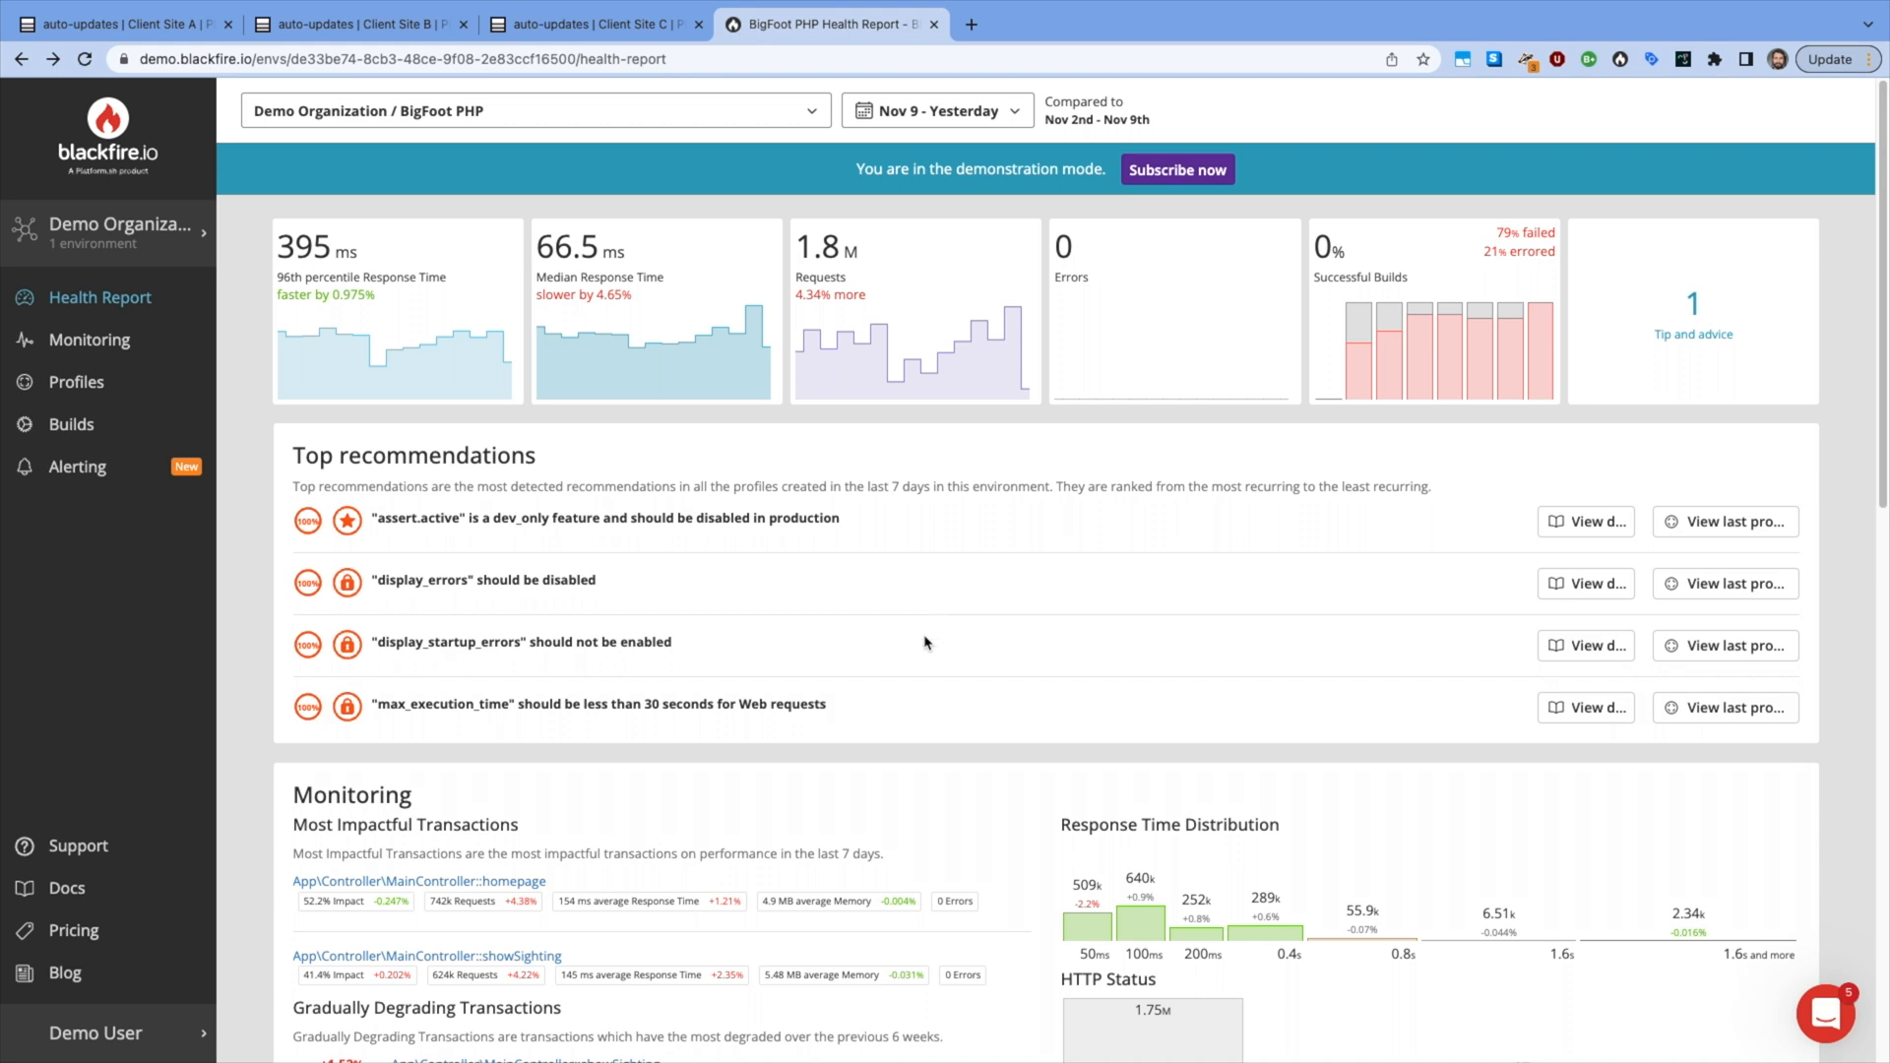
Step: From the BigFoot Health Report, open the showSighting transaction's profile in Callgraph view
scroll(down, 3)
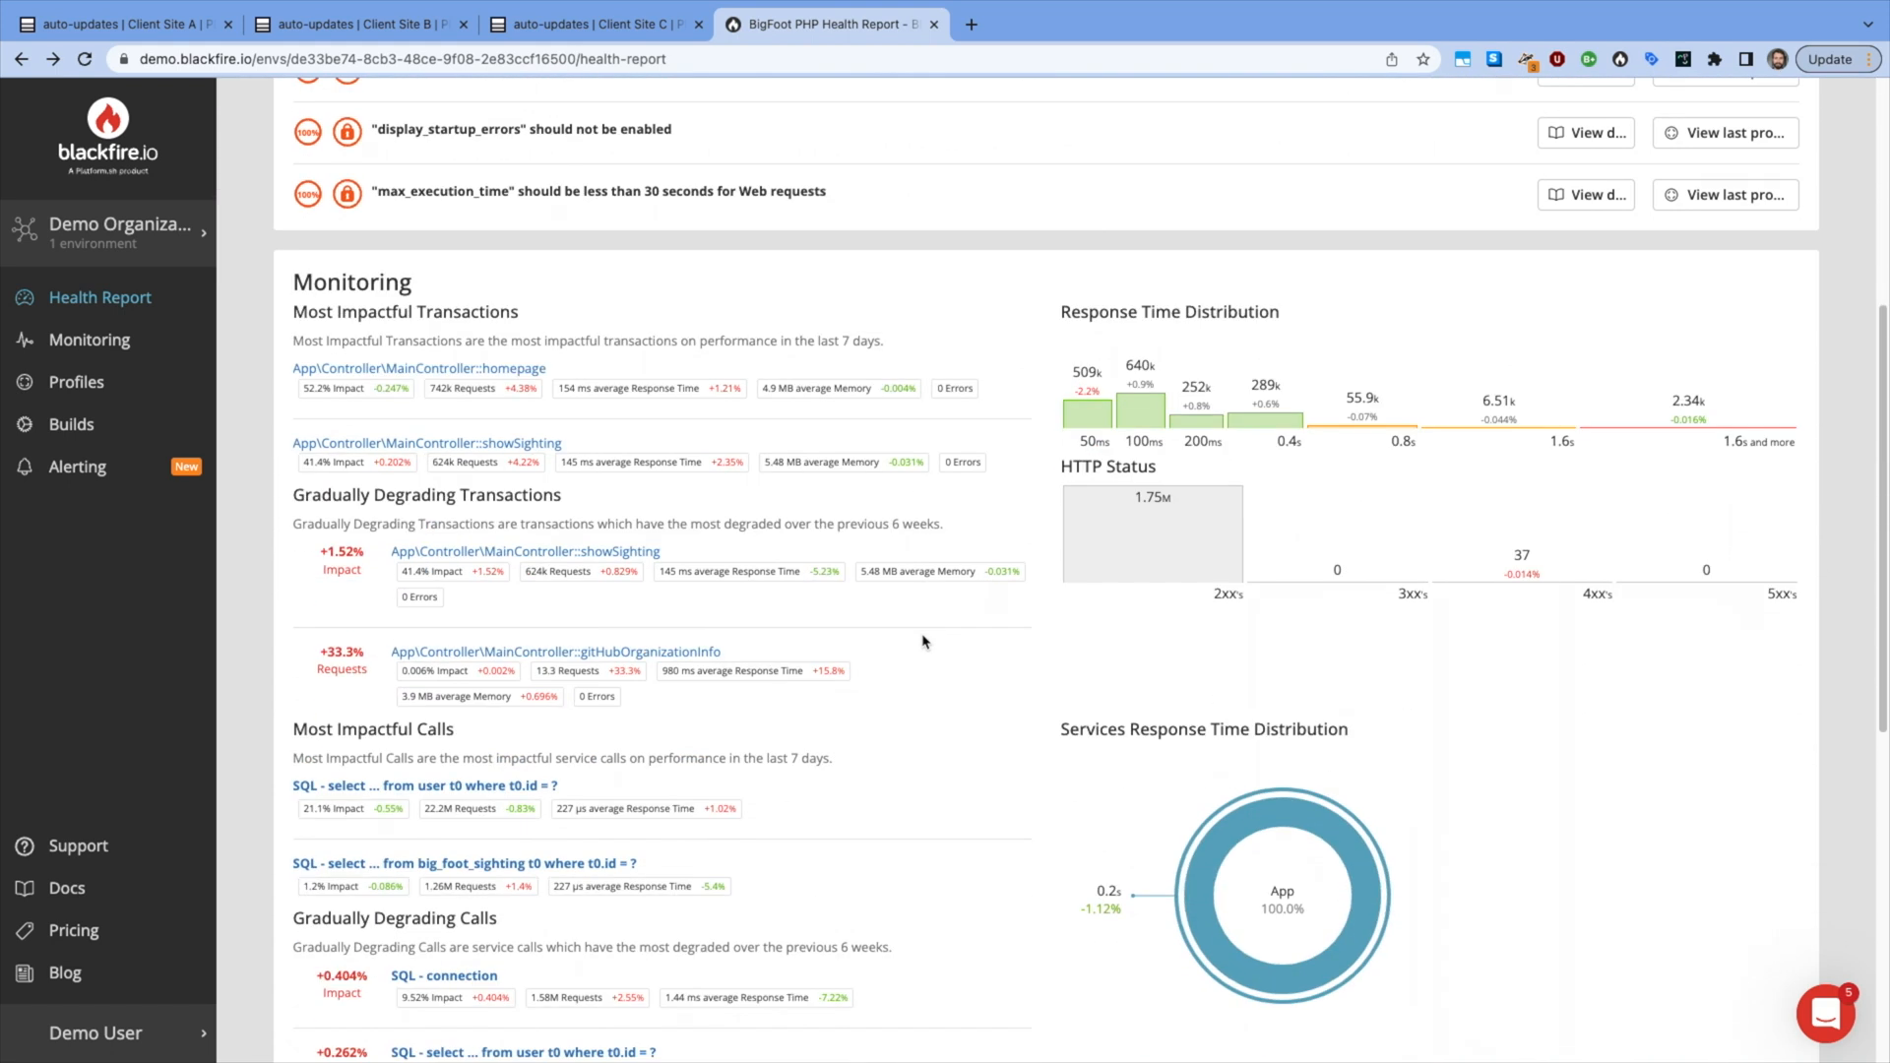
mouse_move(419, 829)
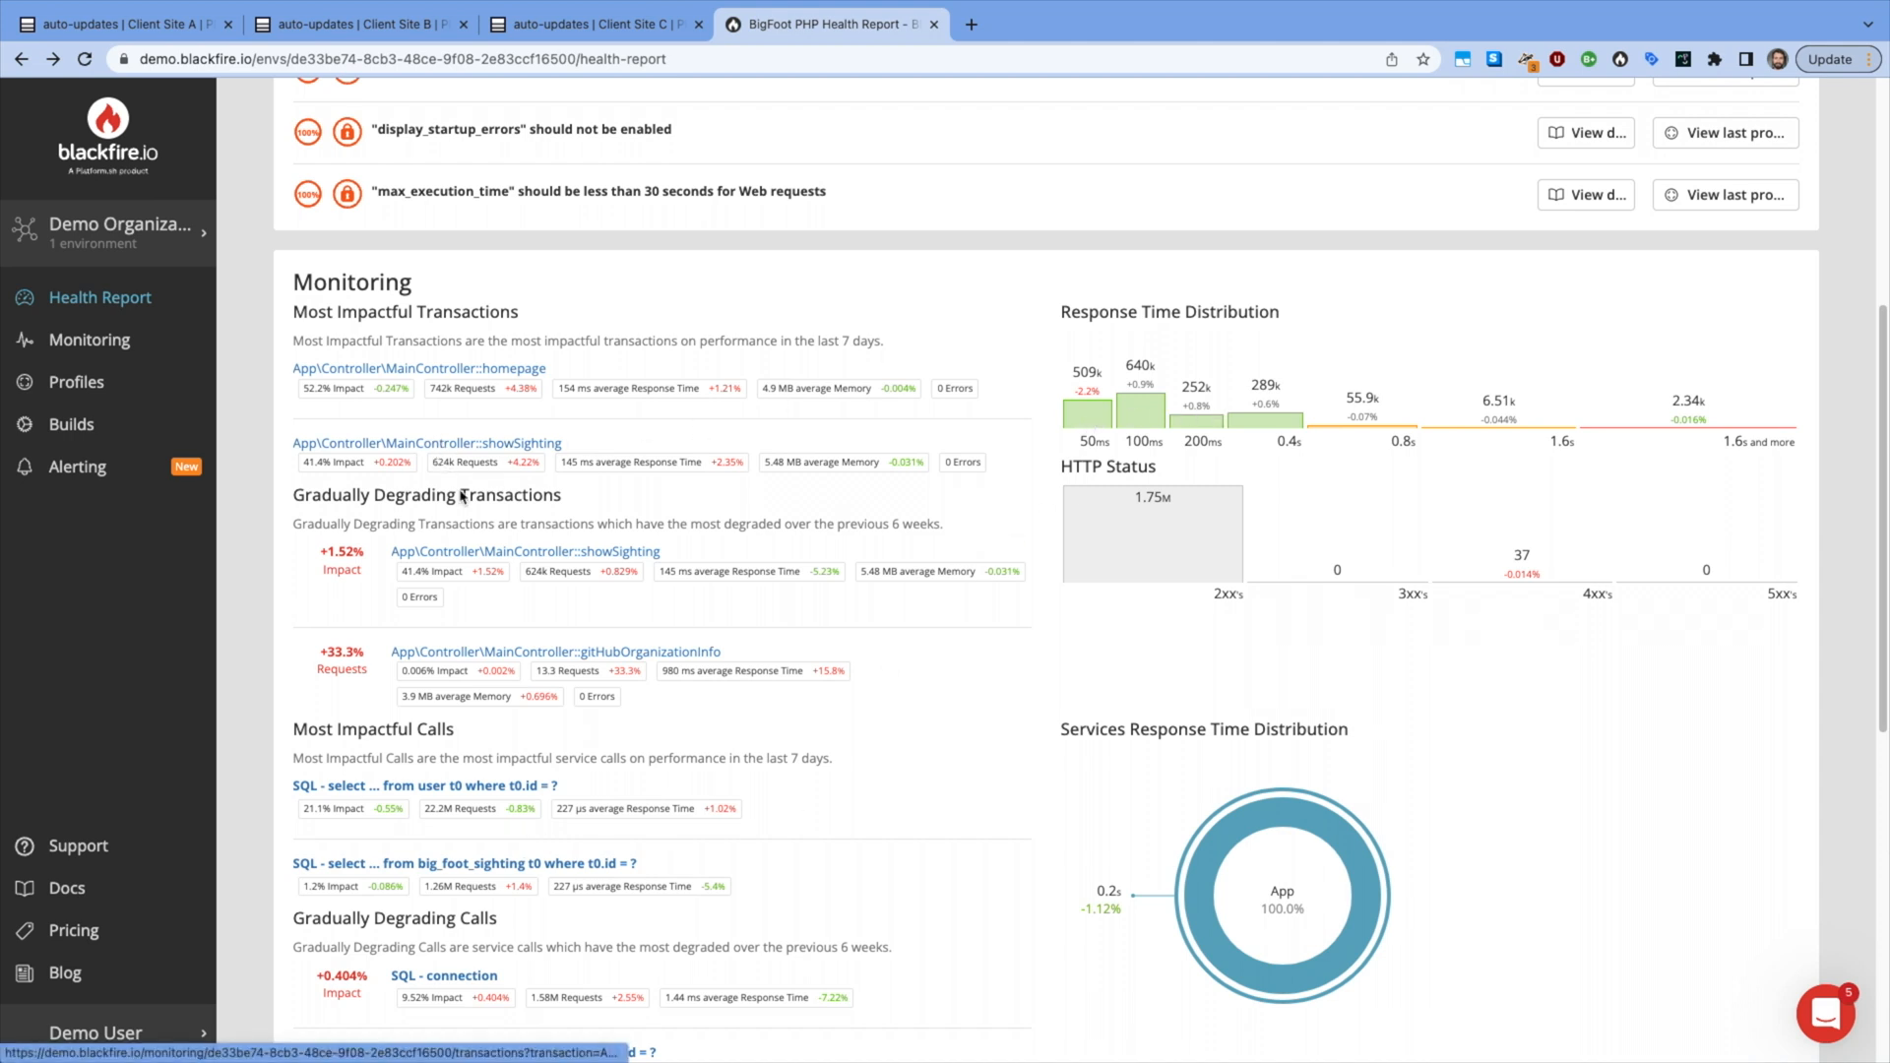
scroll(down, 3)
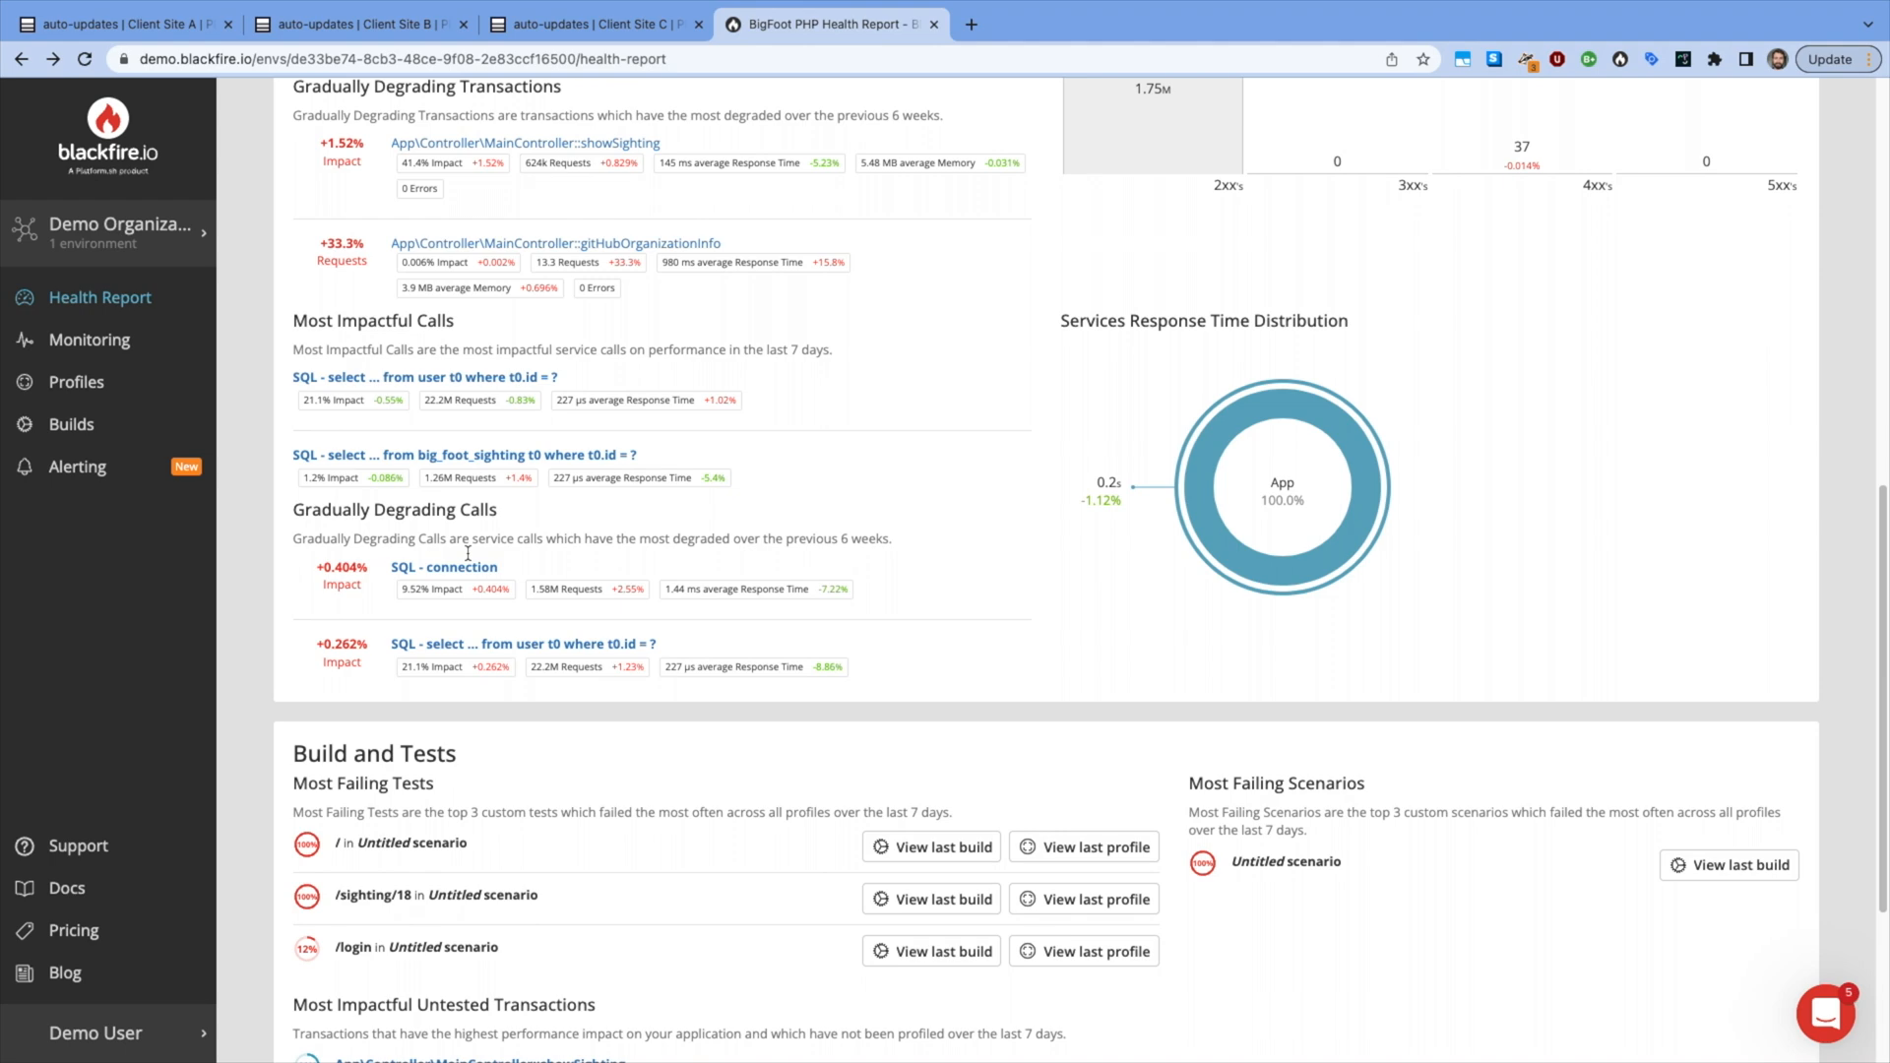
scroll(down, 3)
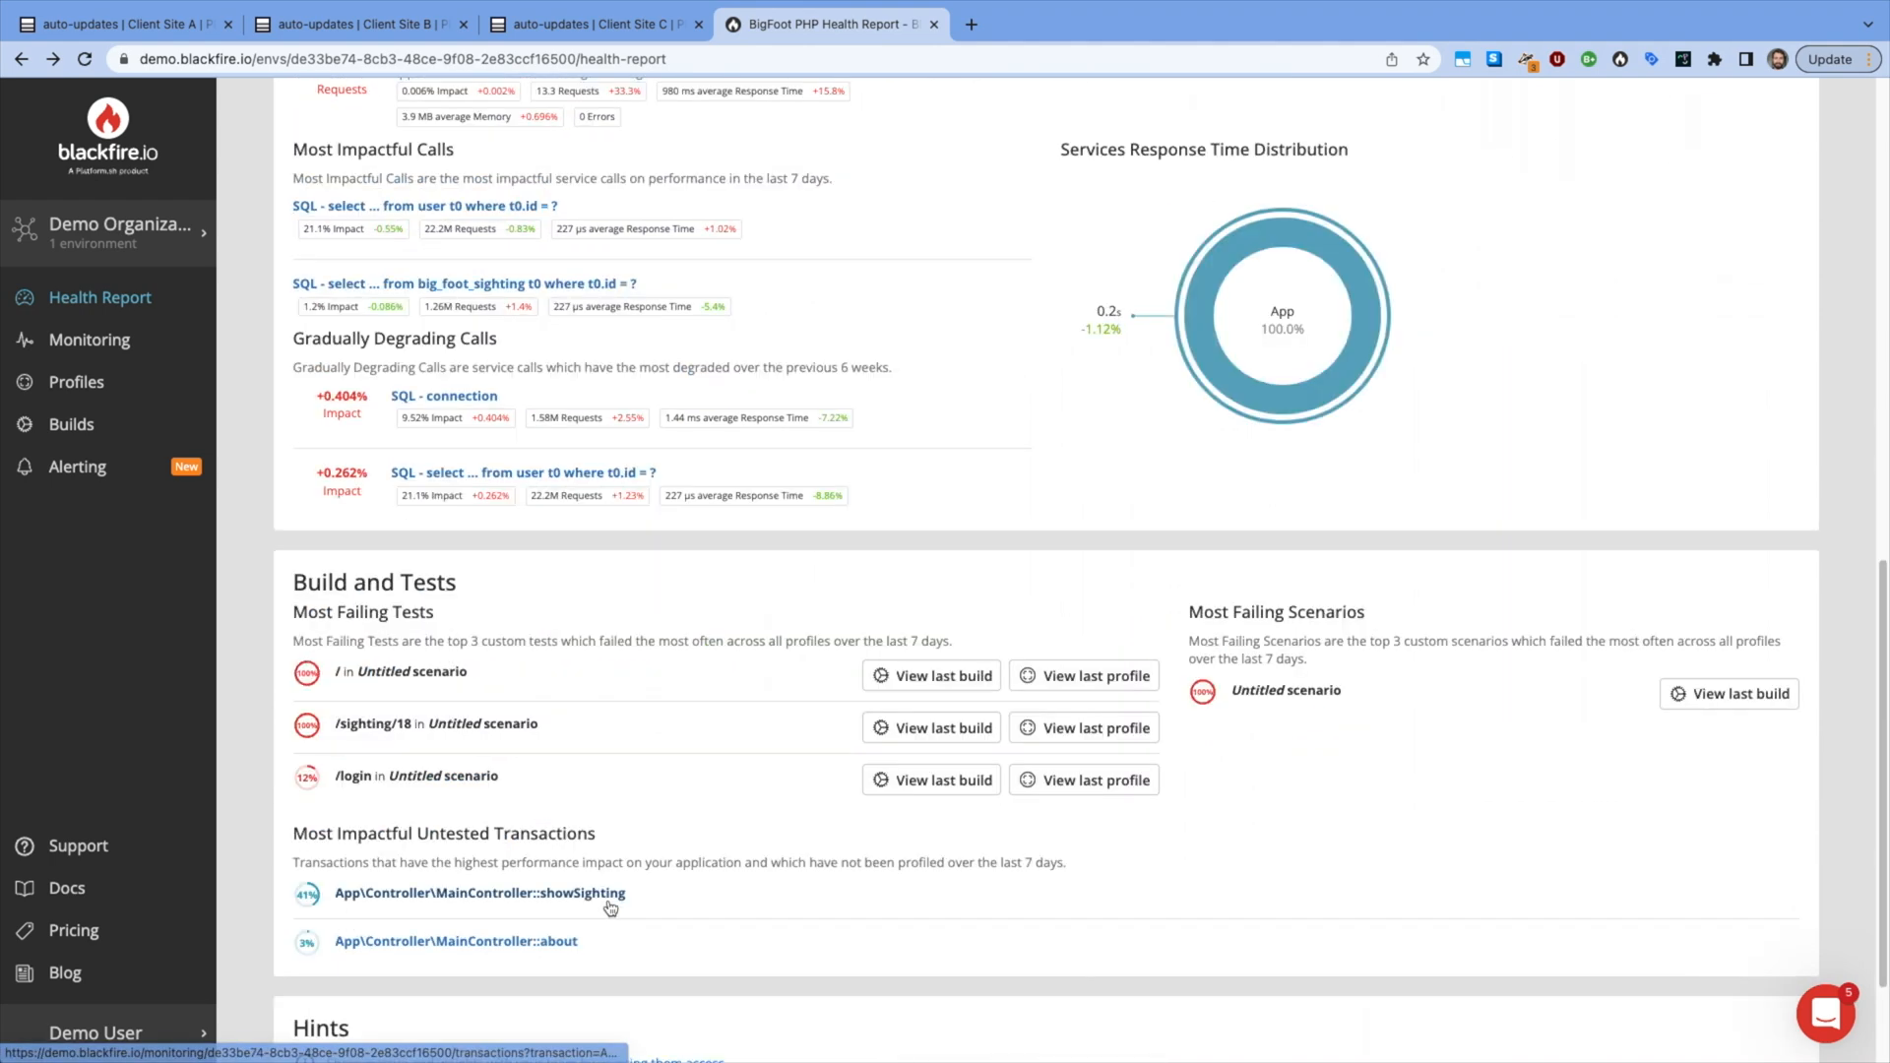
click(478, 891)
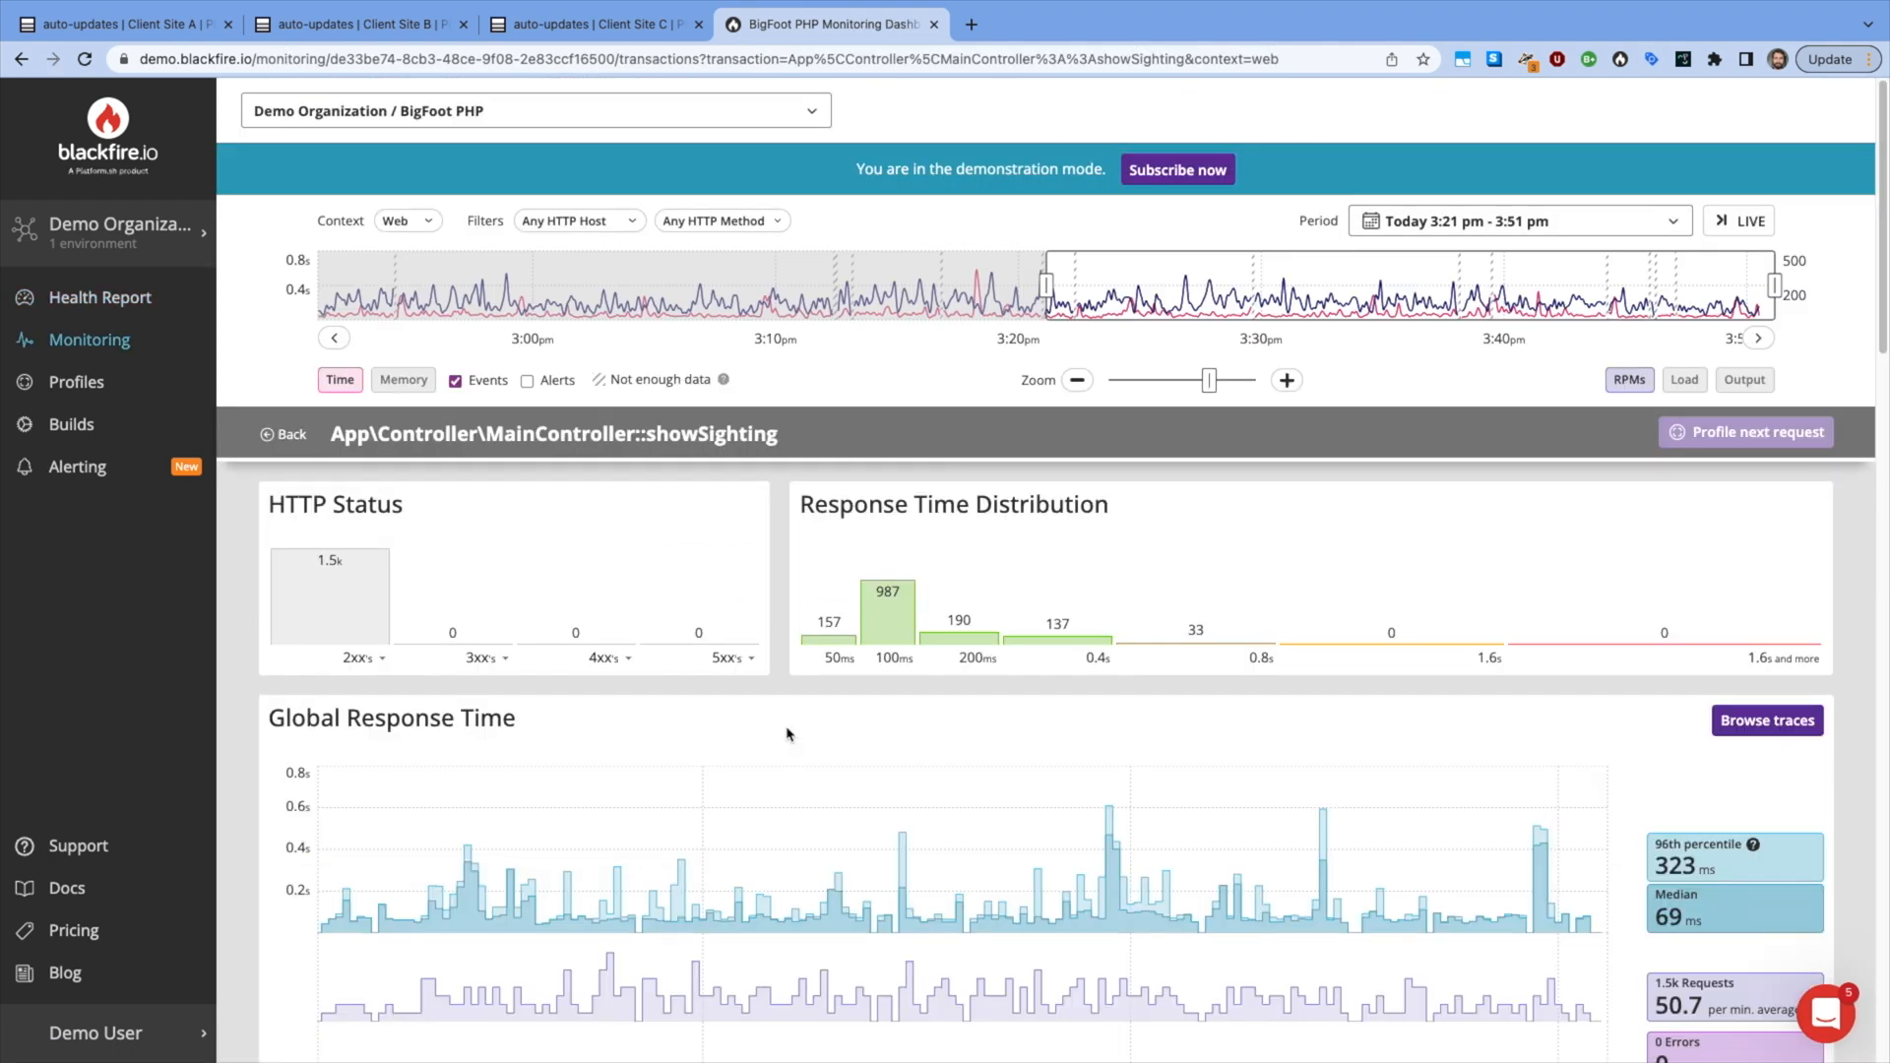
mouse_move(880, 626)
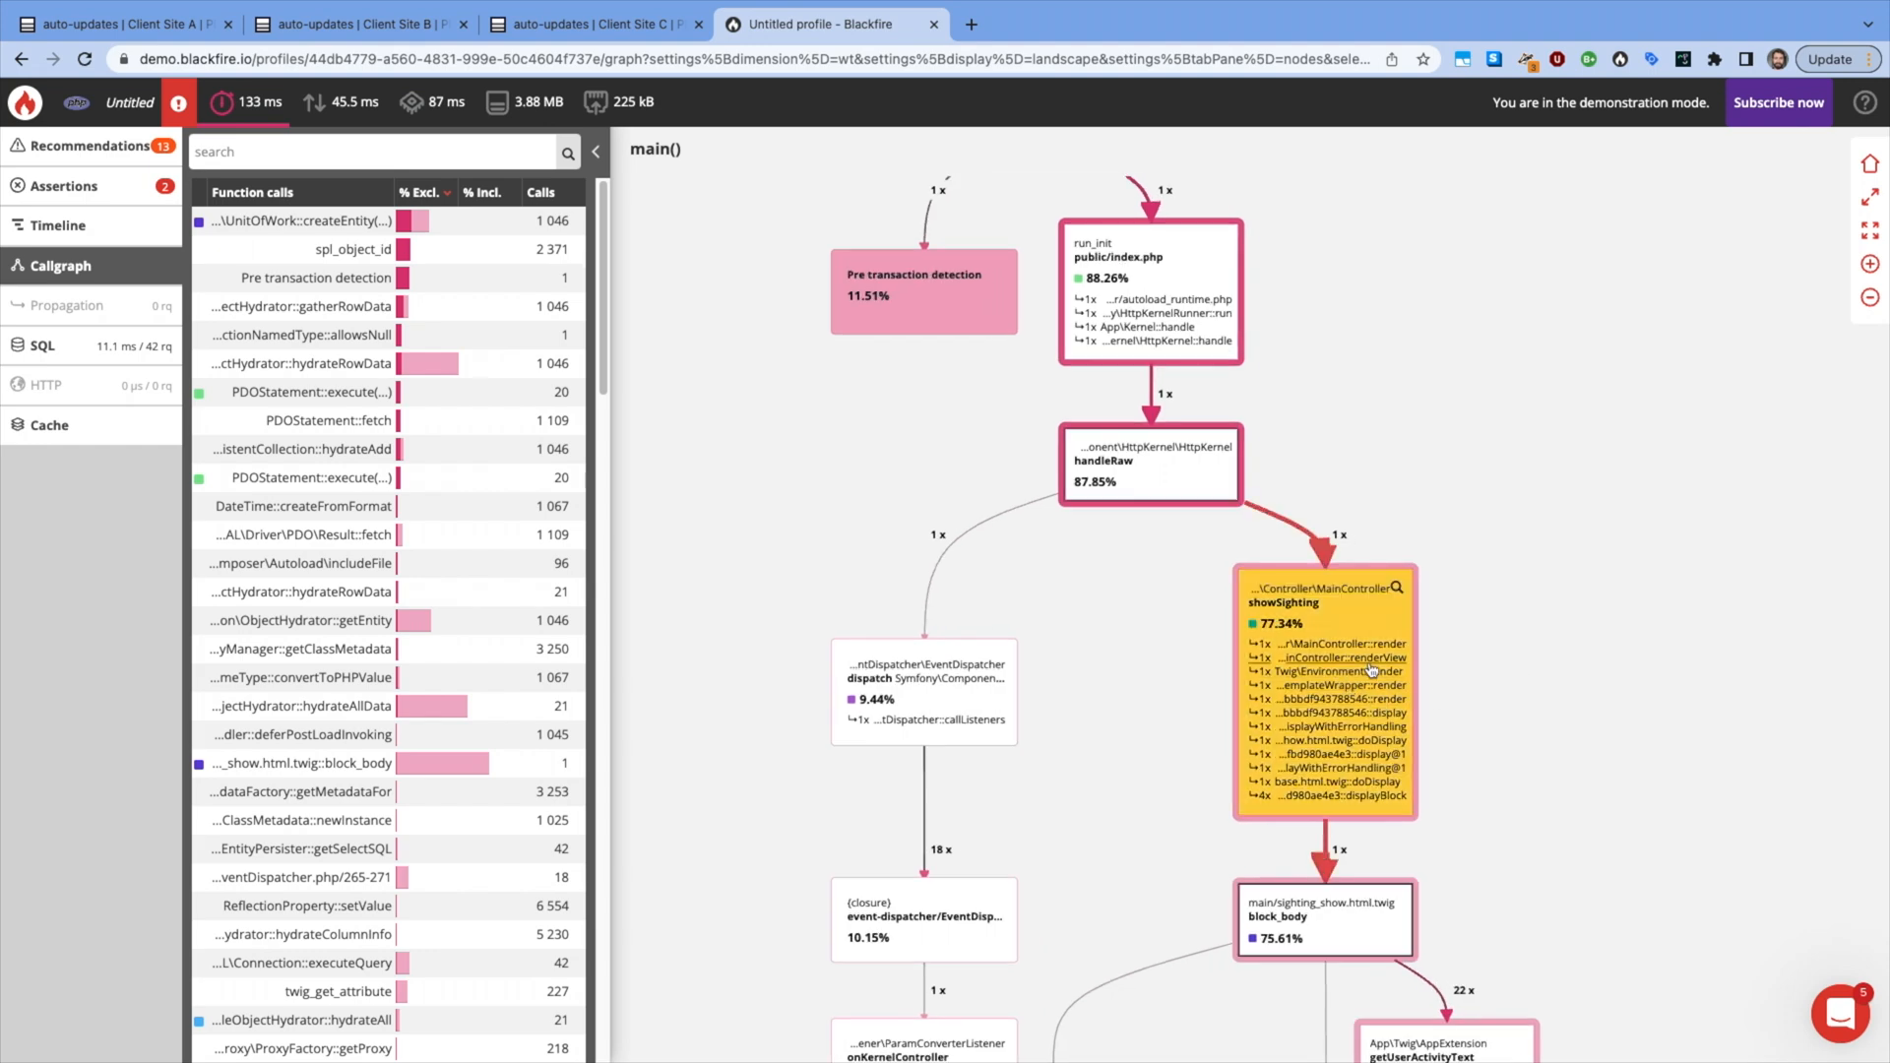
click(1332, 657)
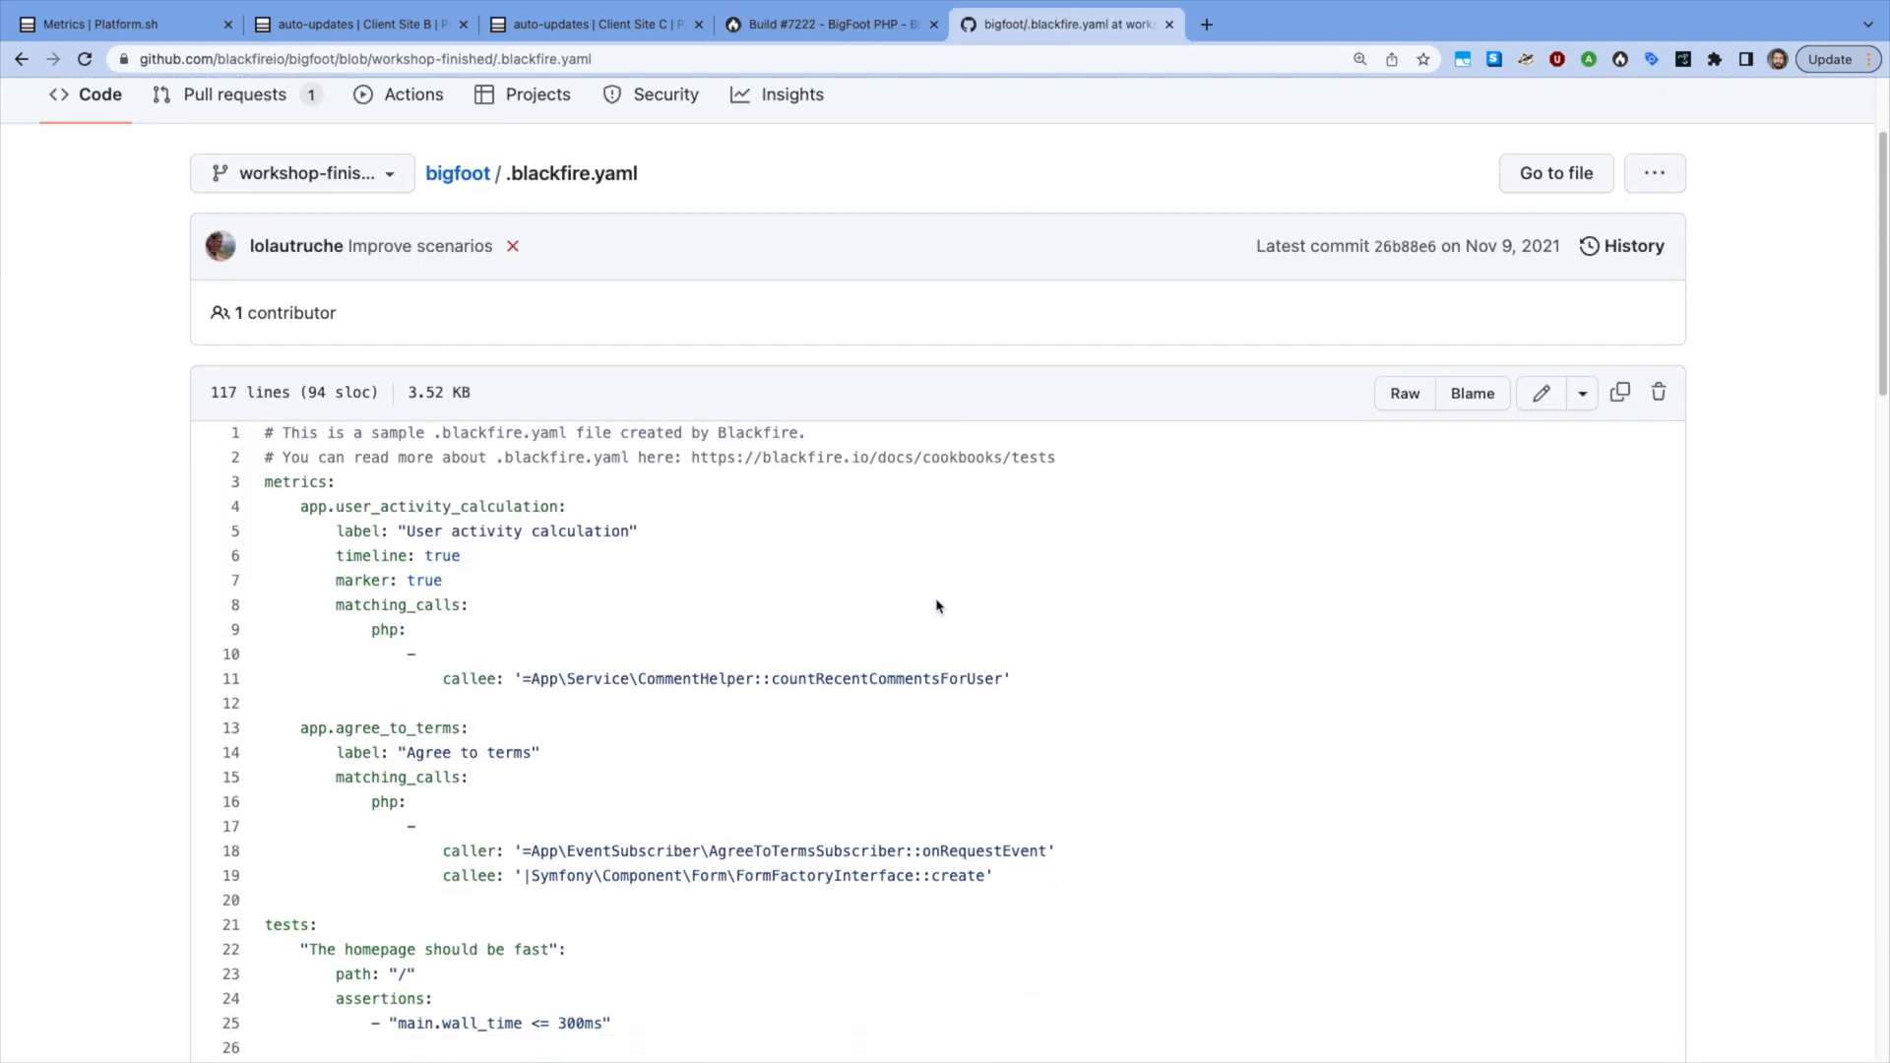
scroll(down, 3)
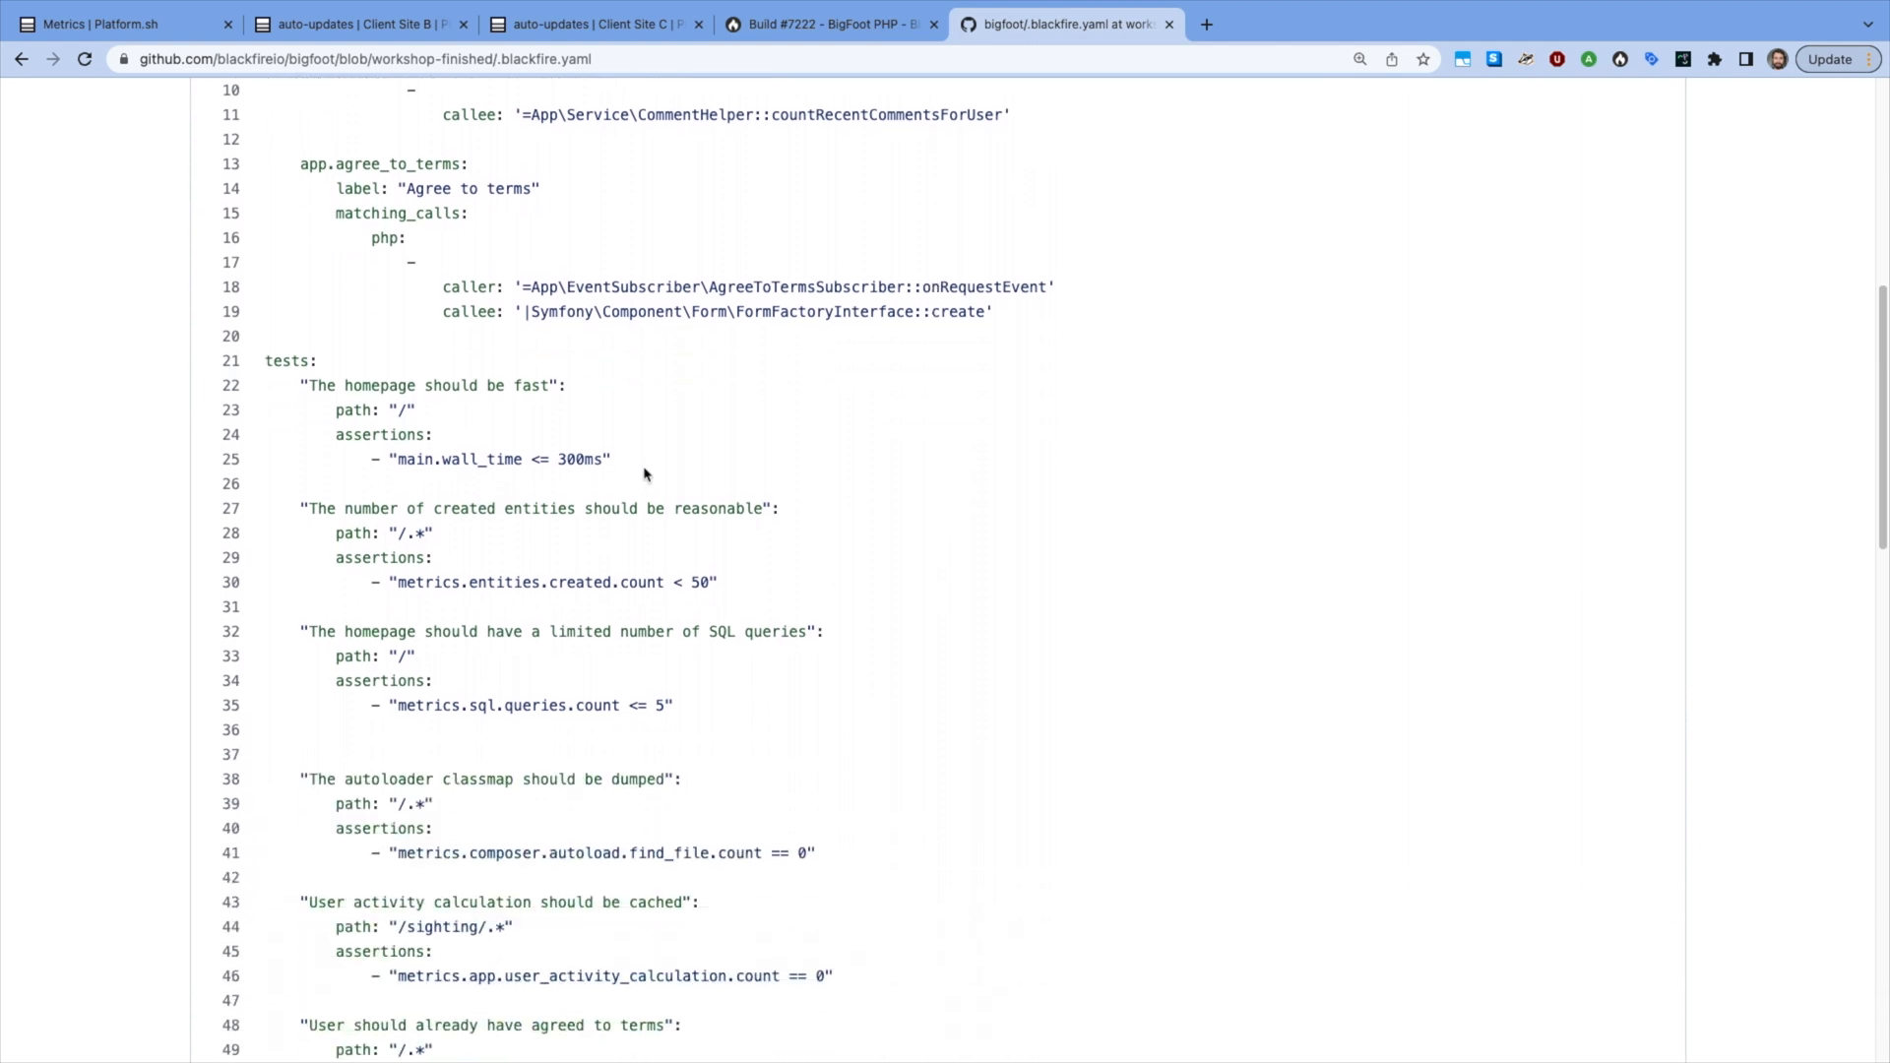
mouse_move(639, 589)
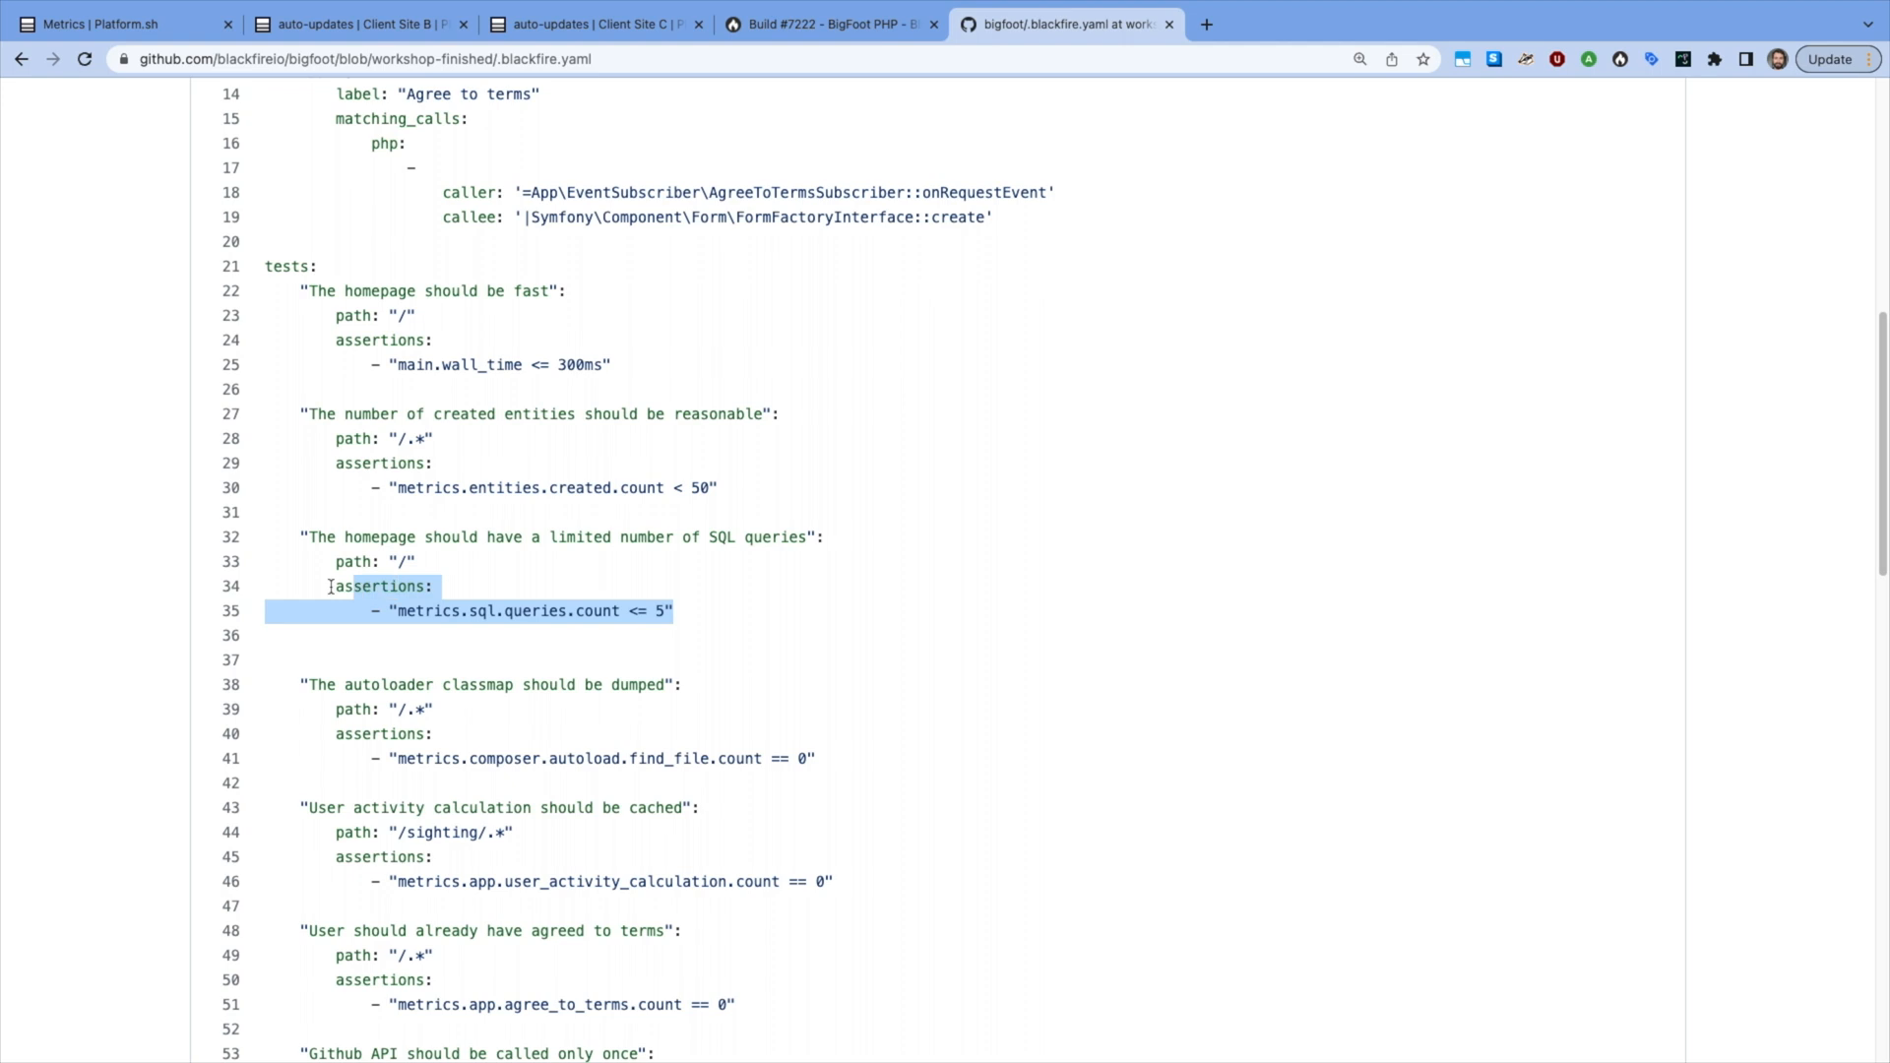
click(756, 603)
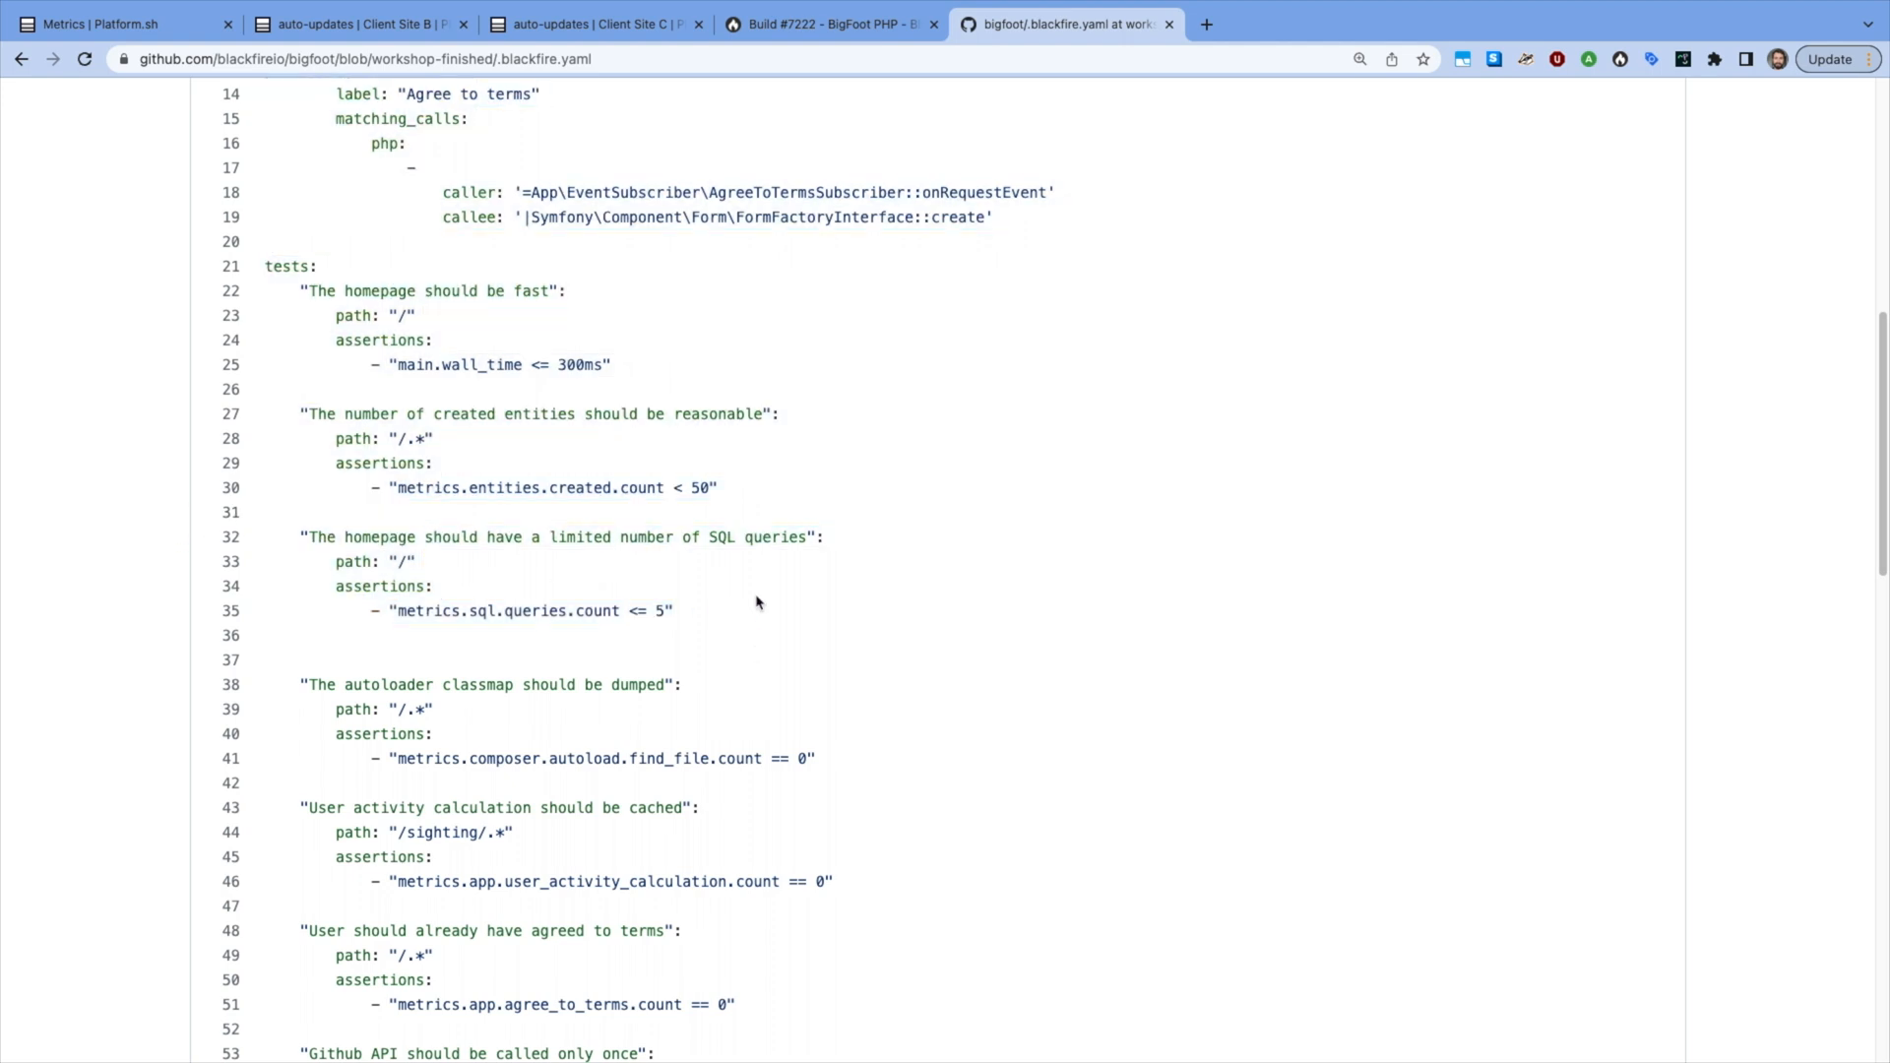
scroll(down, 3)
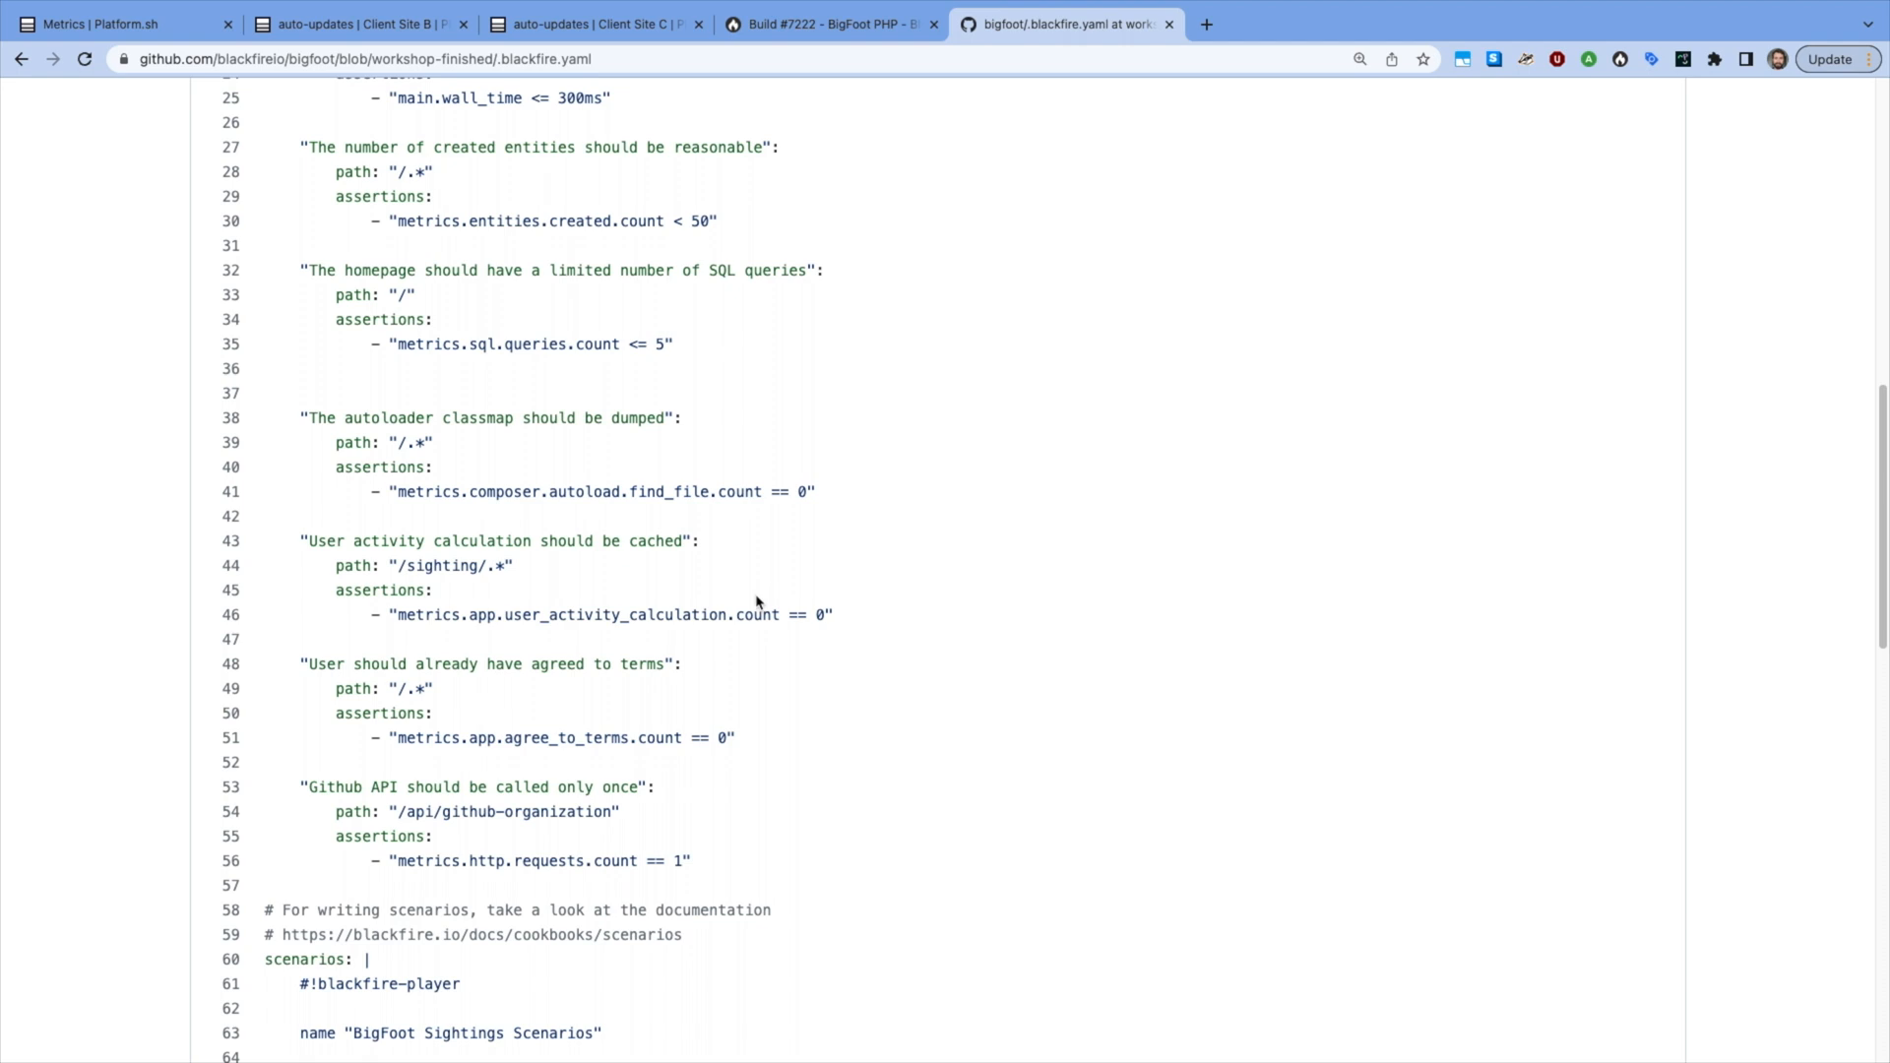
click(828, 24)
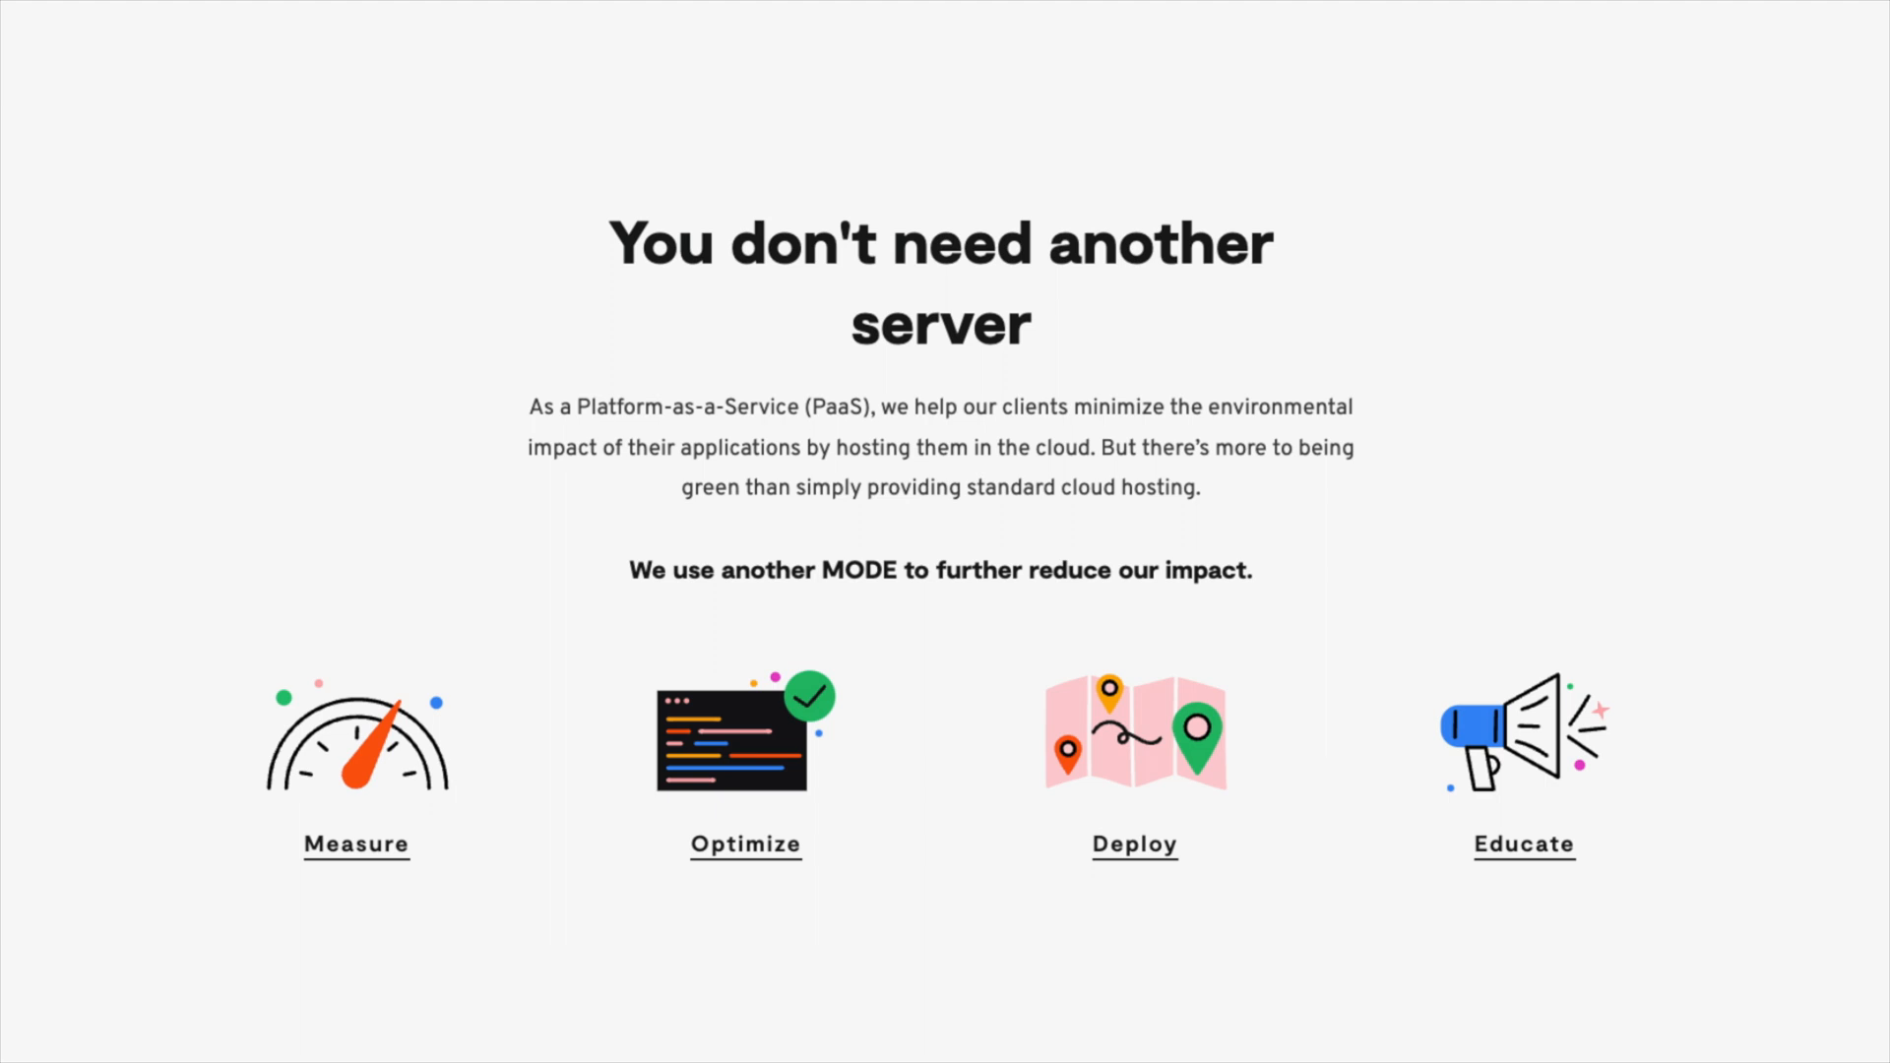
scroll(down, 3)
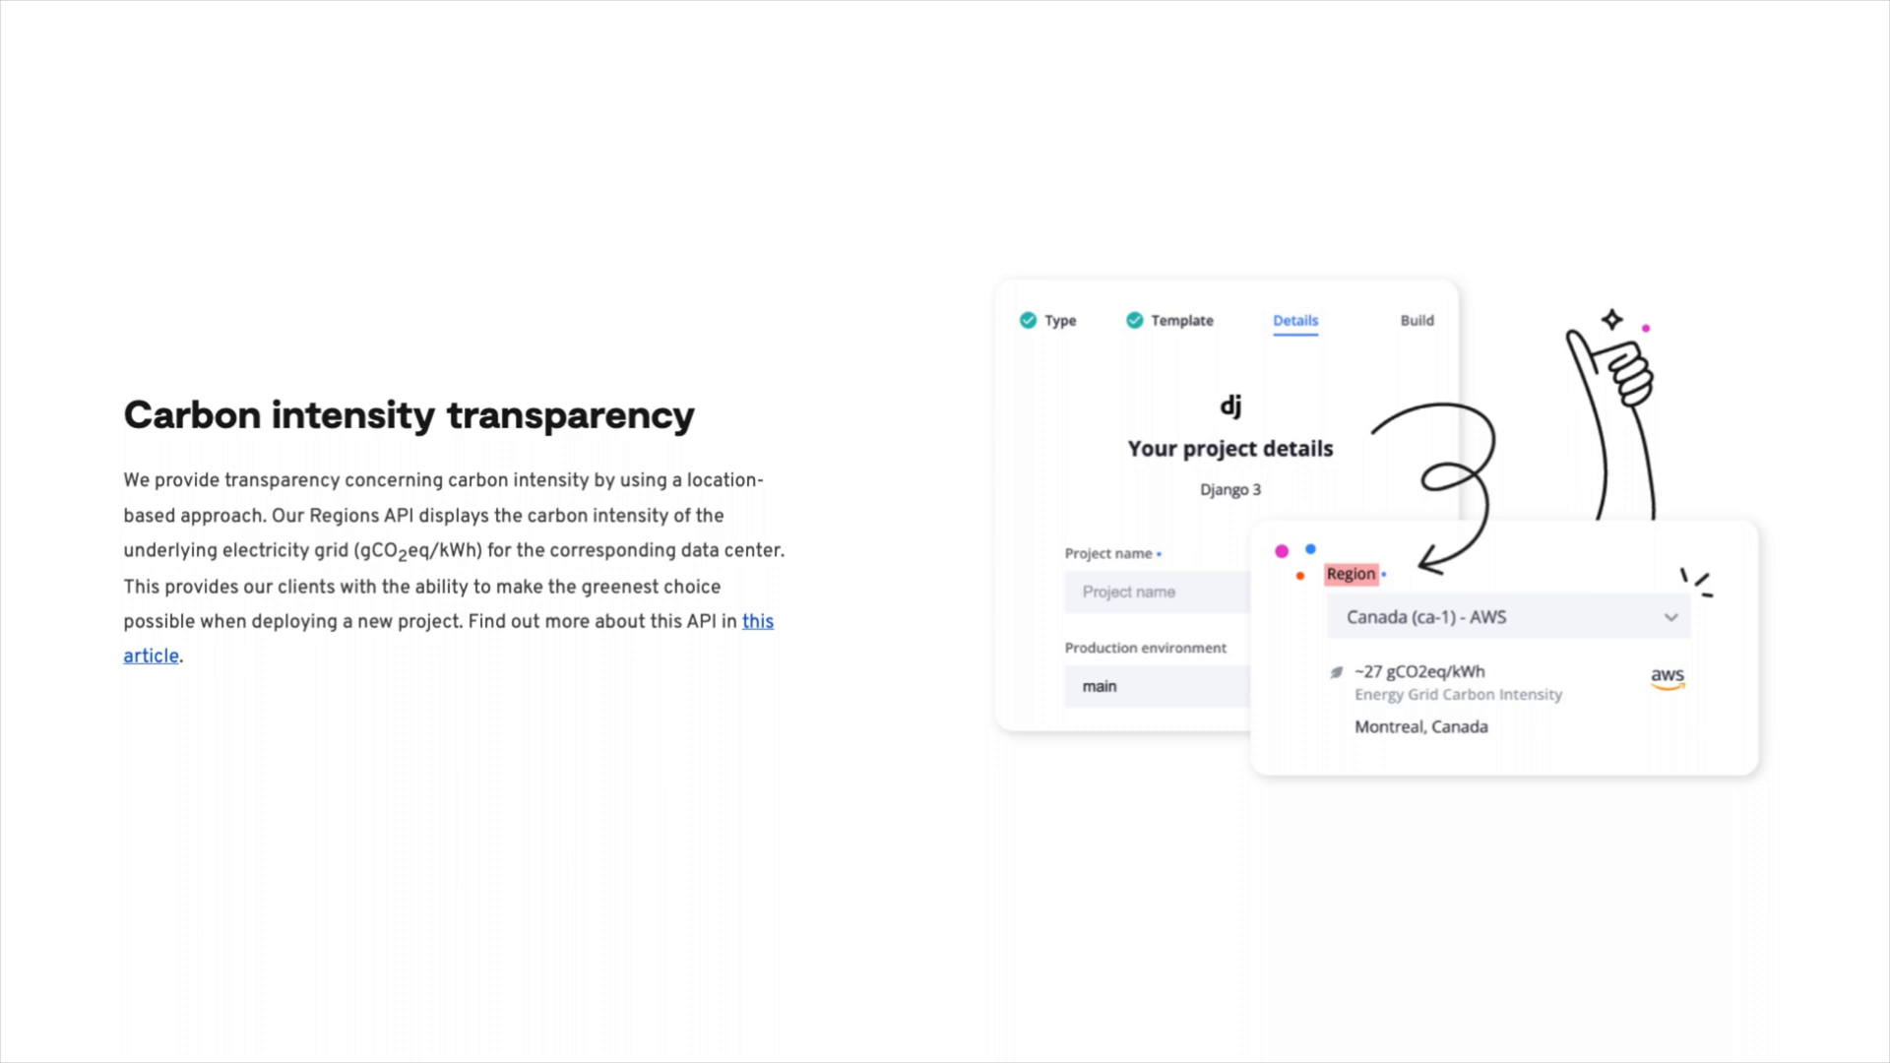